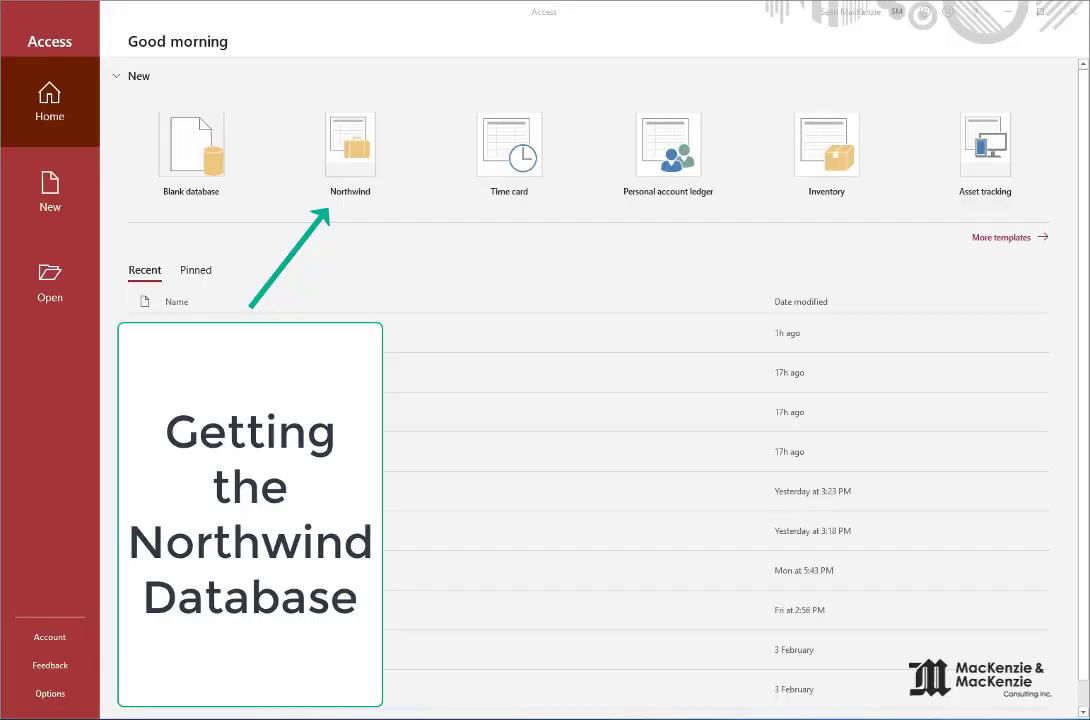
mouse_move(350, 231)
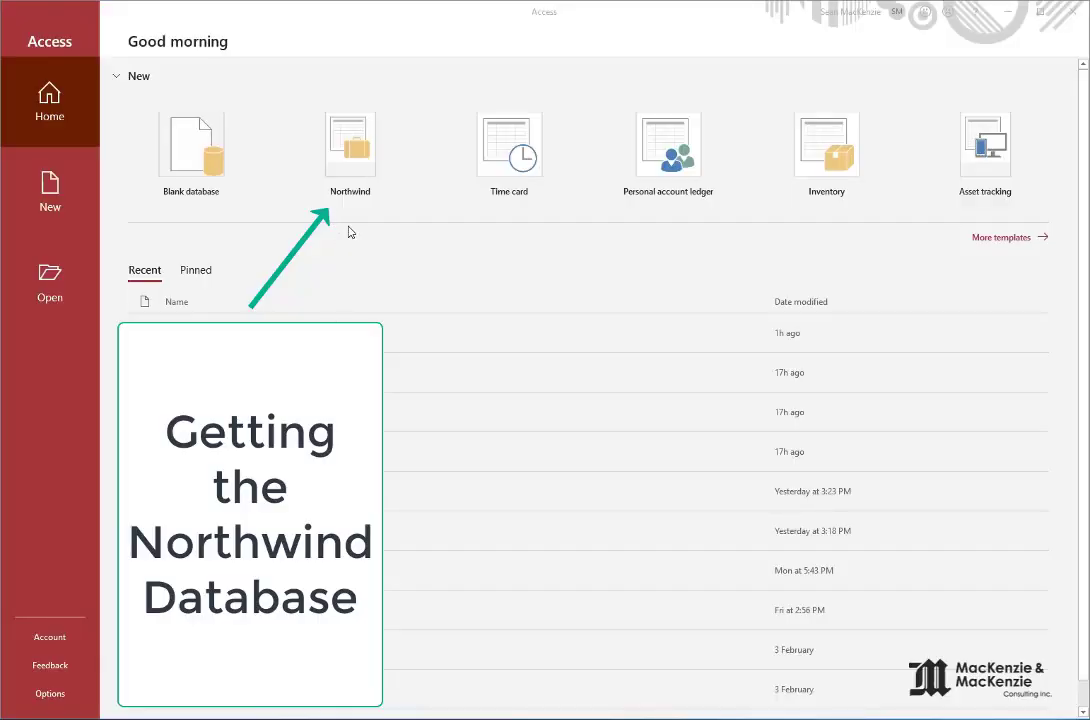
mouse_move(140, 228)
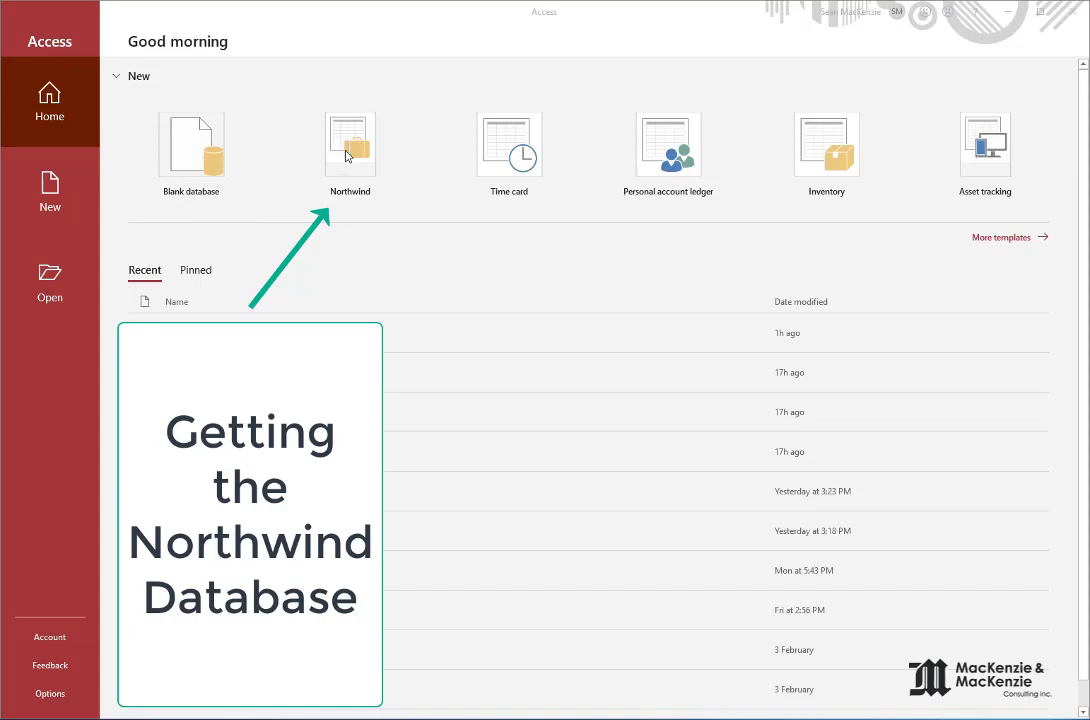
mouse_move(287, 170)
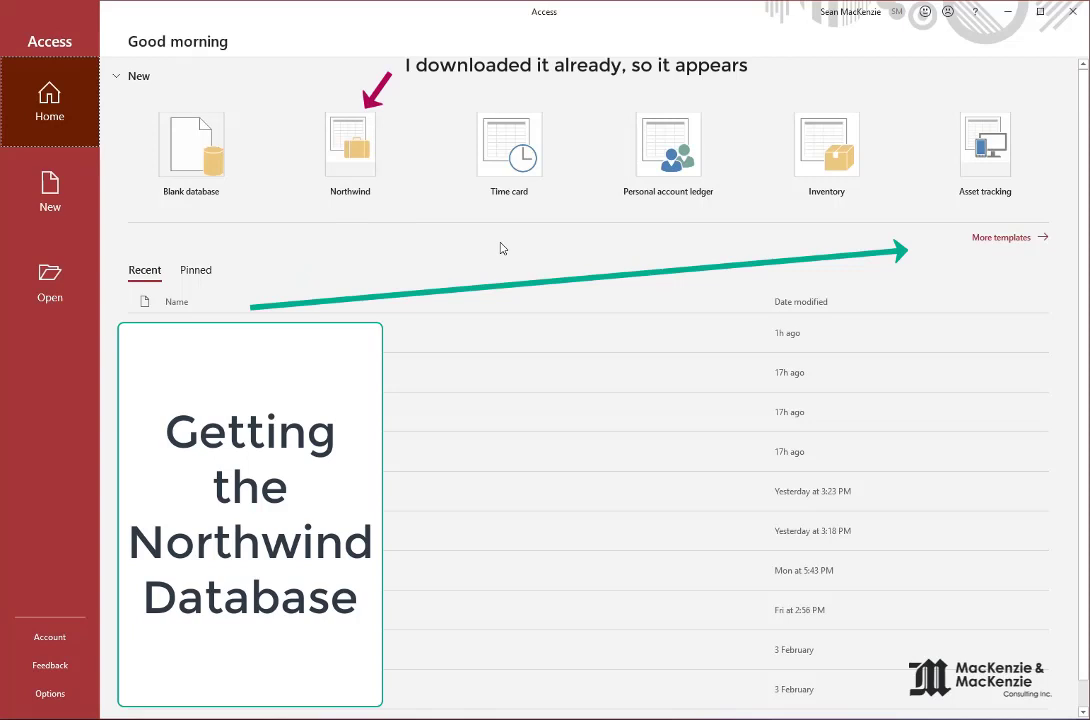
Step: Open the full template gallery from the Access Home screen via More templates
left_click(49, 192)
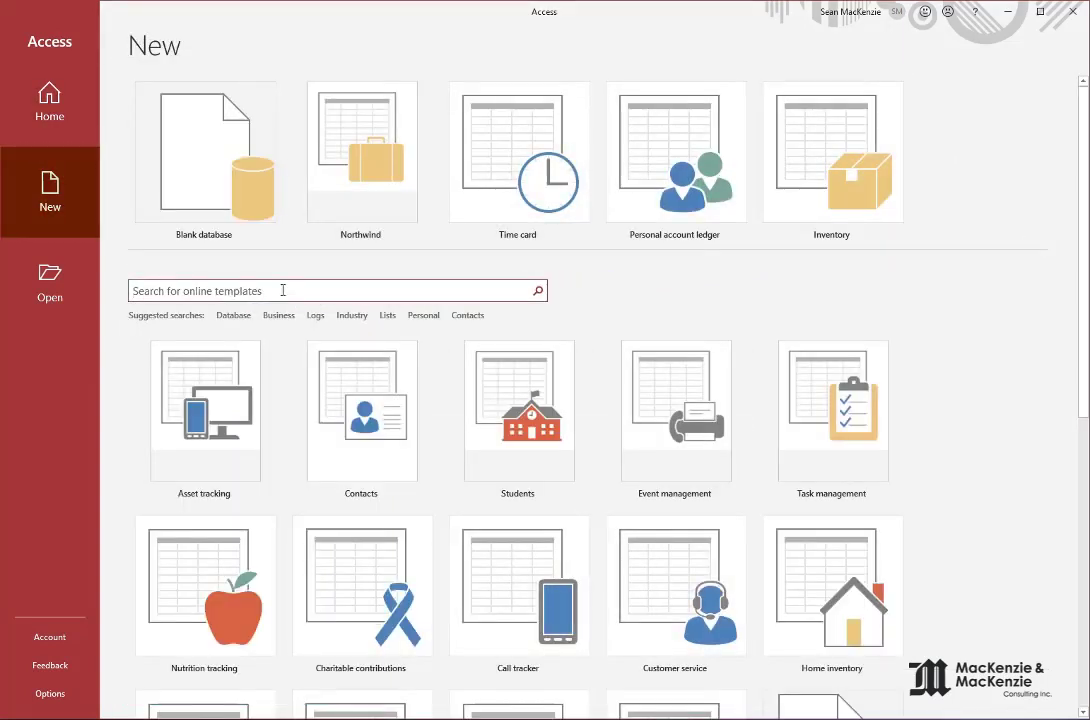
Step: Search online for the Northwind template and create it in M:\Northwind
left_click(361, 153)
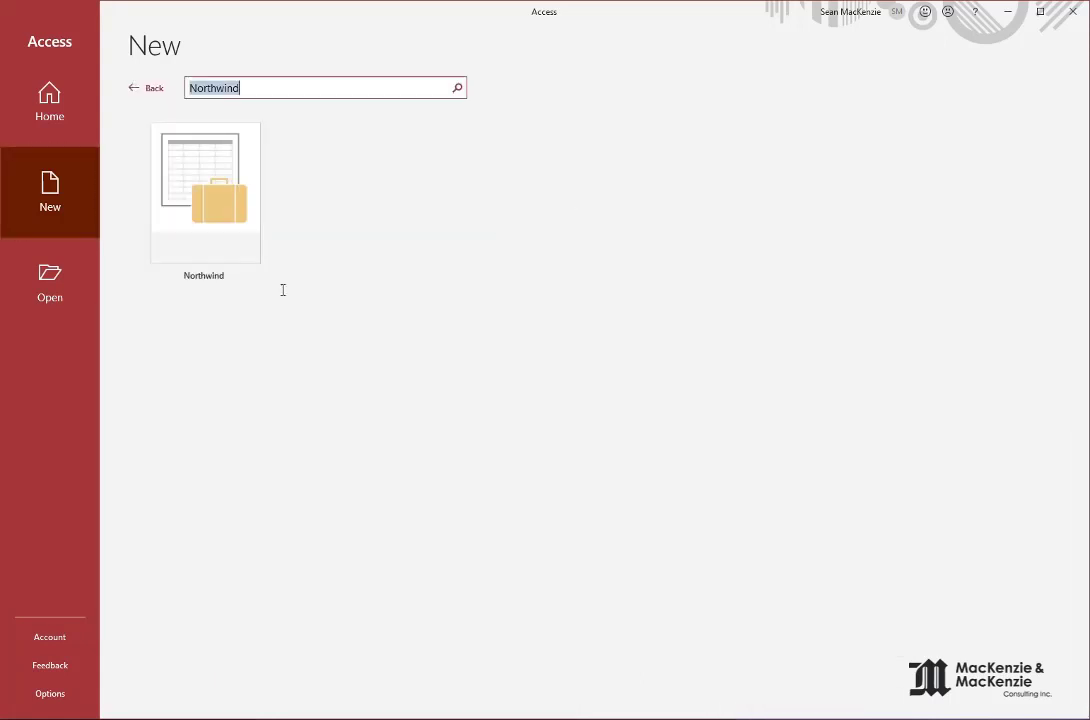
mouse_move(211, 207)
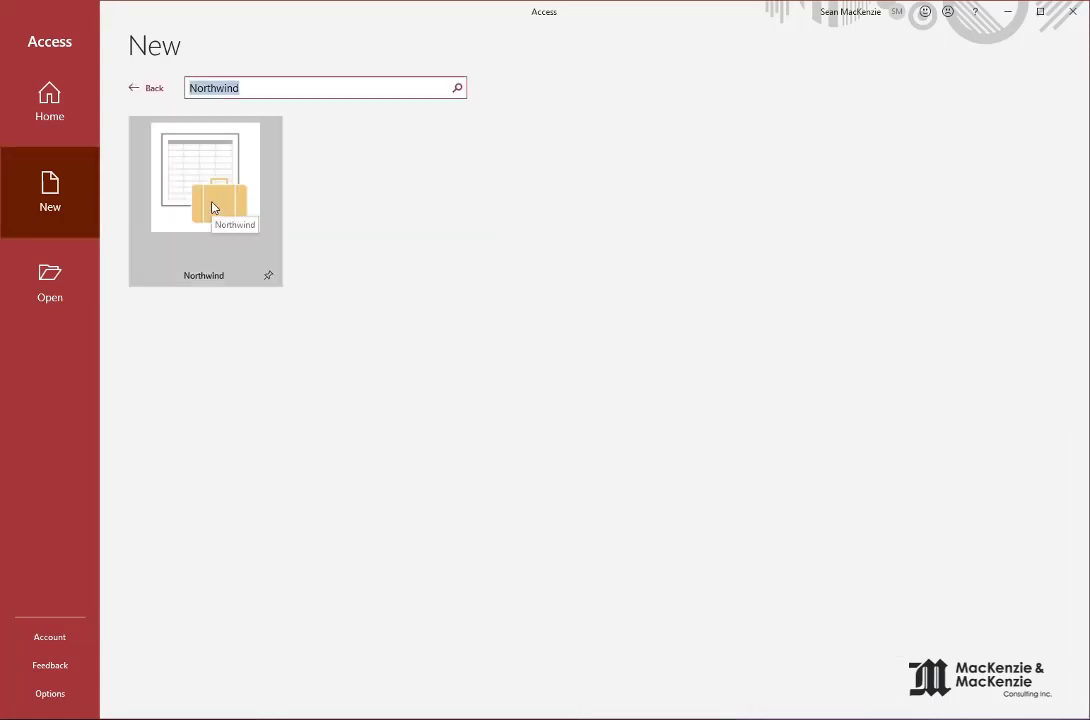
mouse_move(475, 234)
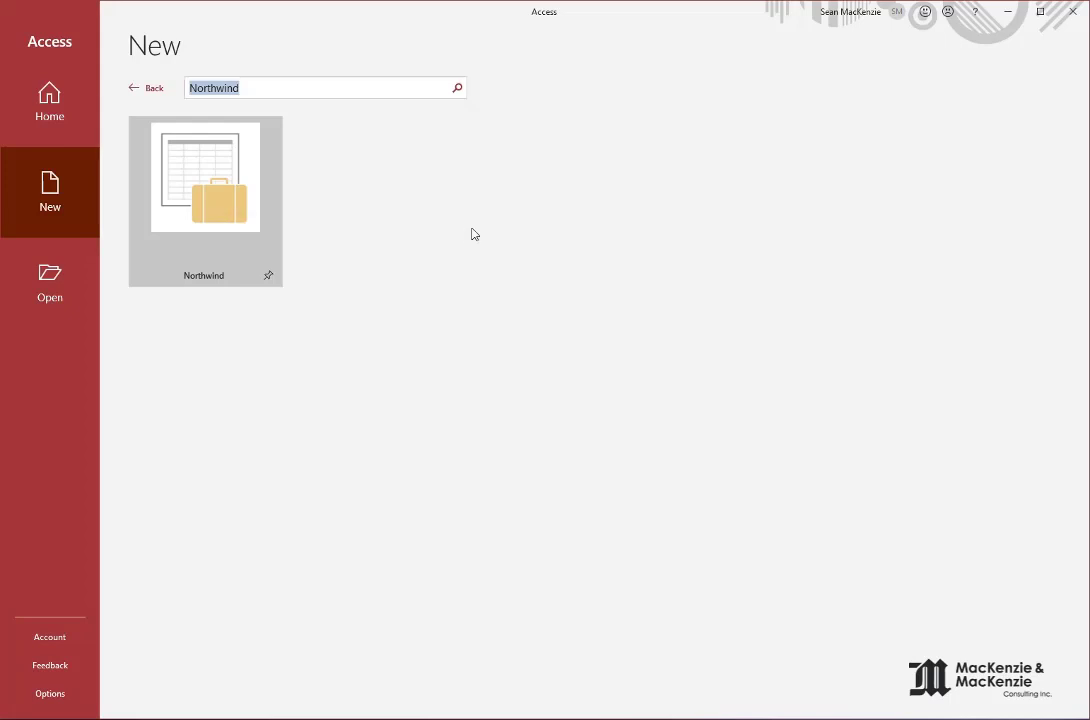
left_click(205, 177)
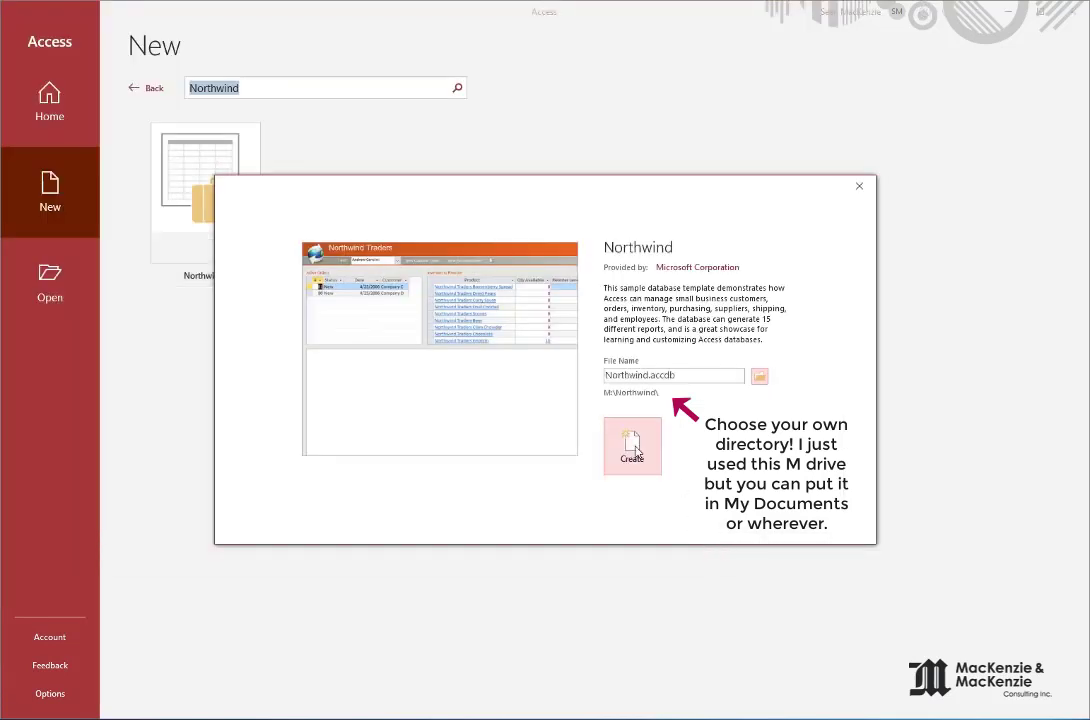
left_click(632, 446)
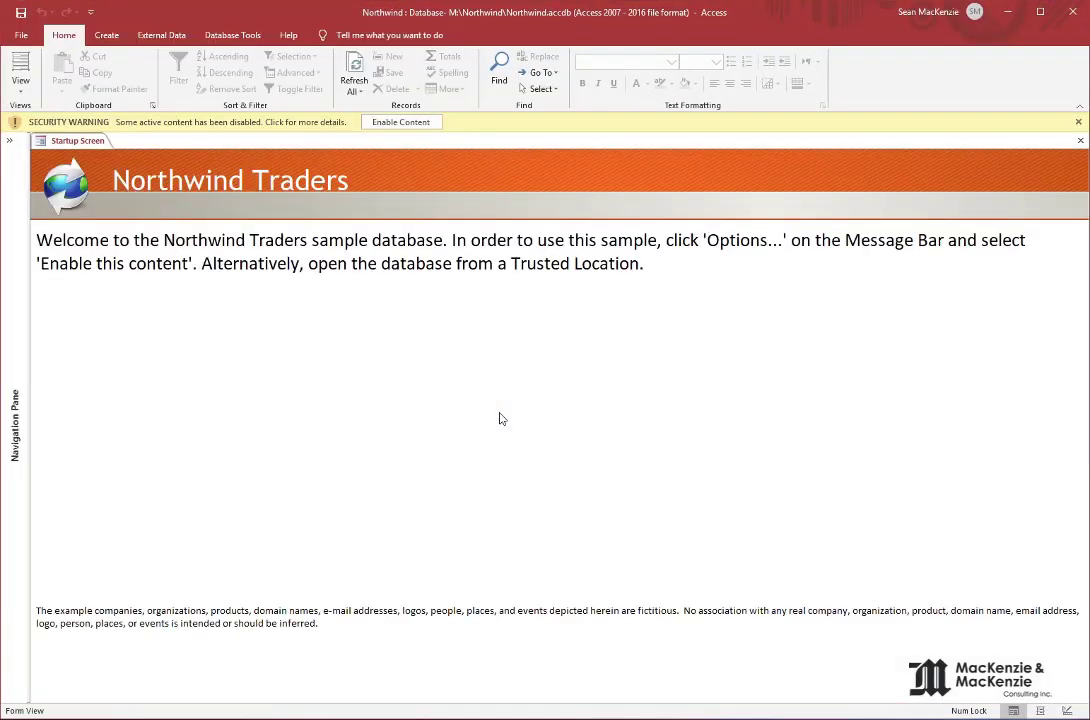
mouse_move(250, 232)
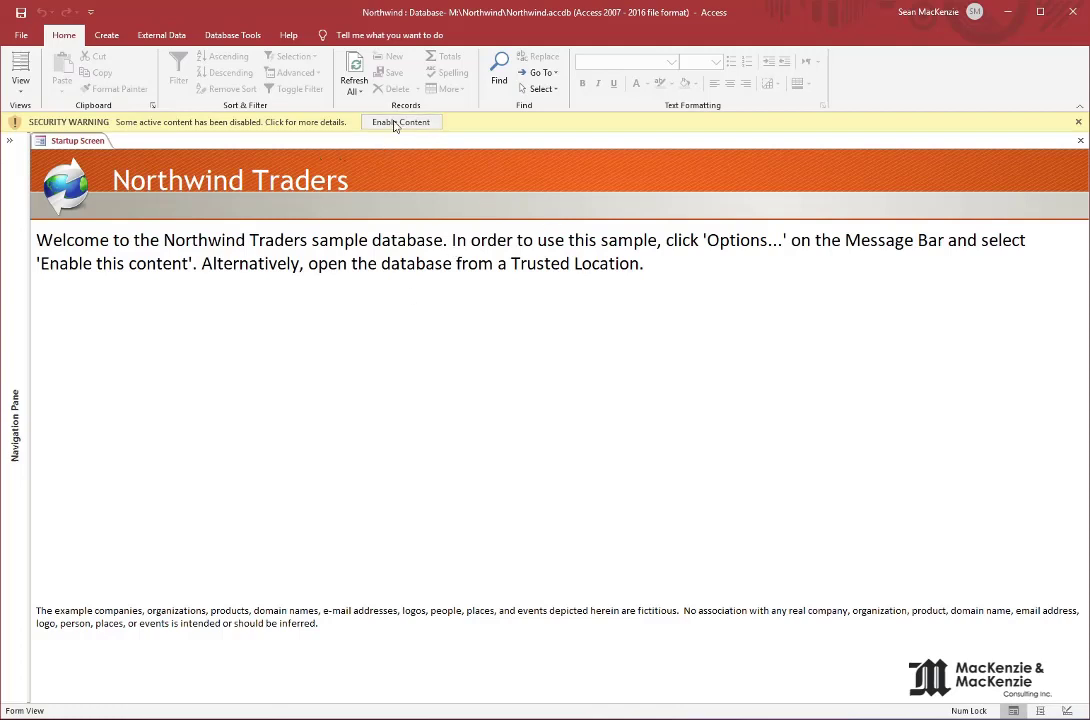
Step: Enable the Northwind database content and log in to its home form
left_click(401, 121)
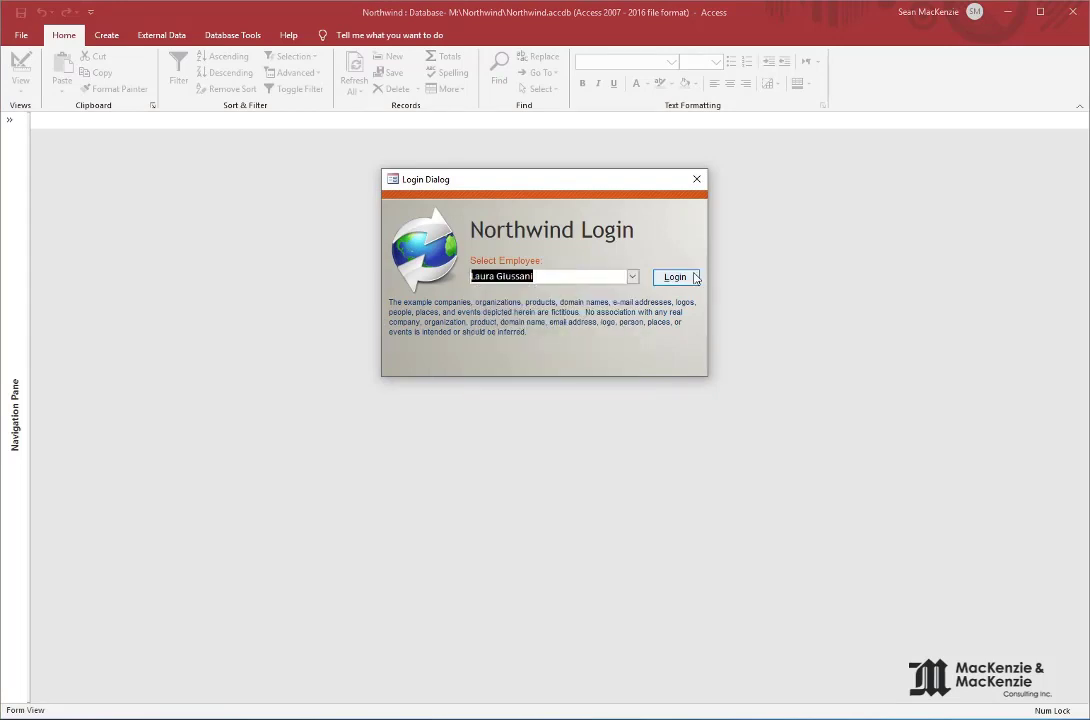
left_click(674, 277)
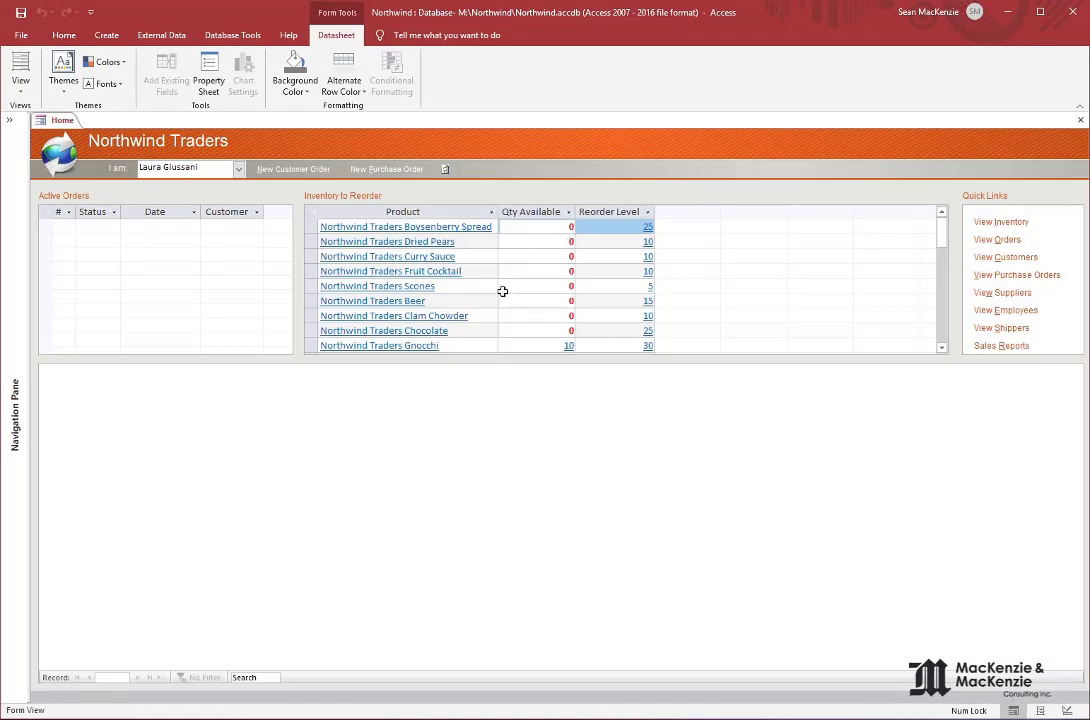
mouse_move(290, 170)
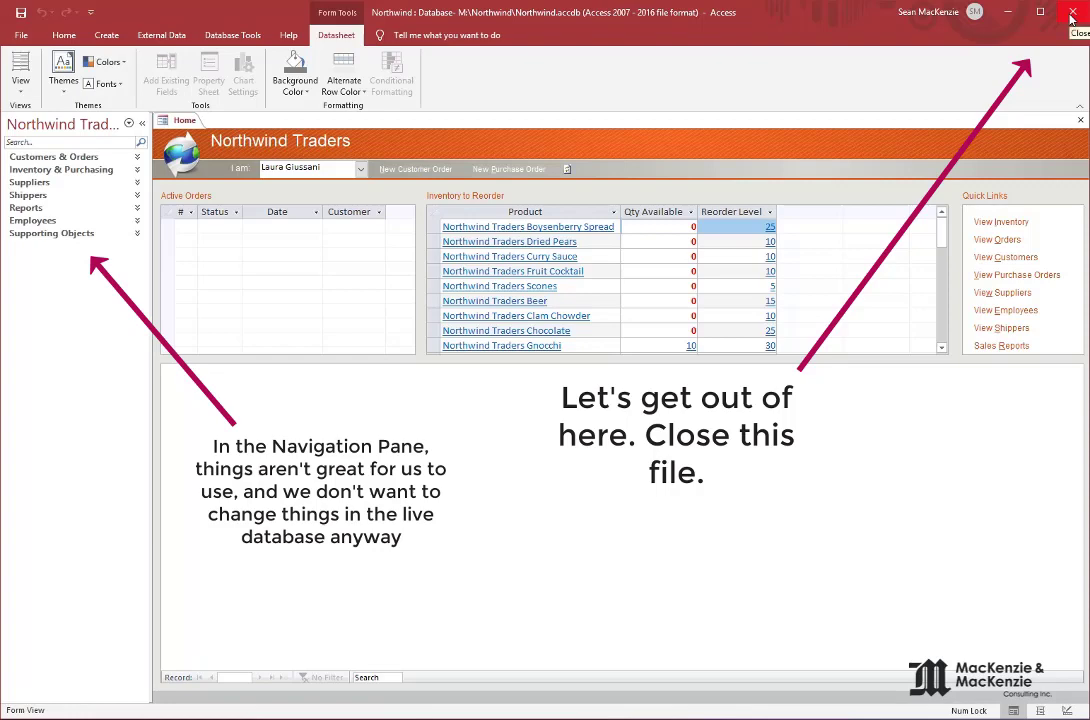
Step: Close Access, select Northwind.accdb in File Explorer, and relaunch Access
left_click(1070, 11)
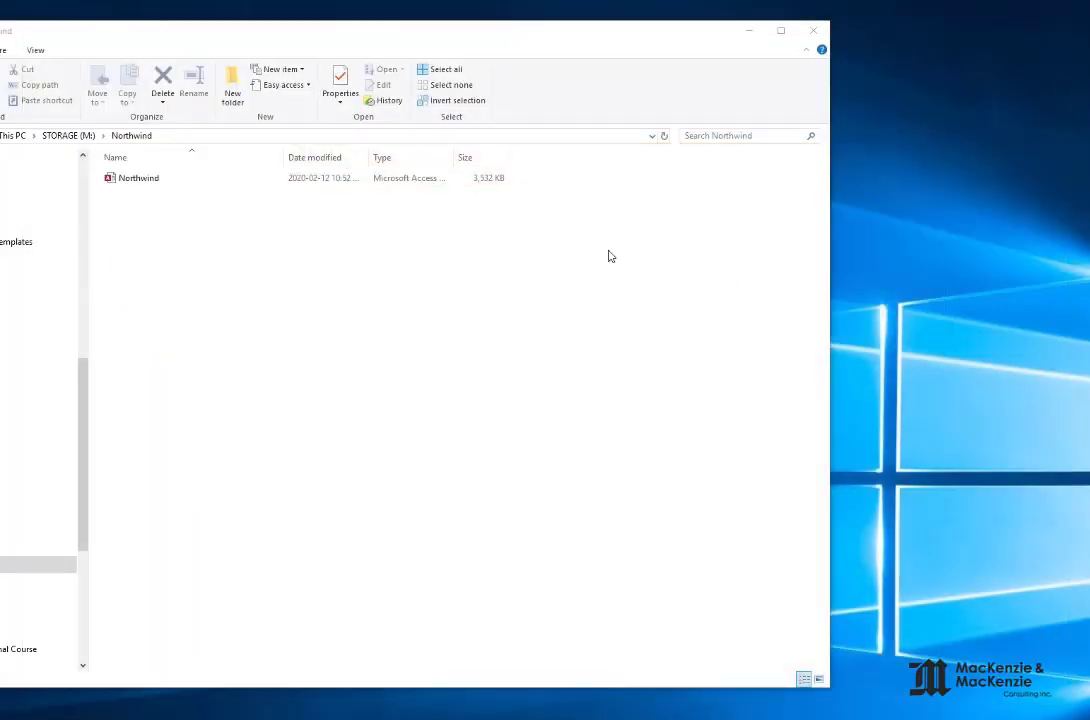
mouse_move(227, 230)
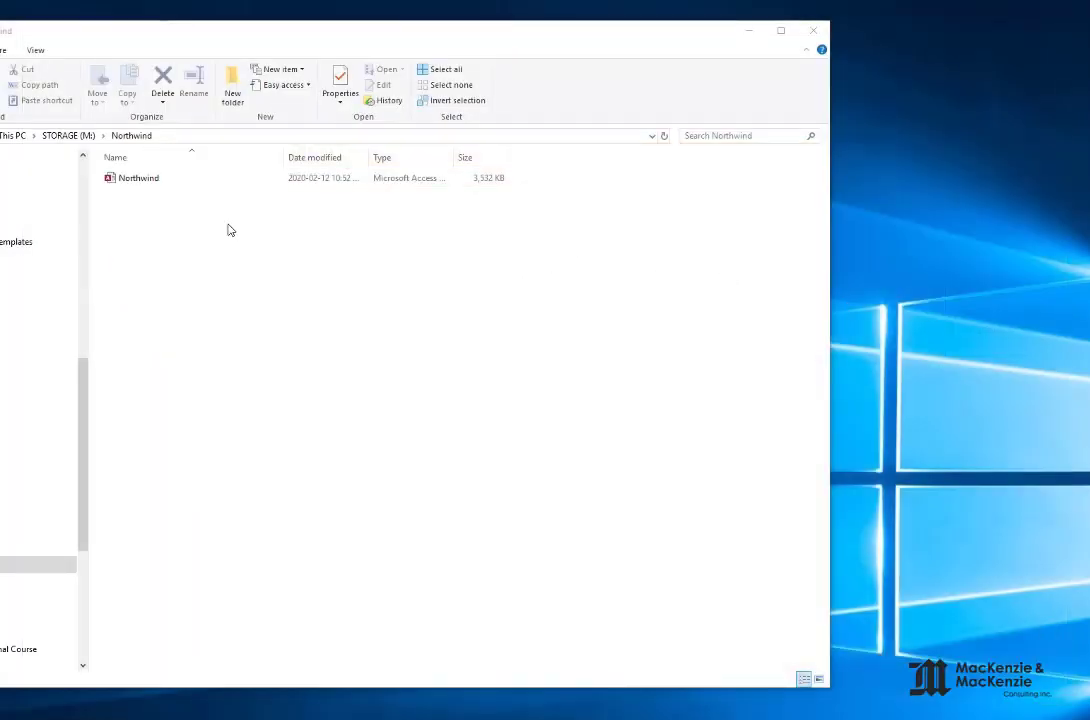
left_click(139, 177)
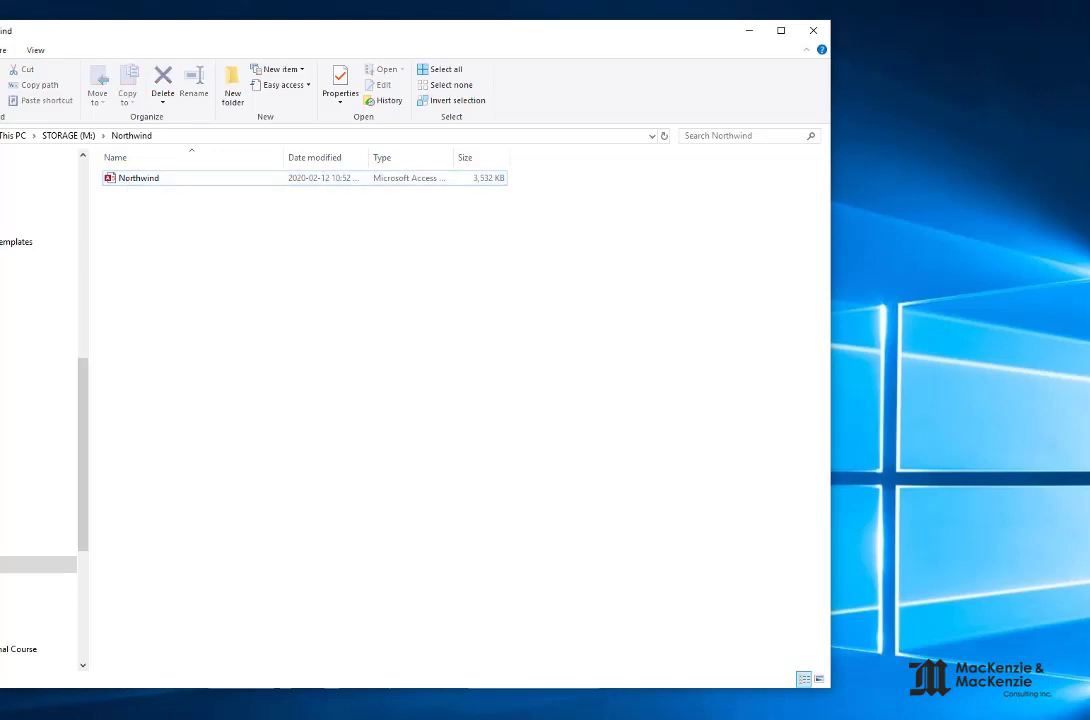
double_click(139, 177)
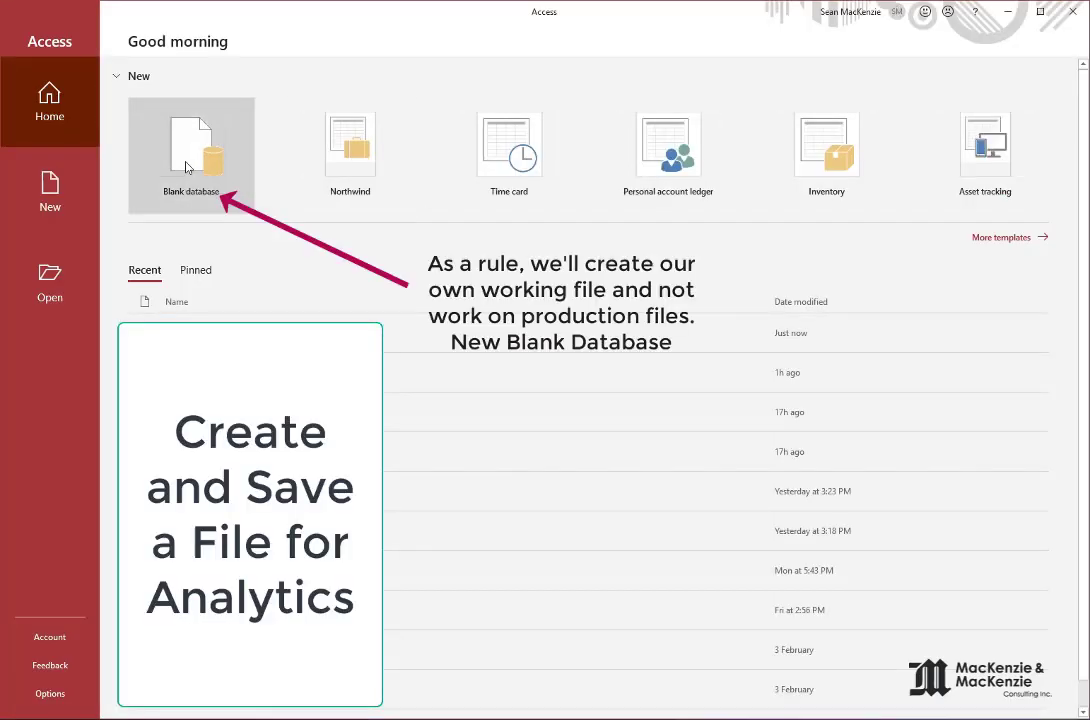
Step: Create blank database Northwind_Analytics.accdb in M:\Northwind and close Table1
left_click(191, 145)
type("Northwind_Analytics.accdb")
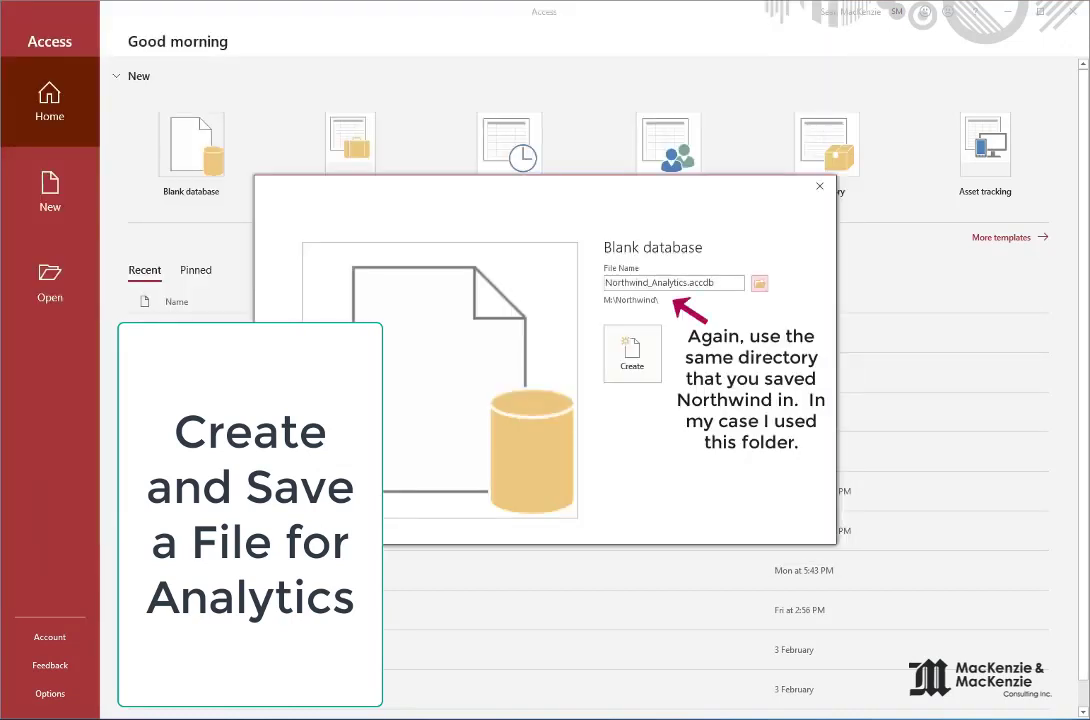
left_click(632, 353)
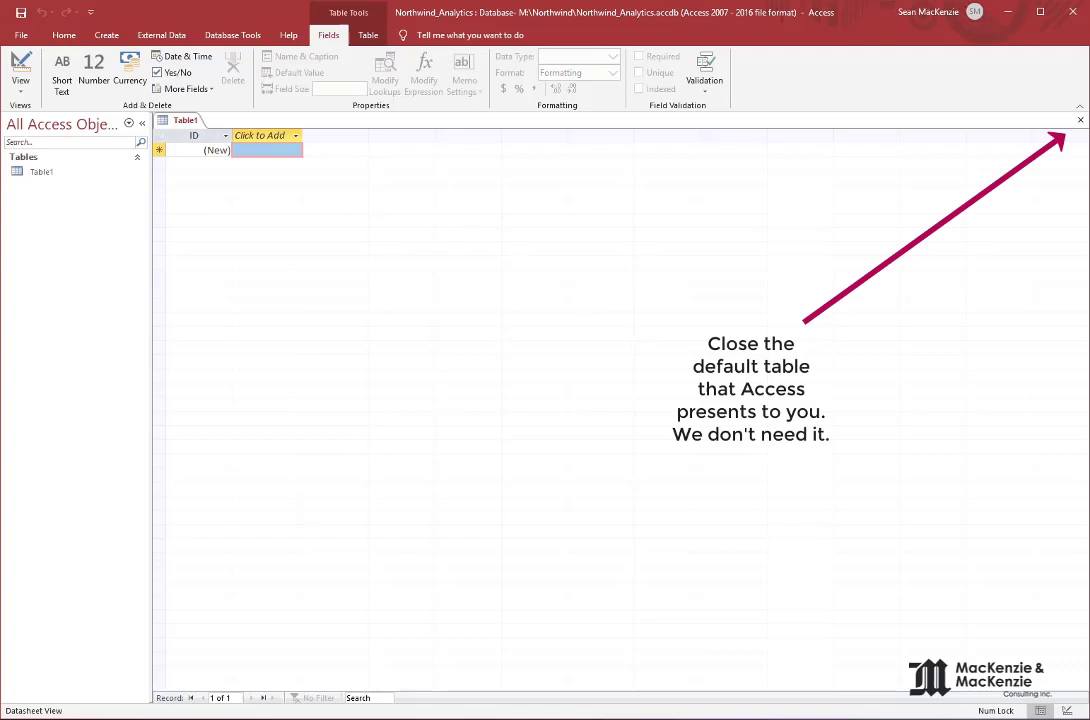
left_click(1080, 119)
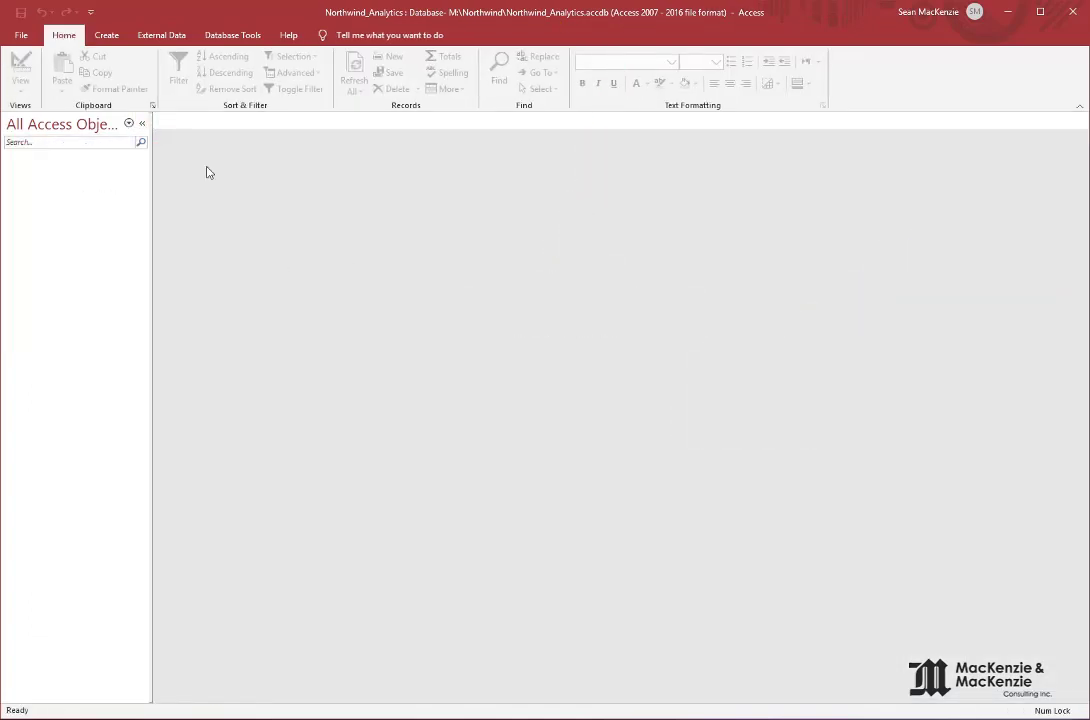
Step: Choose M:\Northwind\Northwind.accdb as the Access source, set to link tables
left_click(161, 34)
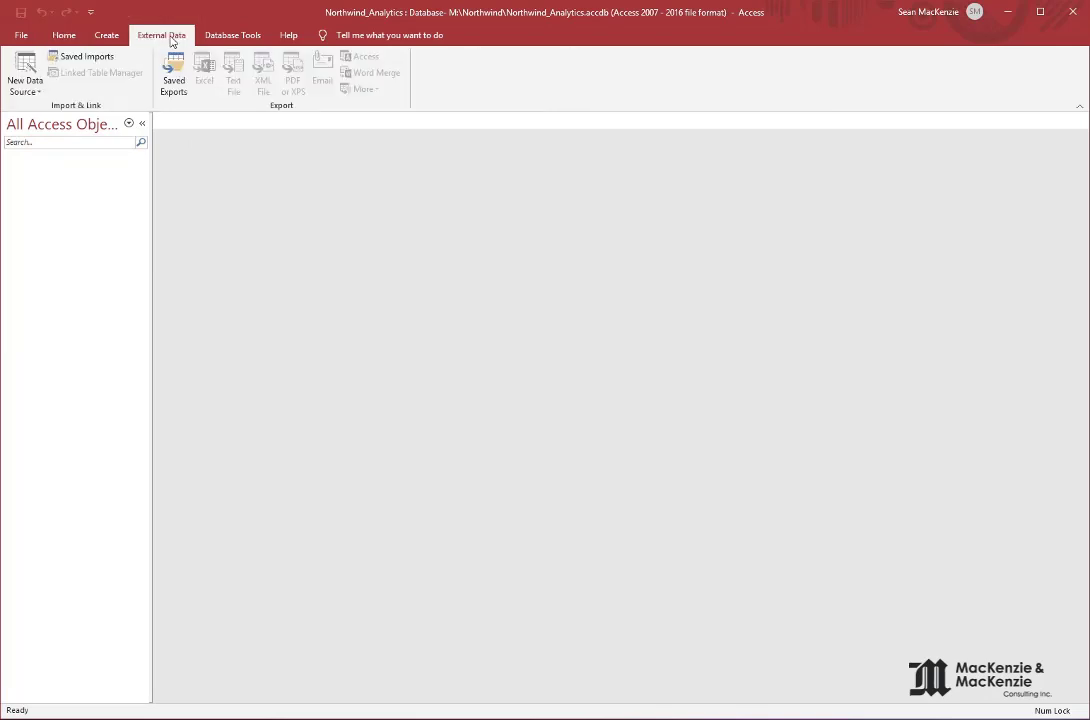
mouse_move(25, 75)
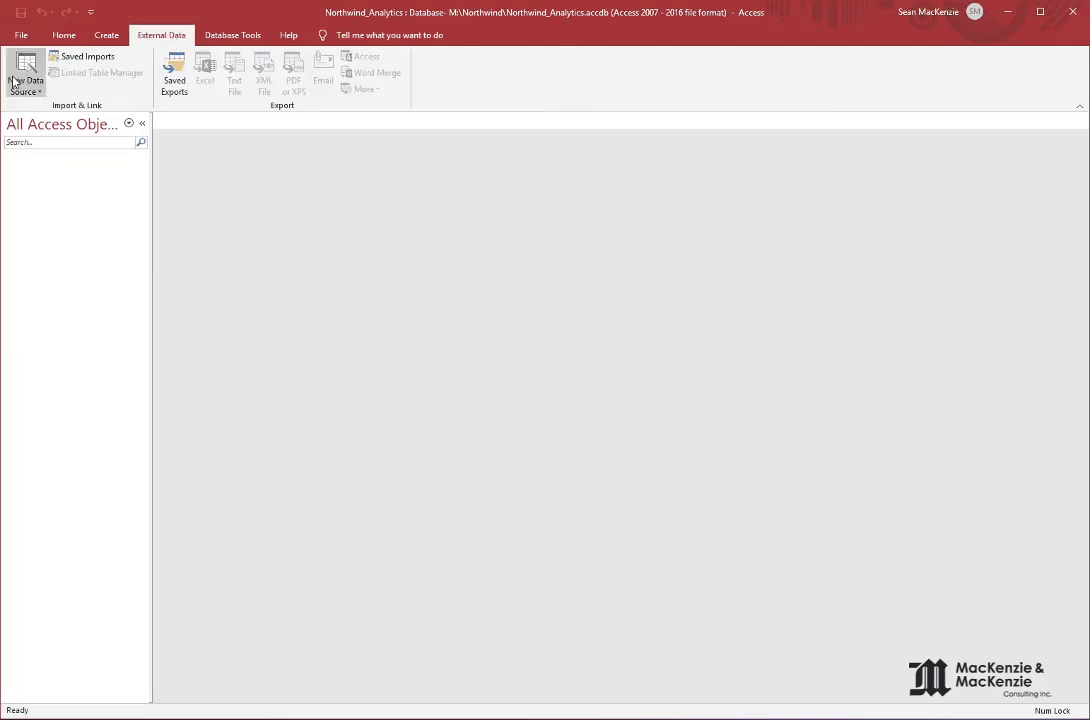
left_click(25, 75)
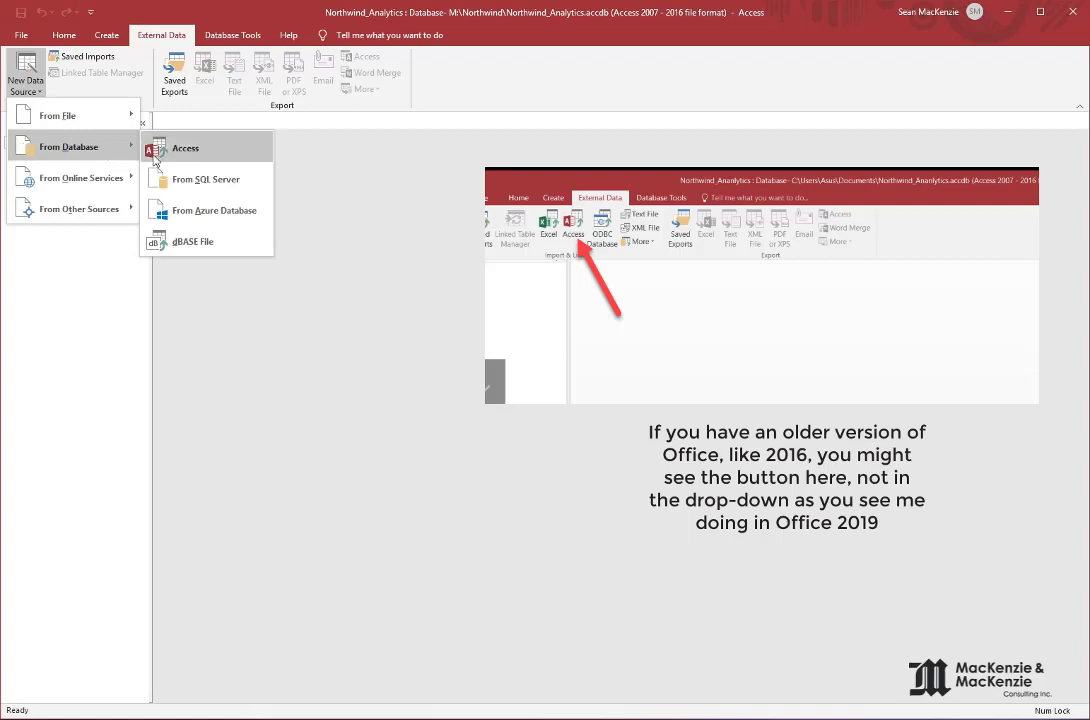
left_click(185, 148)
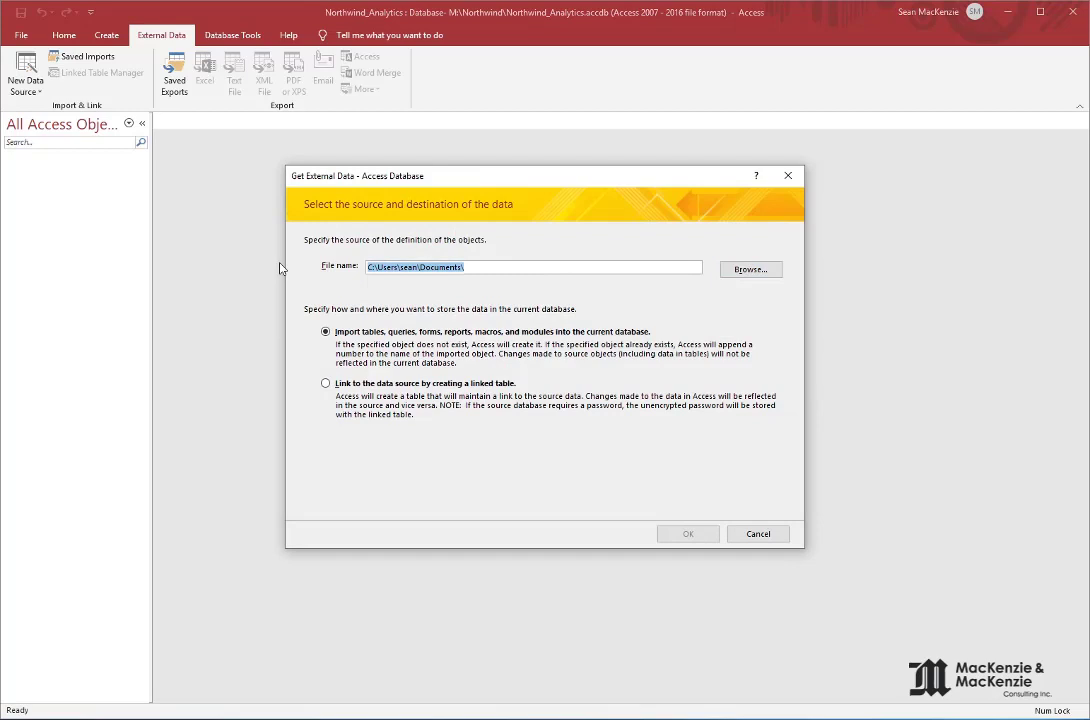
type("M:\\N")
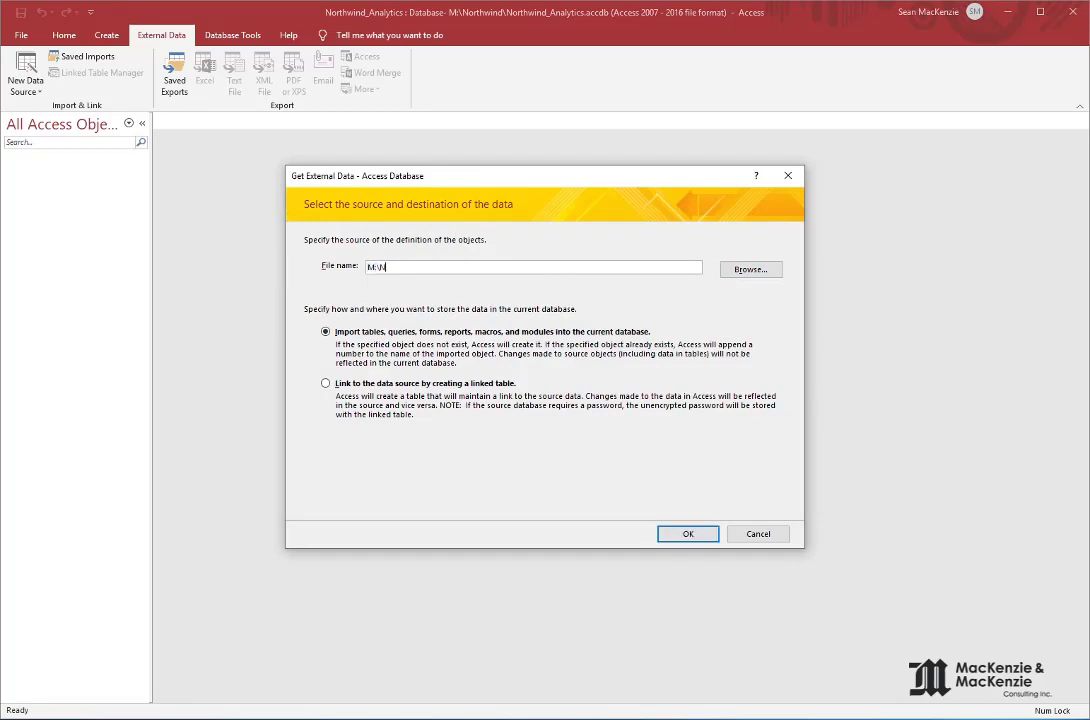
left_click(750, 269)
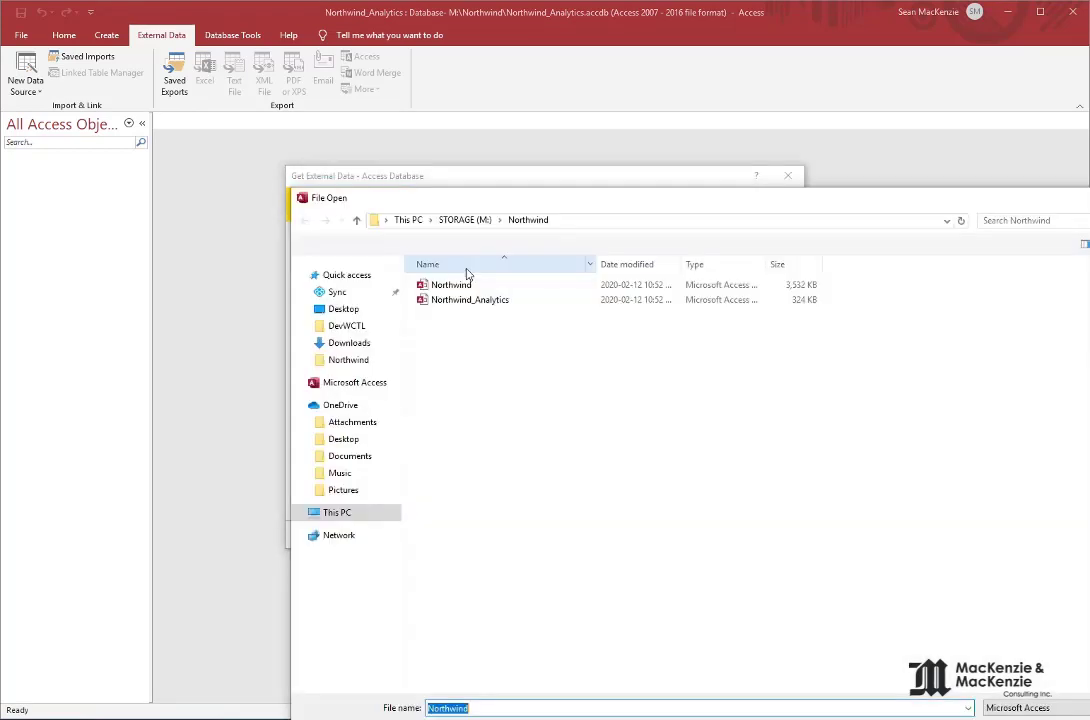
left_click(451, 284)
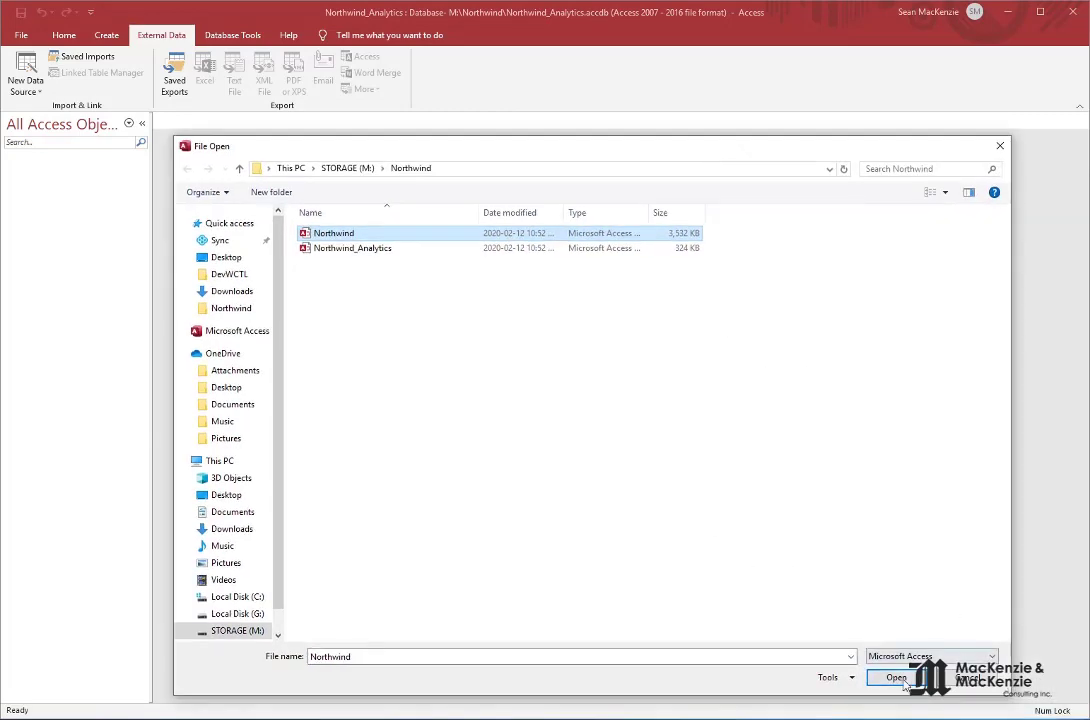
left_click(895, 678)
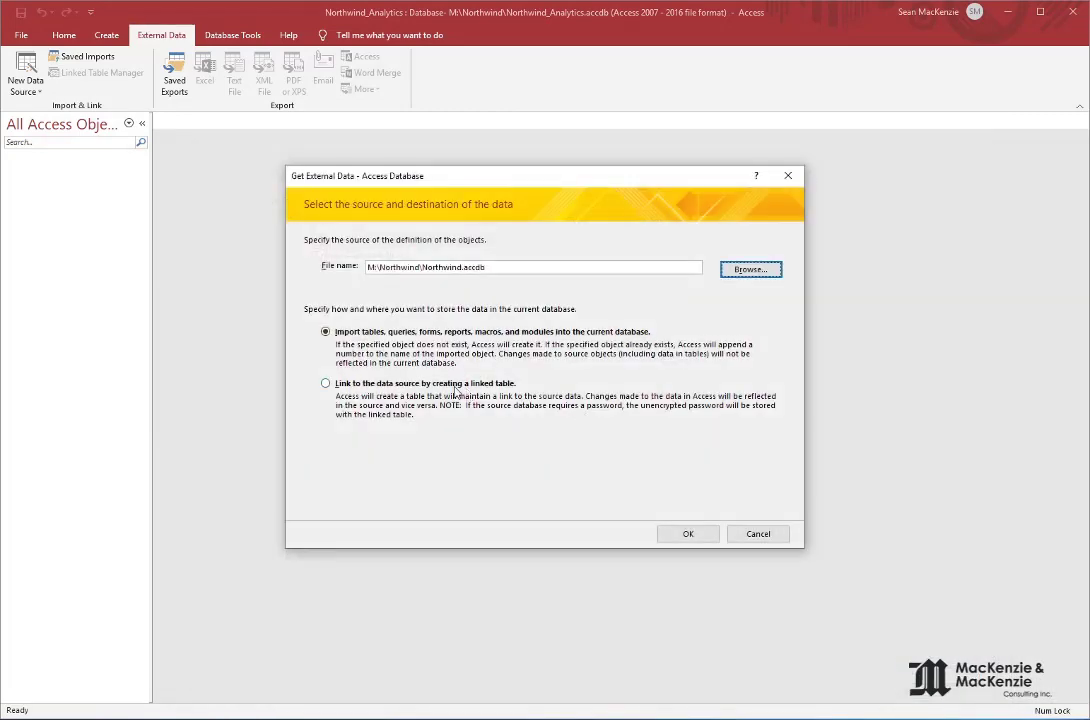
left_click(325, 383)
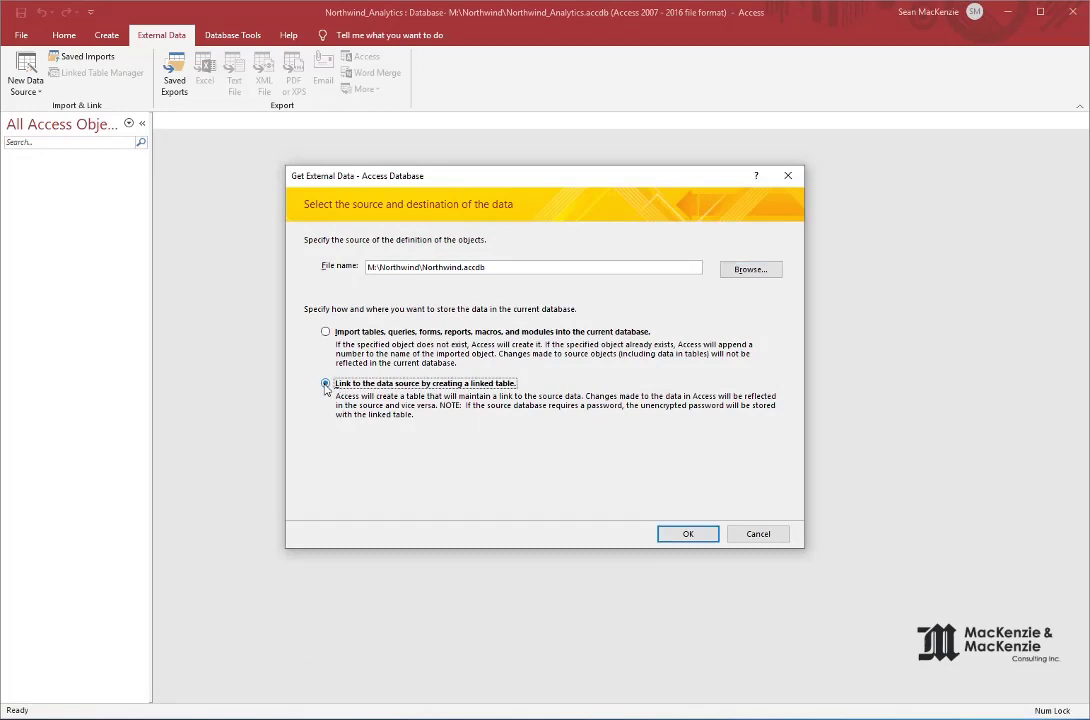
left_click(687, 533)
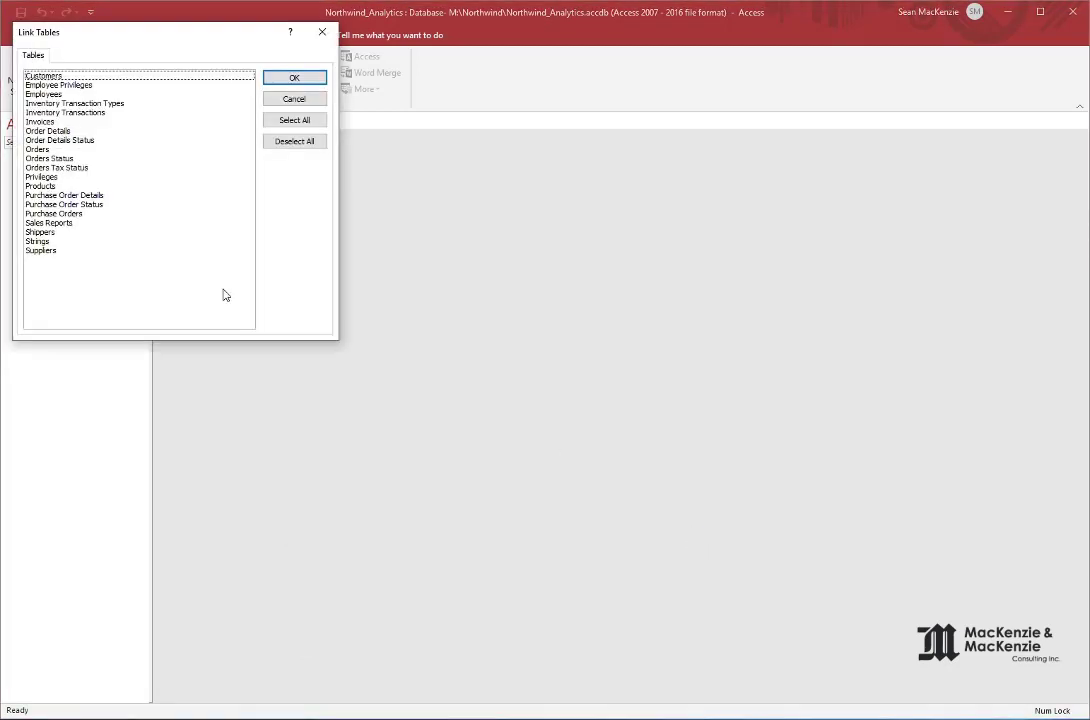
Step: Select all tables in Link Tables and confirm to link them
left_click(294, 119)
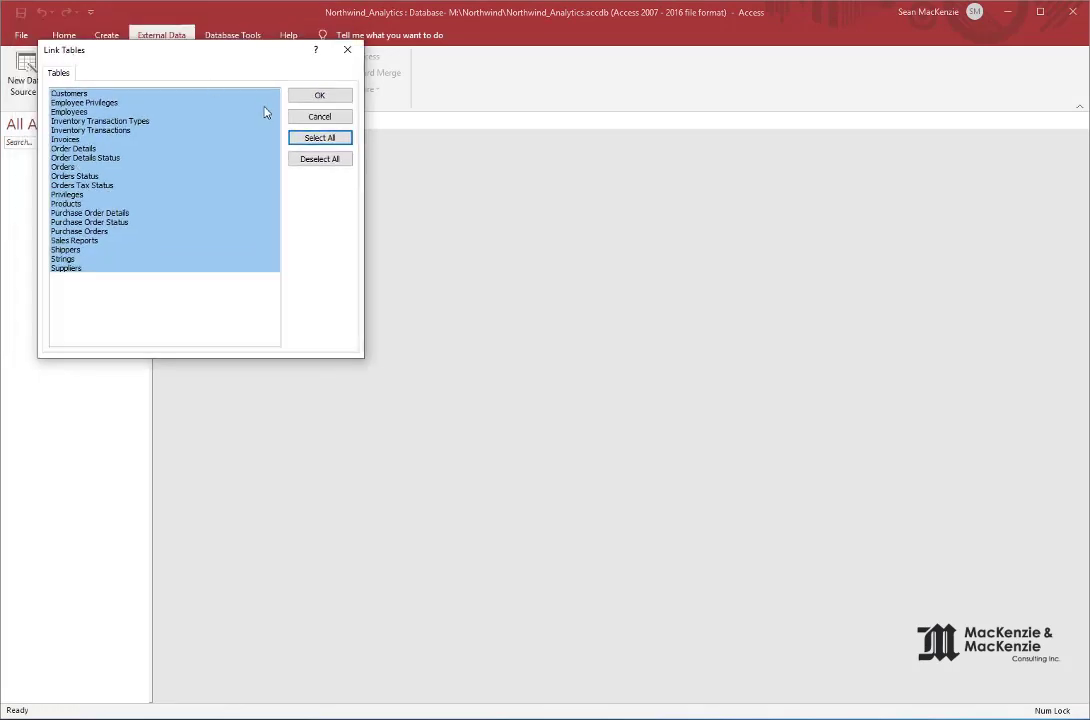
left_click(319, 95)
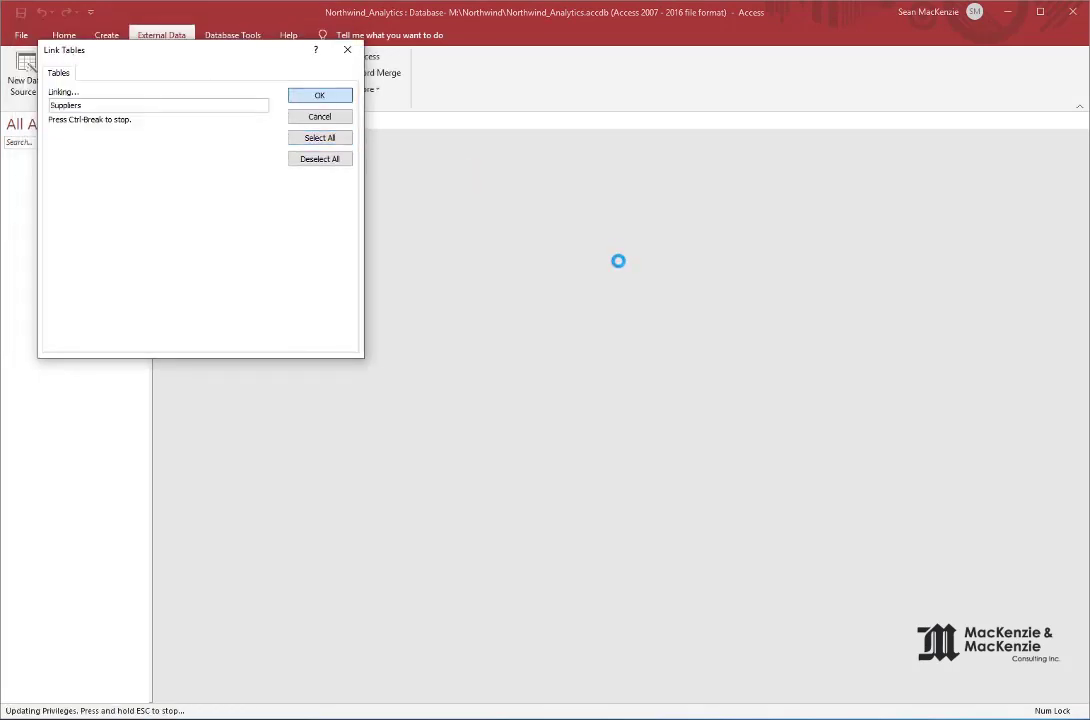
left_click(319, 95)
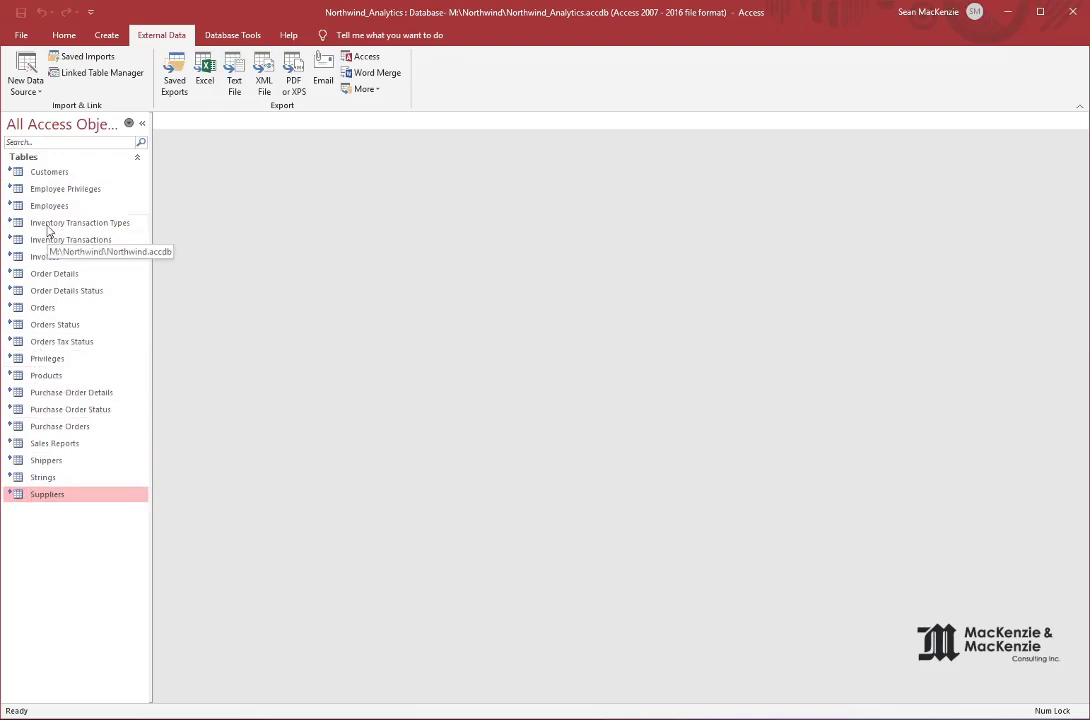
mouse_move(268, 191)
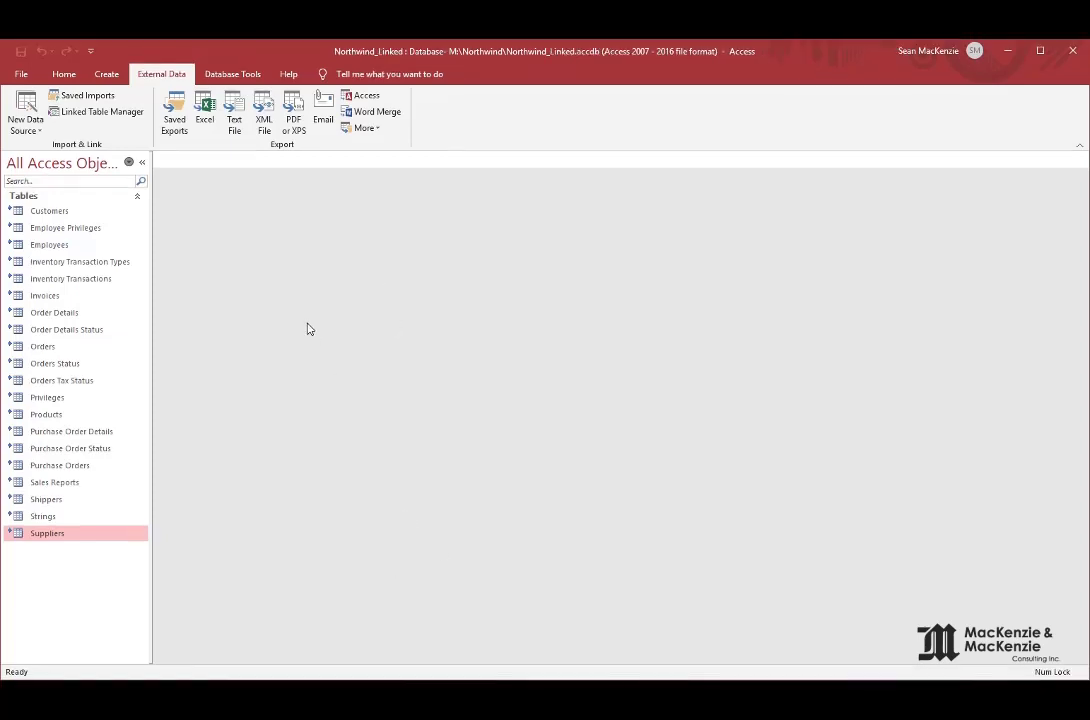
mouse_move(304, 330)
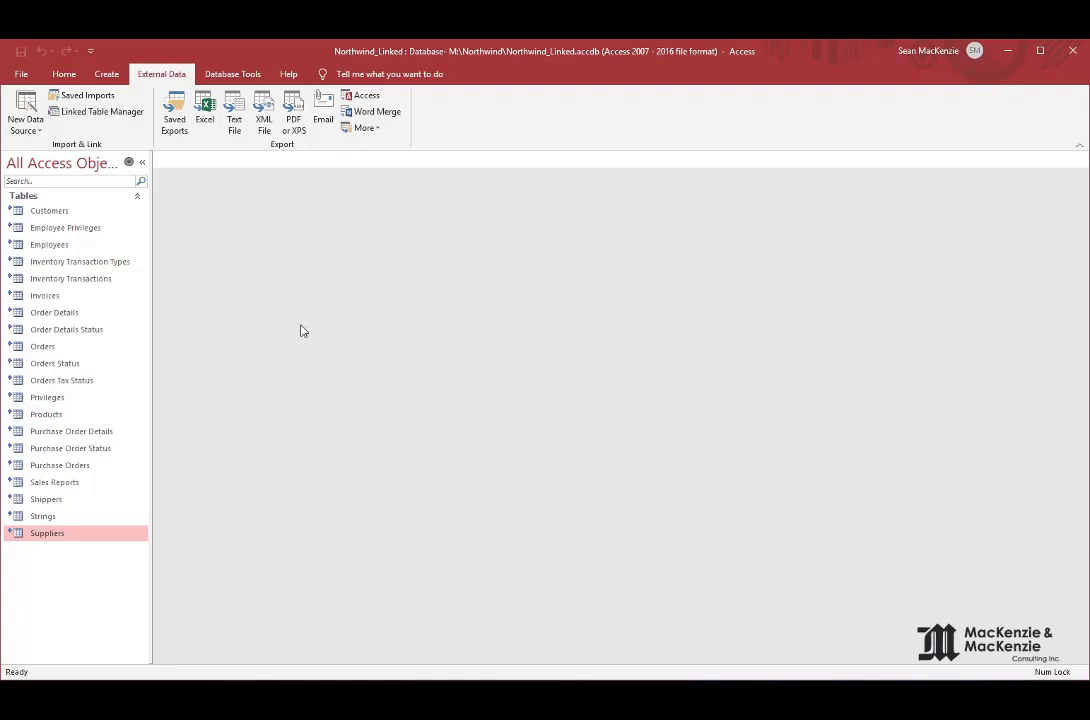
mouse_move(228, 305)
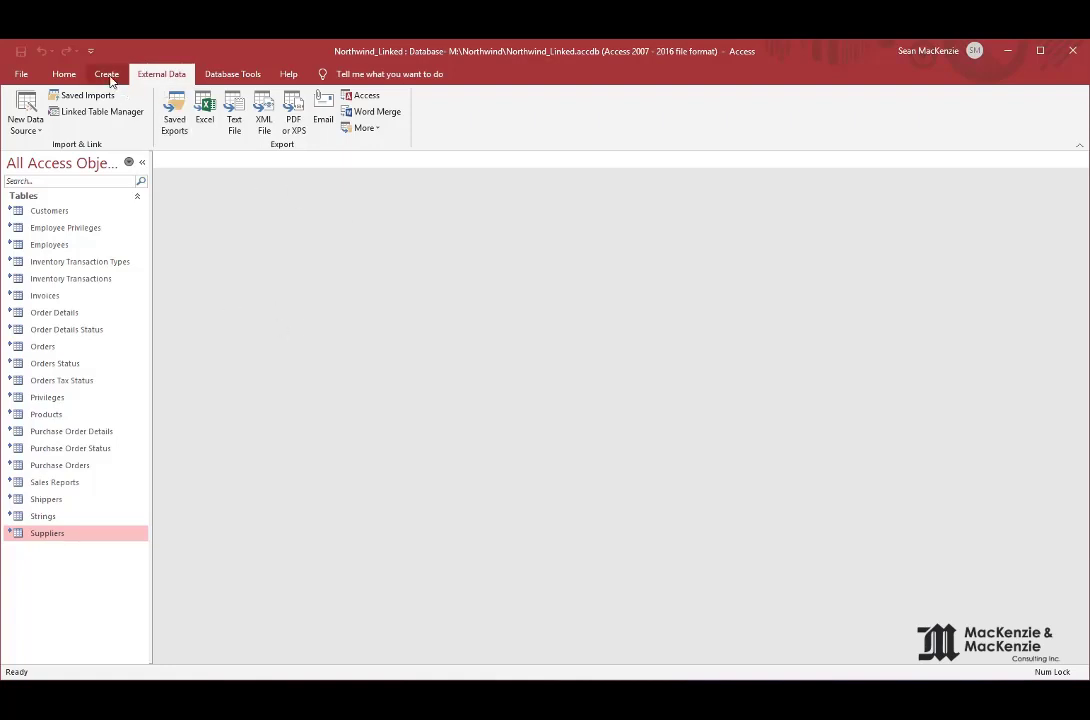
Step: Start a Query Design and dismiss Show Table without adding any tables
left_click(106, 73)
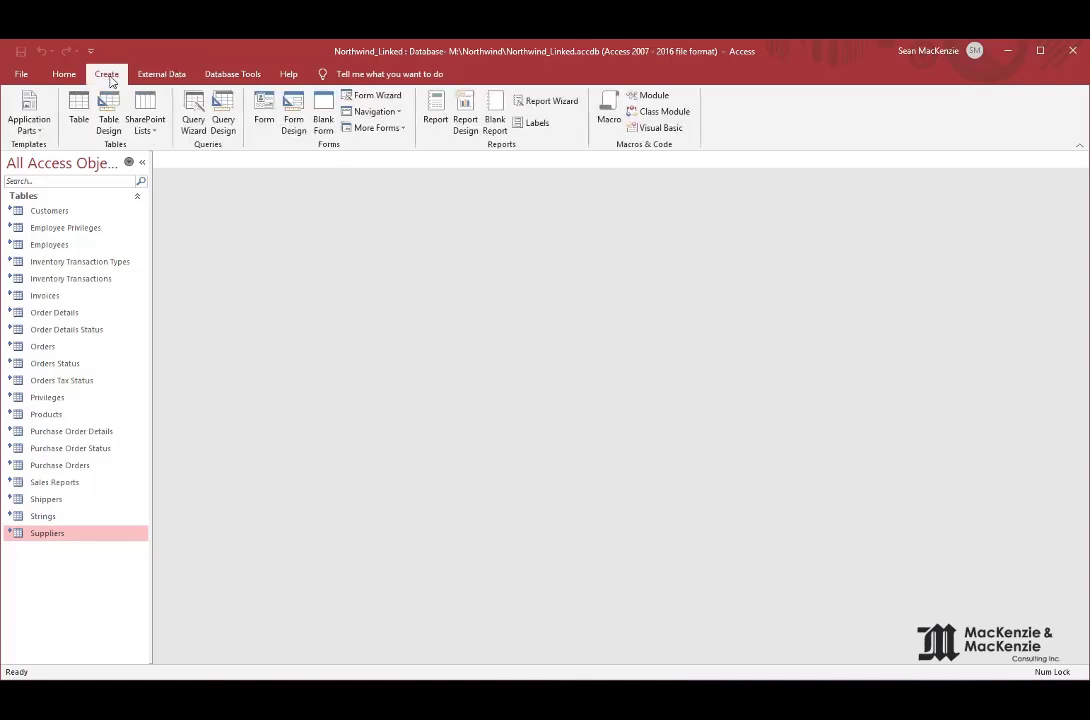
left_click(223, 113)
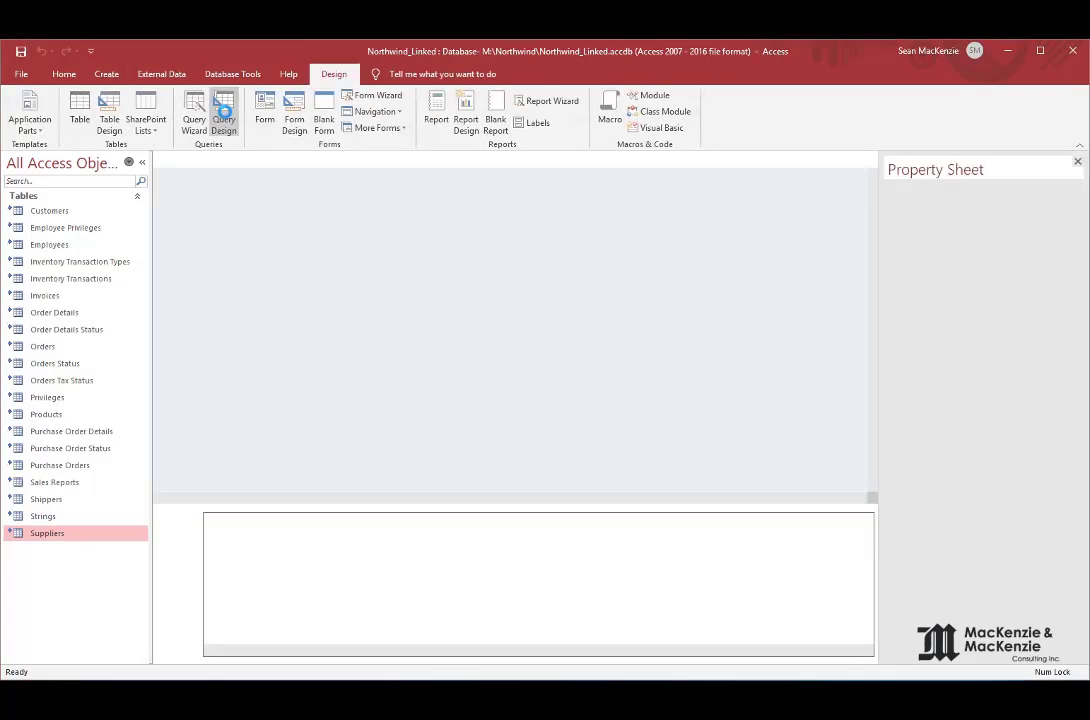
left_click(223, 110)
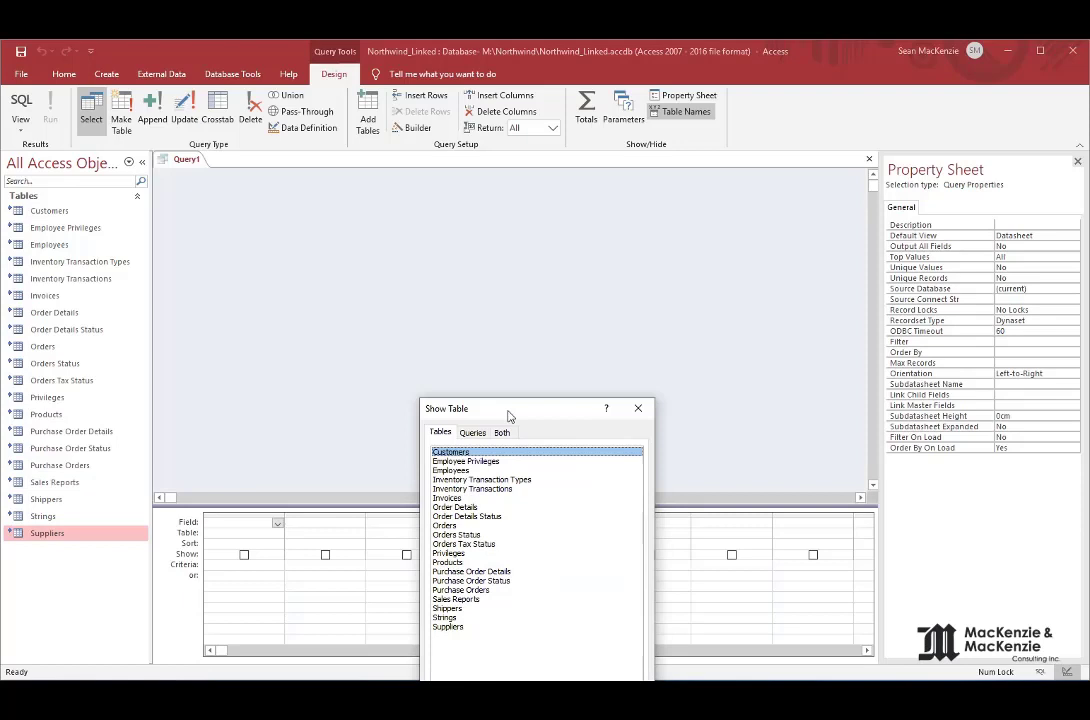
left_click_drag(510, 408, 550, 224)
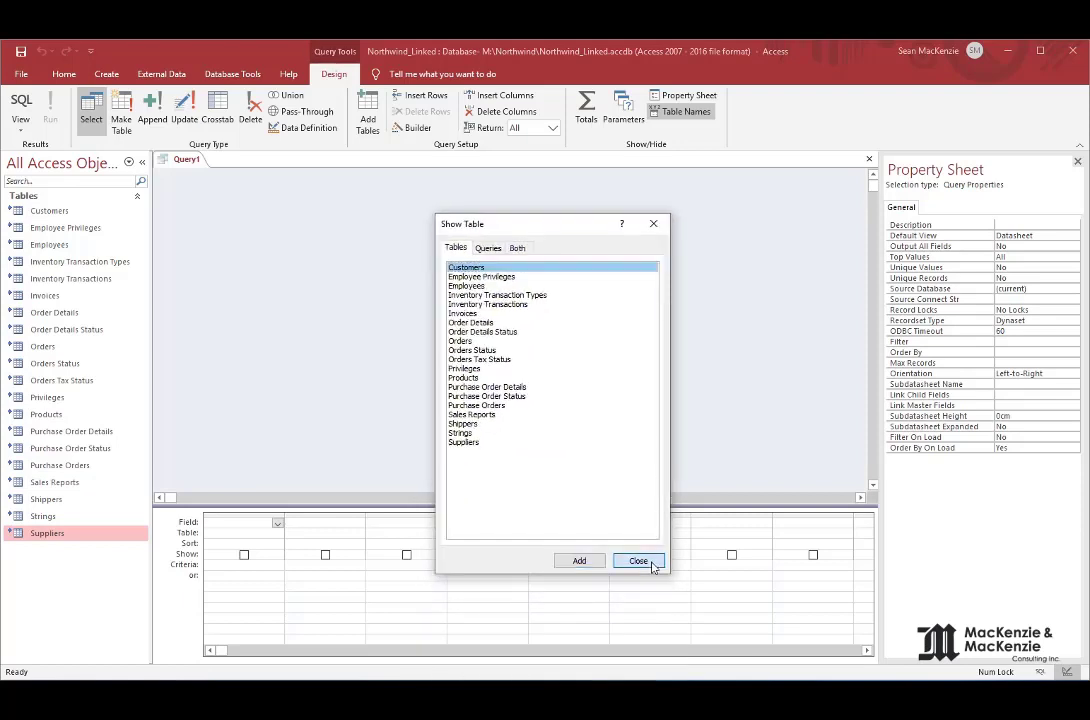
left_click(638, 560)
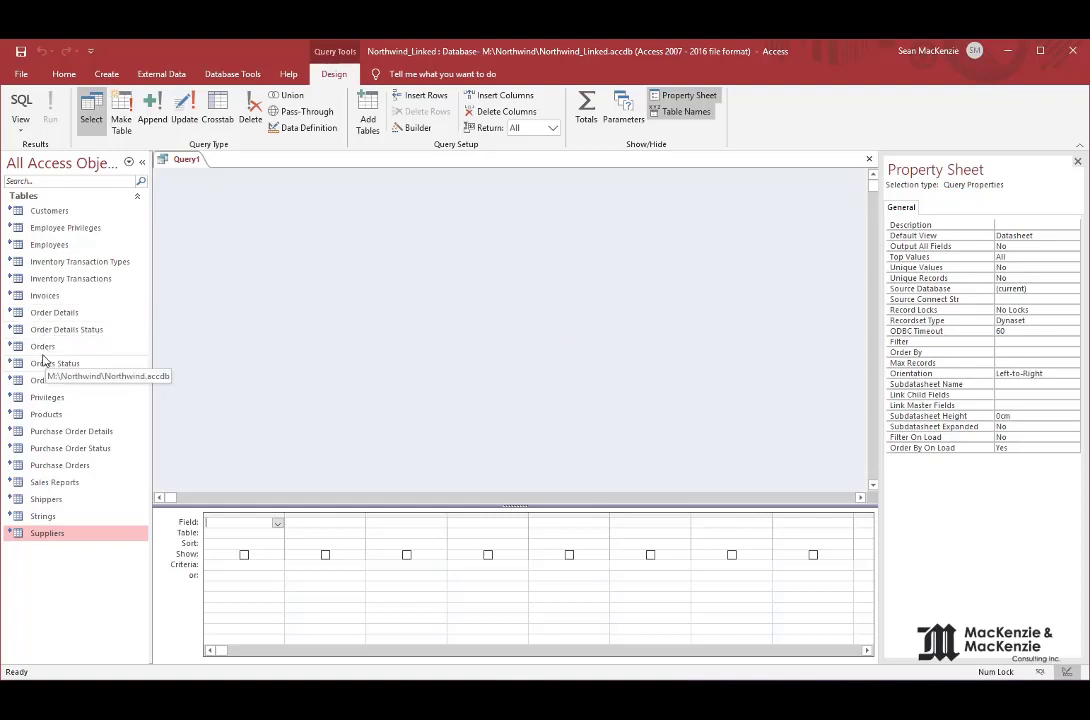
Step: Add Orders, fields Ship Name through Payment Type, and a 'Credit Card' criterion
double_click(42, 346)
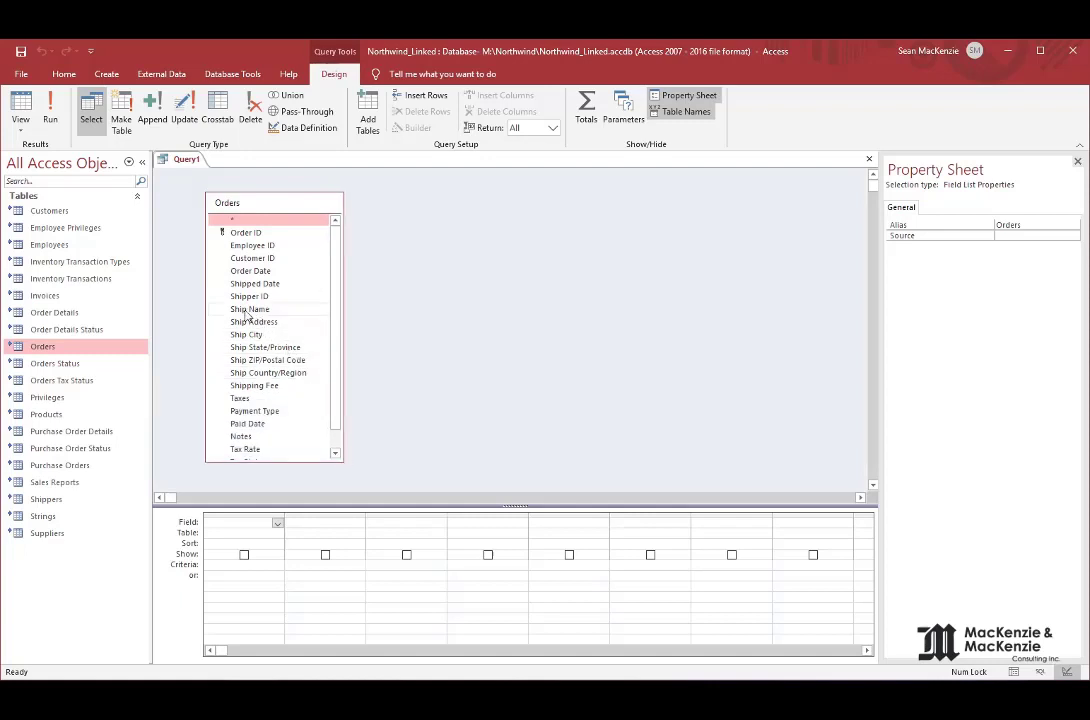
double_click(250, 309)
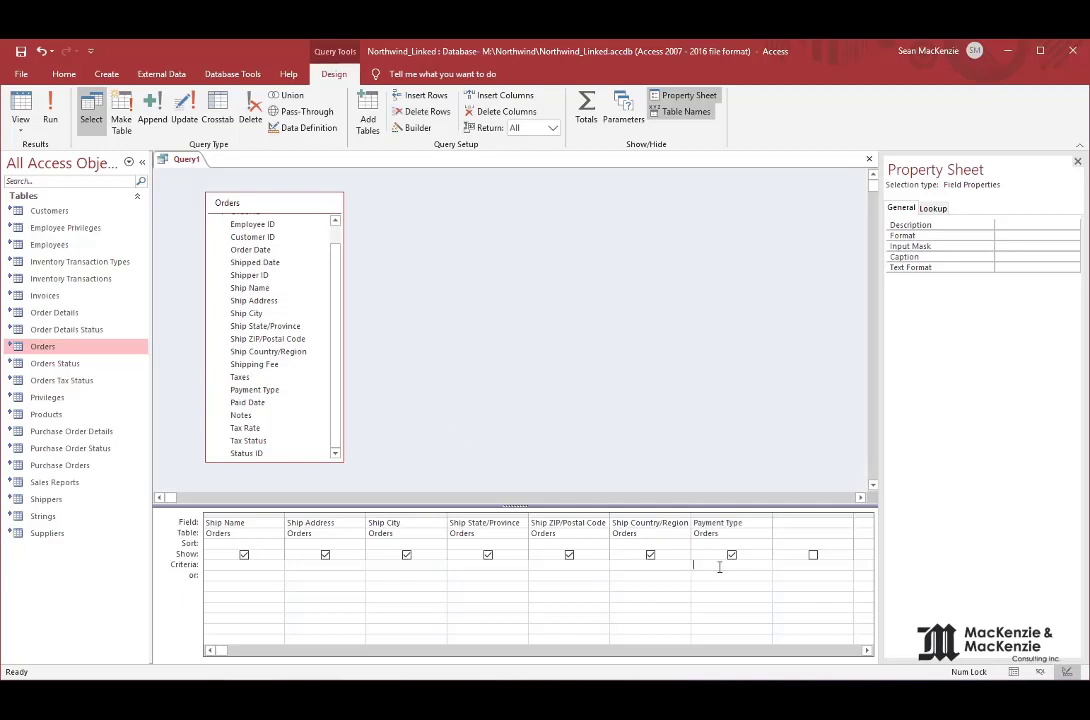
type("Credit Card\"")
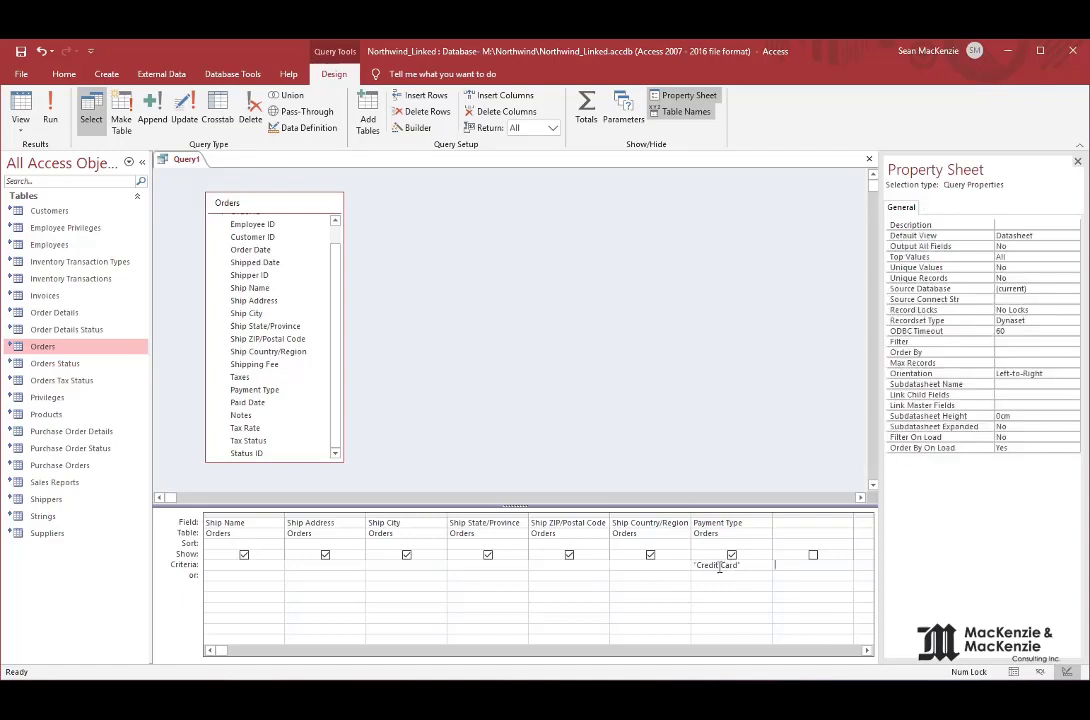
mouse_move(193, 570)
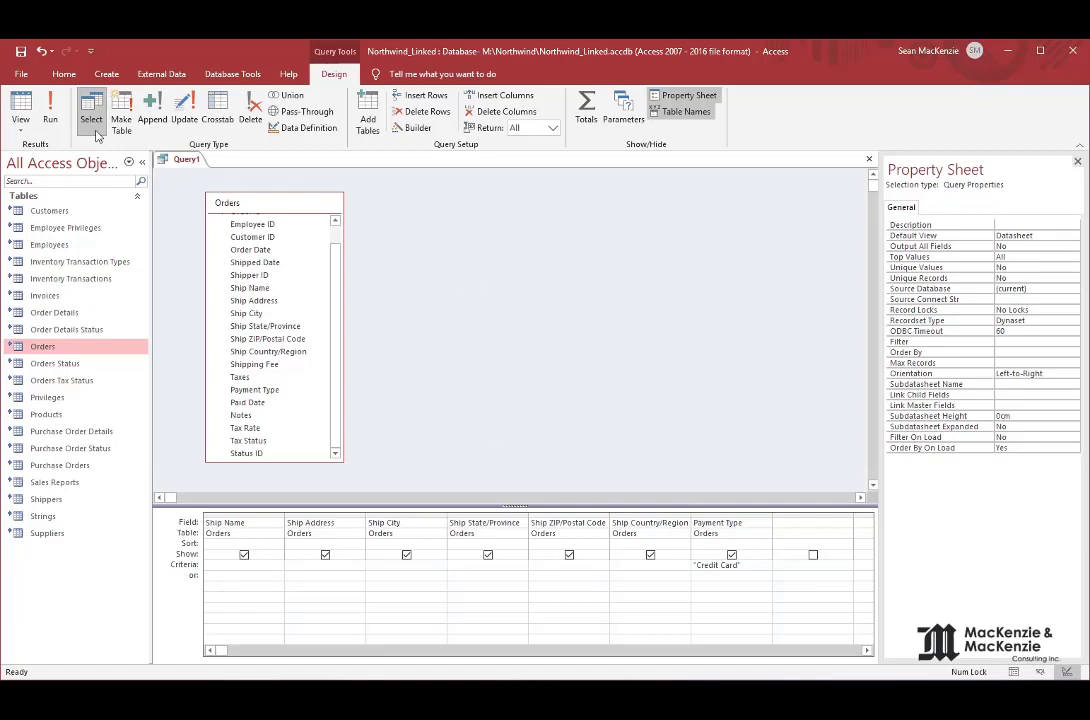
Step: Run the query (16 orders), save it as 'Credit Card Orders', and close it
left_click(20, 110)
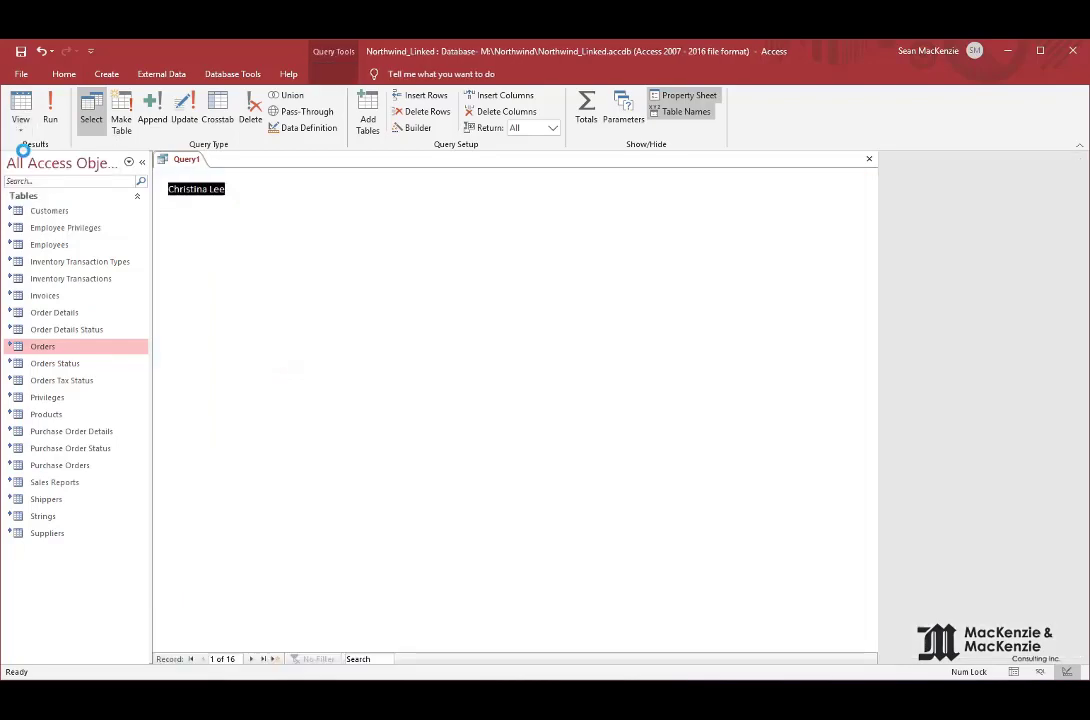
left_click(50, 107)
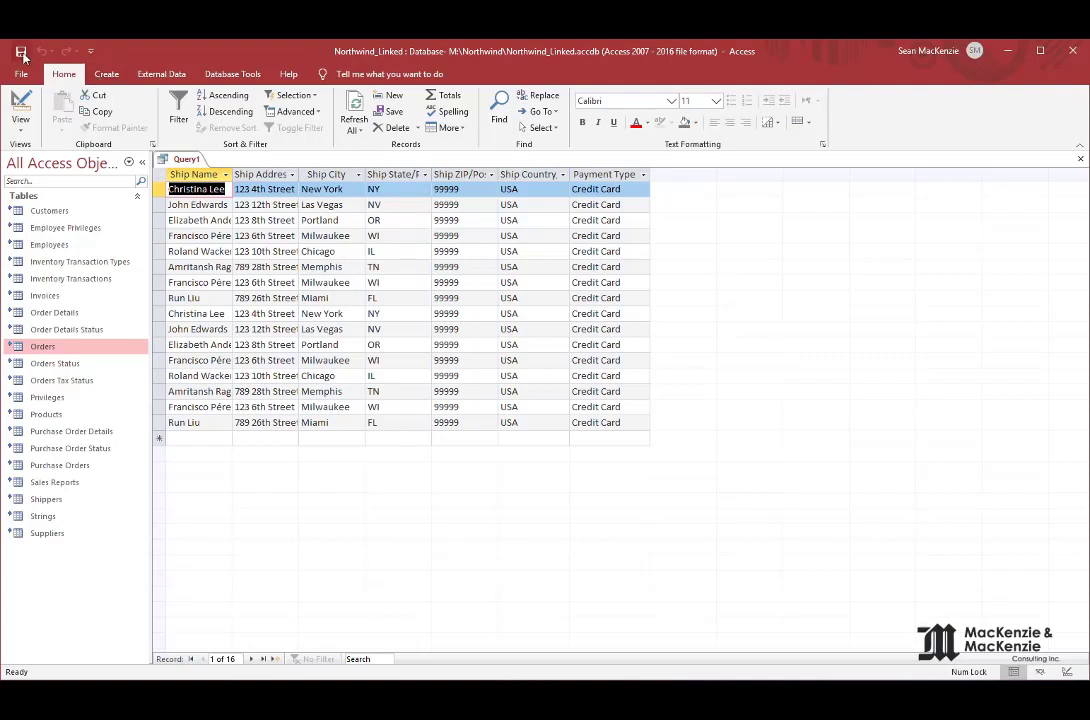
left_click(22, 51)
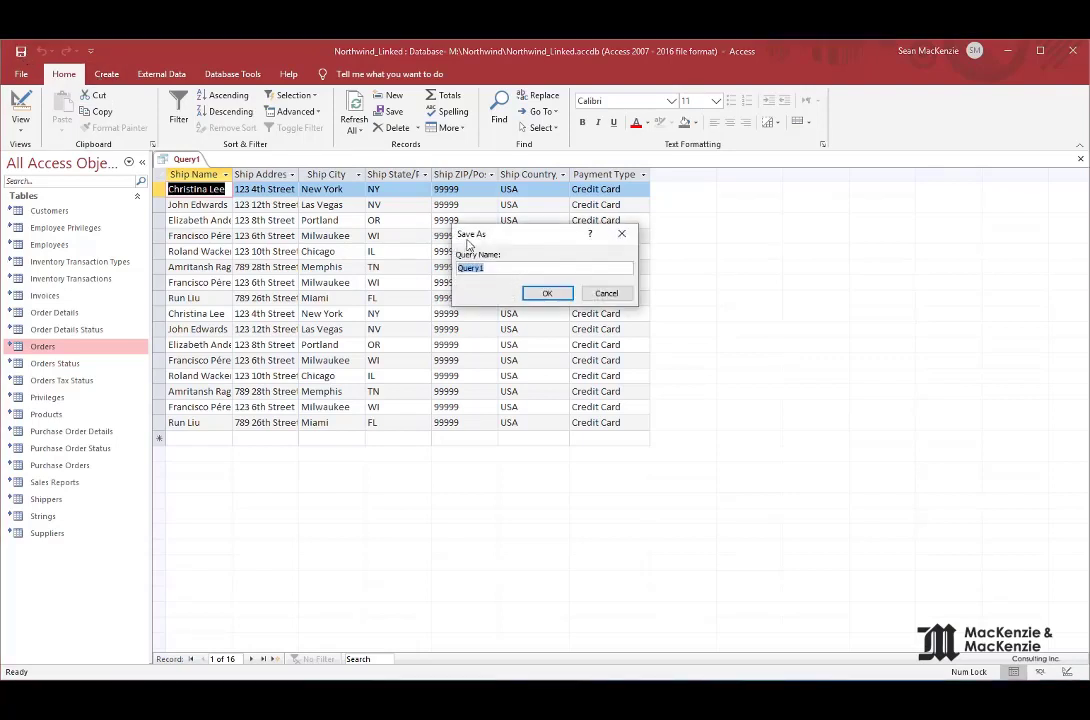
type("Credit Card")
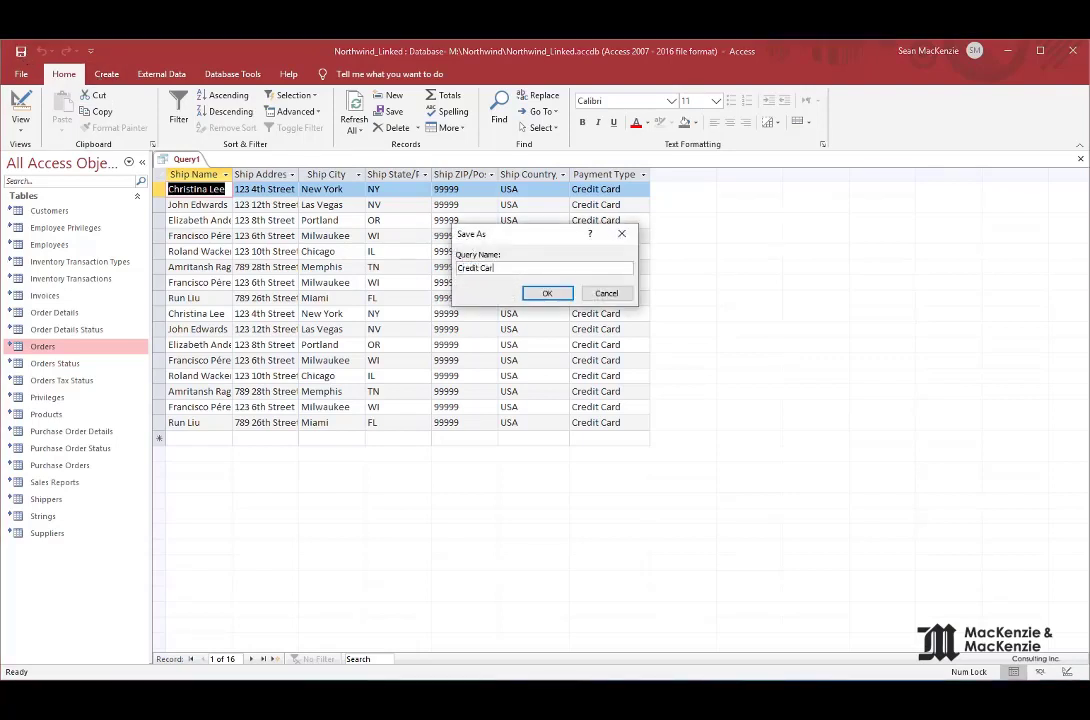
left_click(547, 292)
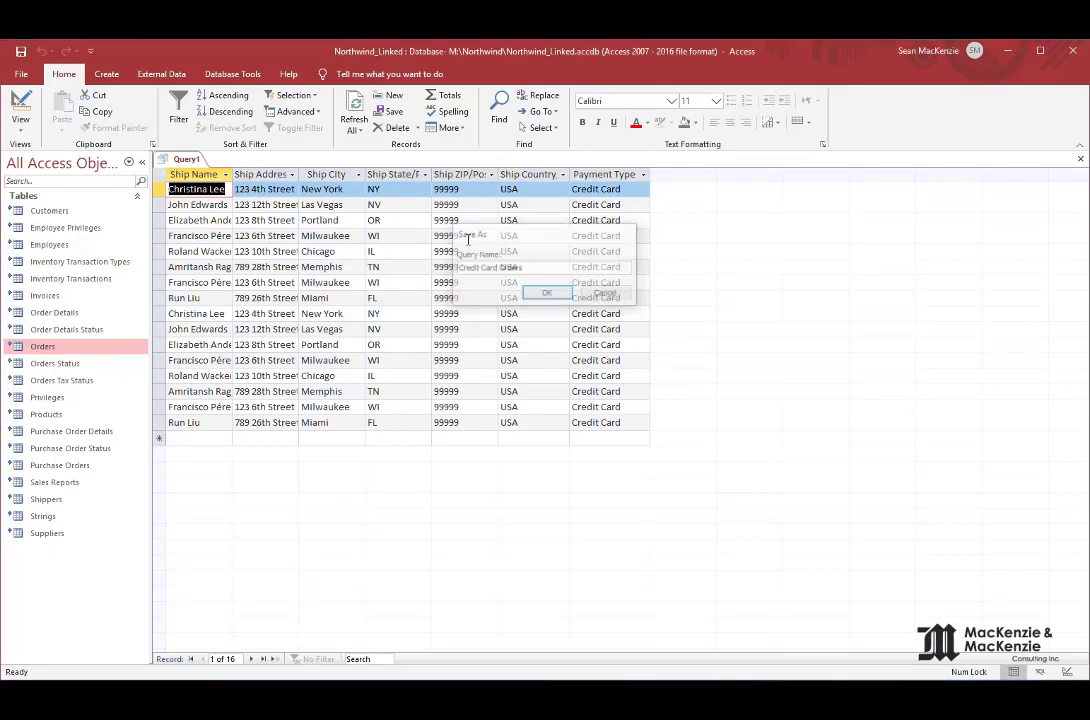
left_click(546, 292)
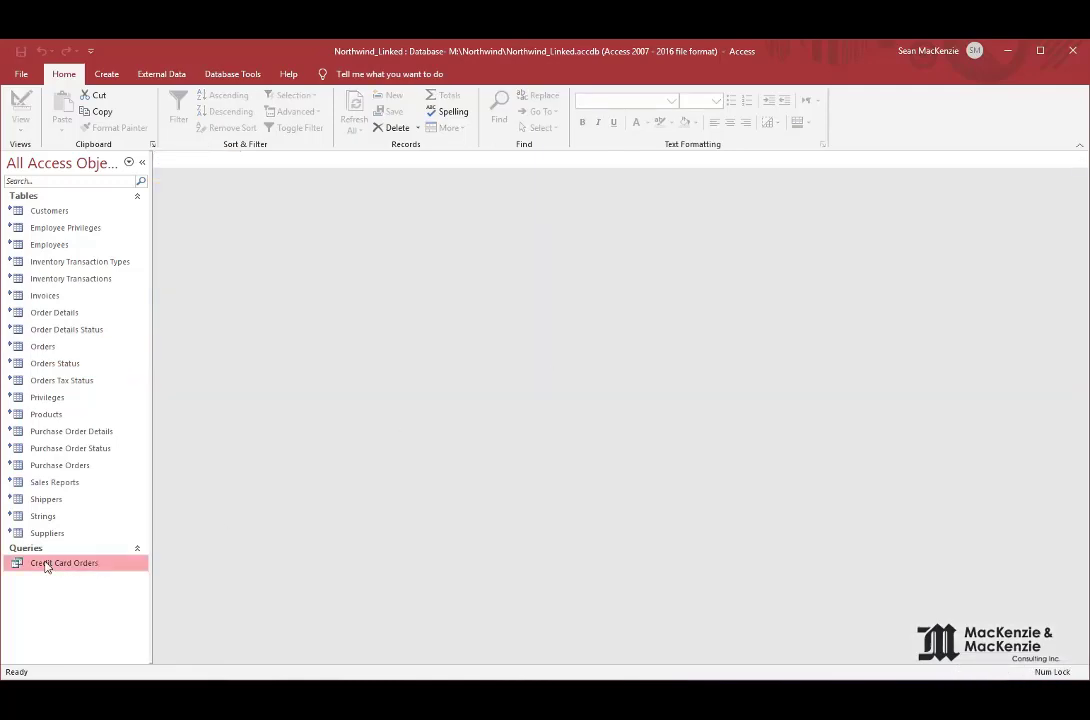
double_click(64, 562)
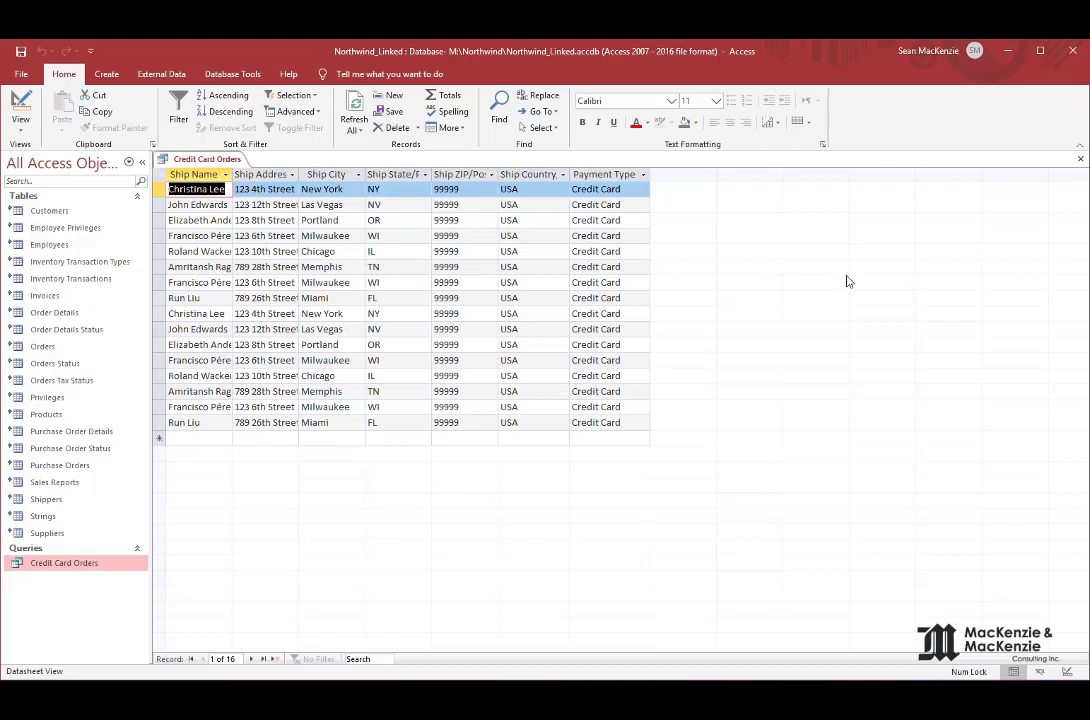
left_click(1079, 159)
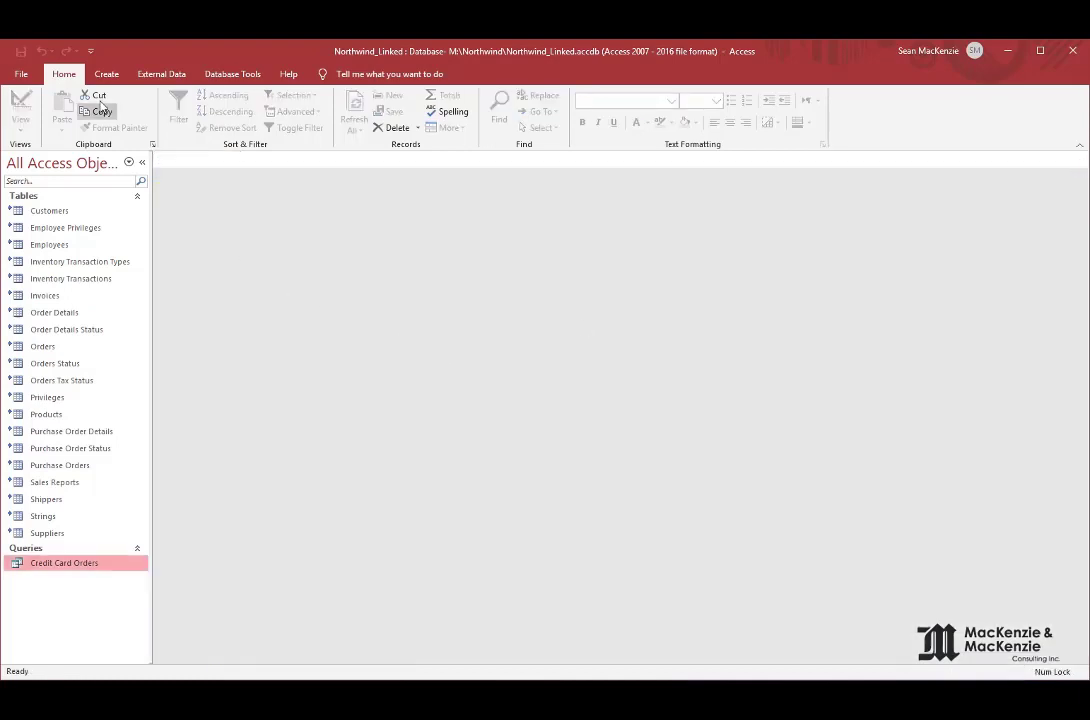
left_click(106, 73)
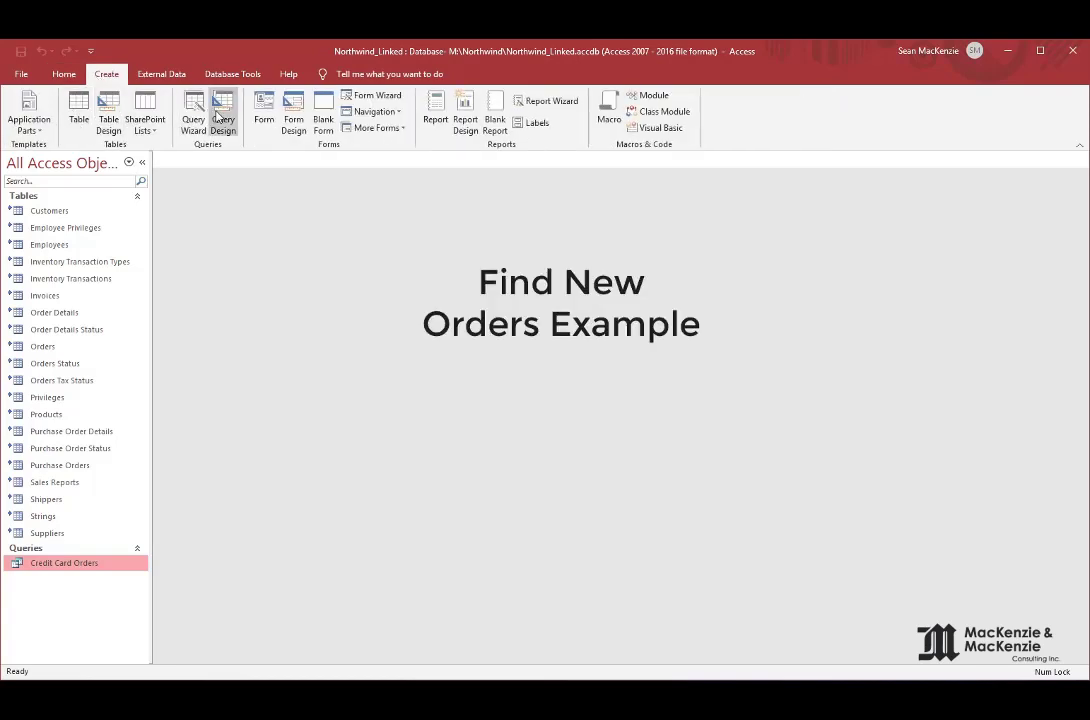
Step: Start a new query and add Orders' Ship Name, Address, City, State, ZIP and Country fields
left_click(223, 113)
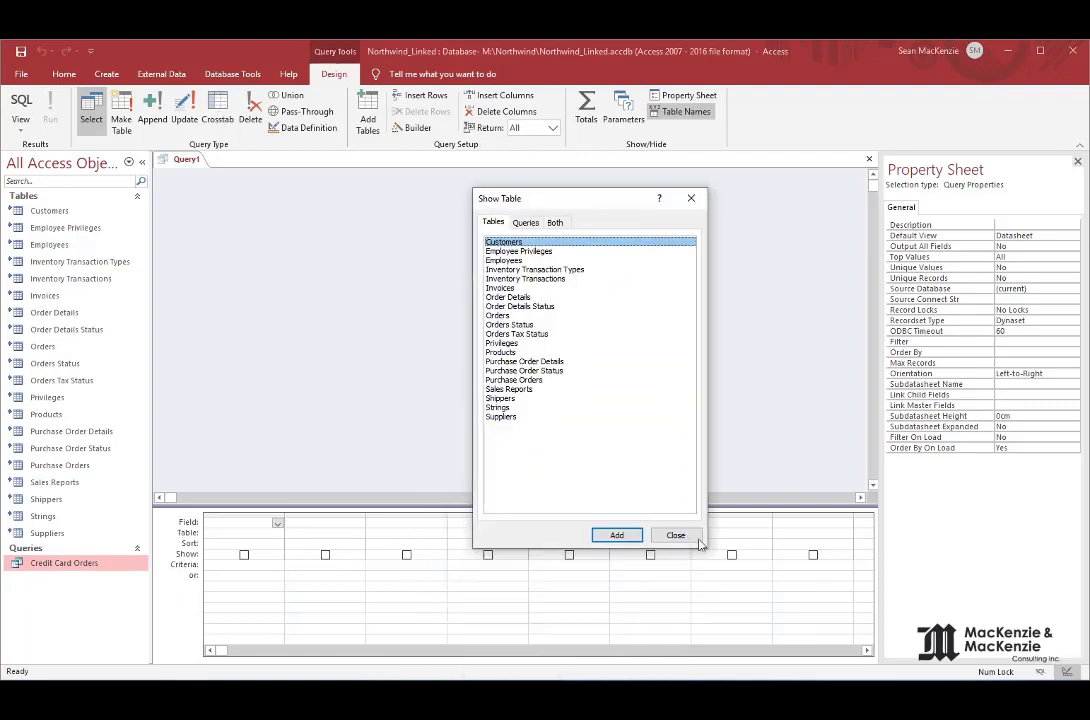
left_click(675, 534)
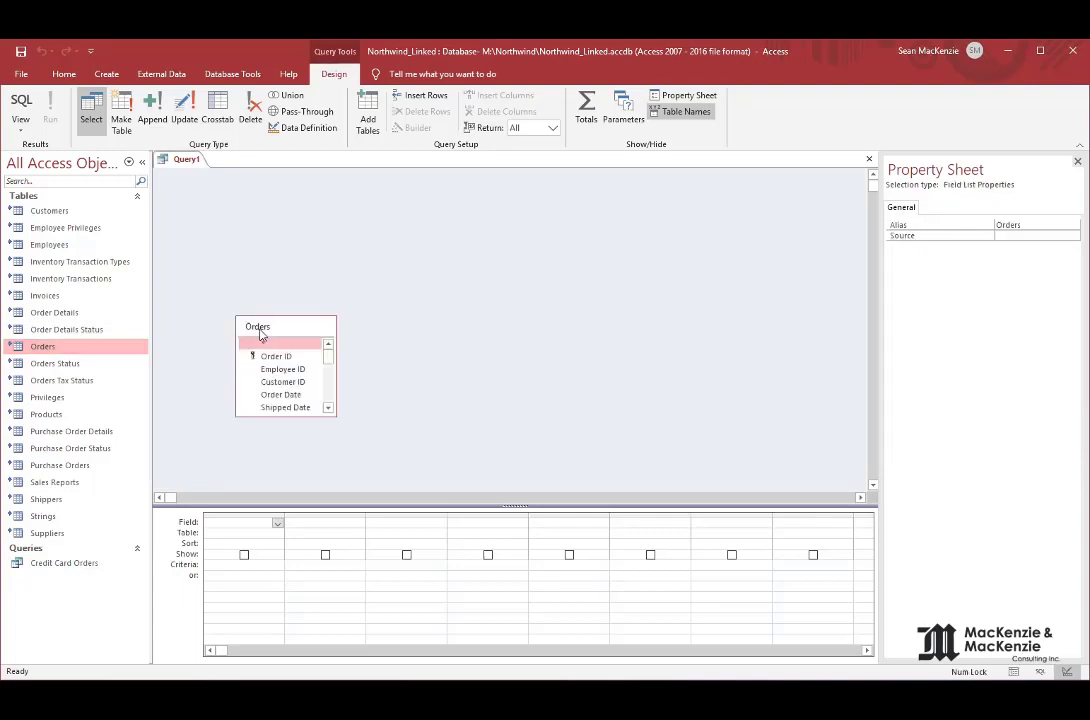
left_click_drag(285, 327, 291, 204)
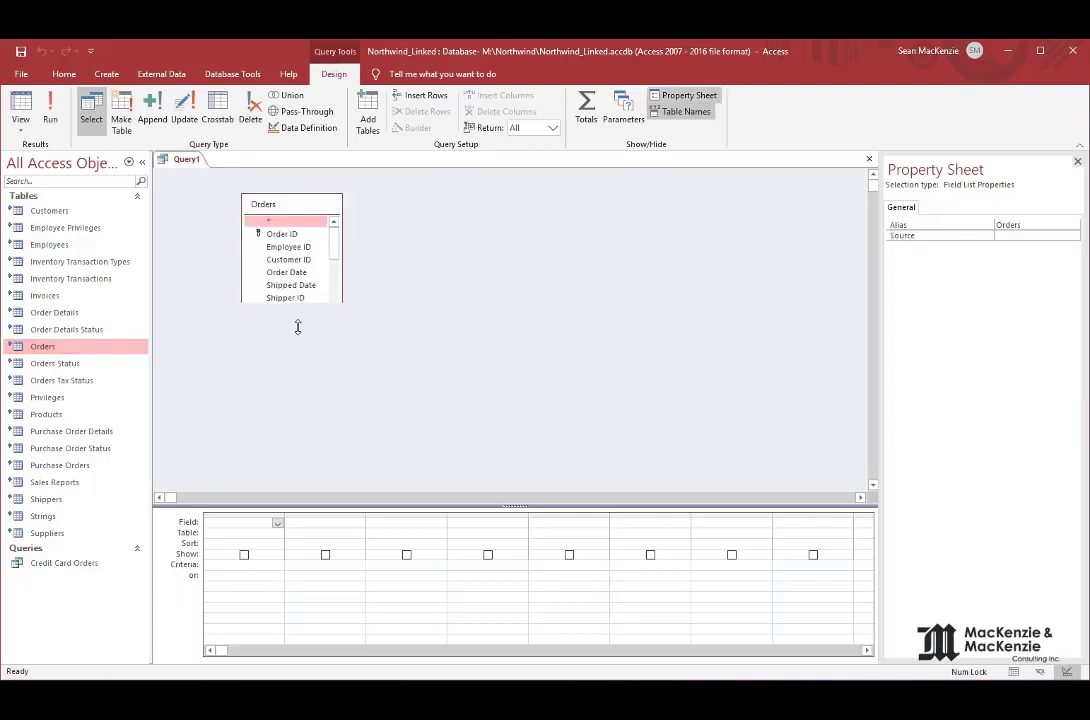
scroll("down", 3)
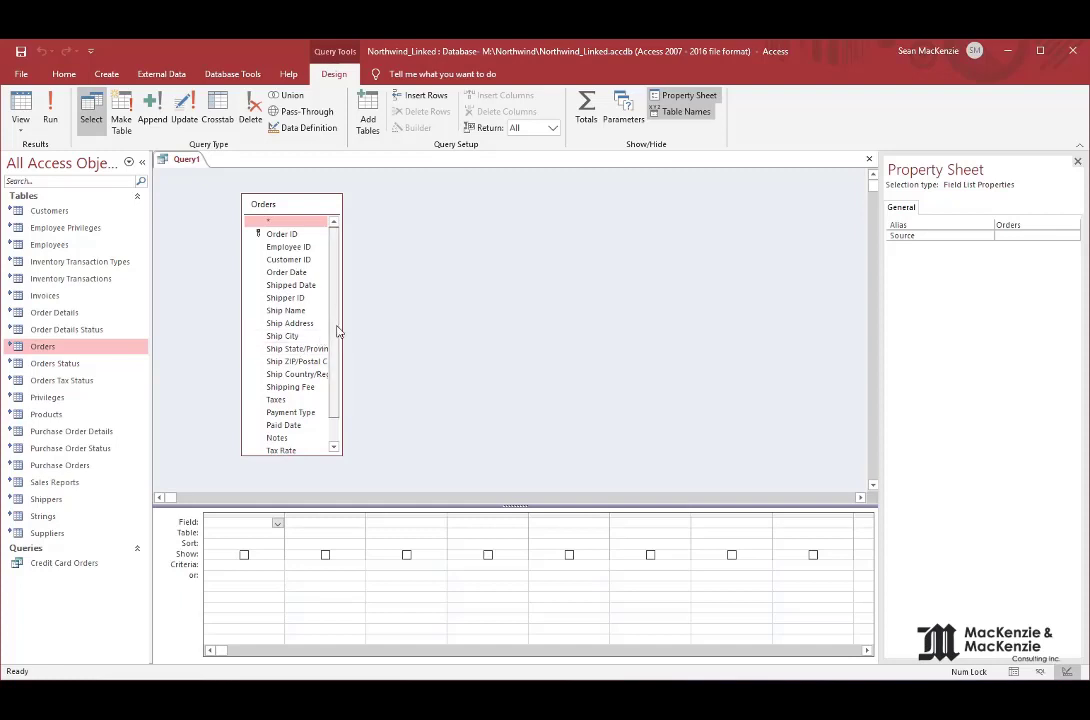
double_click(286, 281)
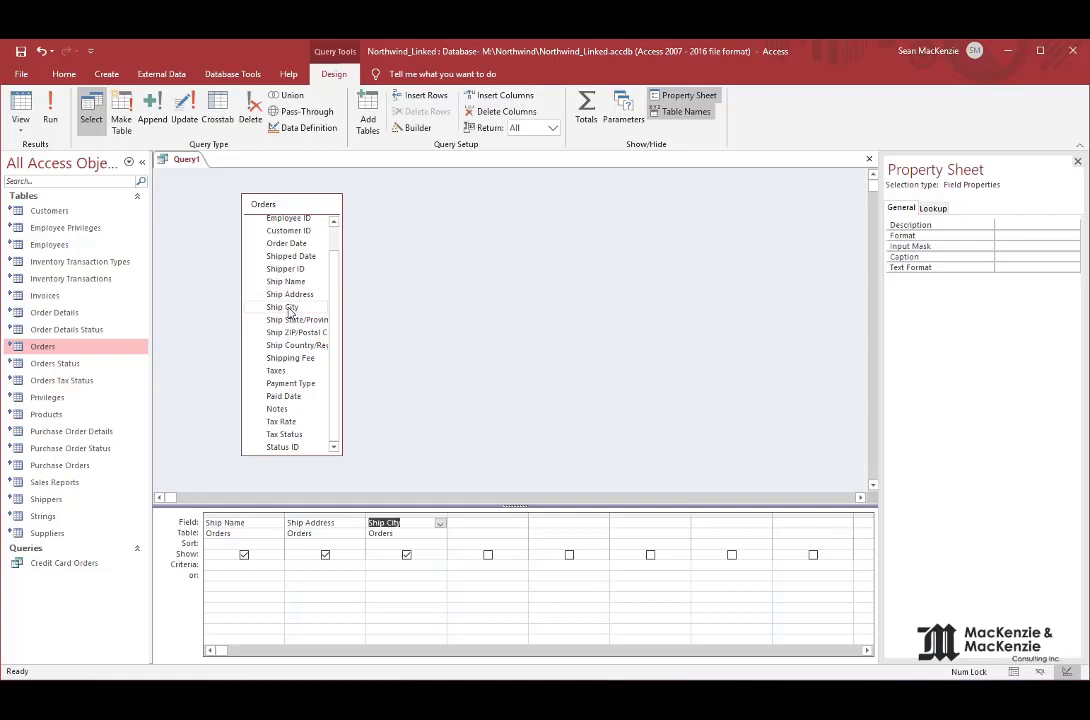
left_click(297, 319)
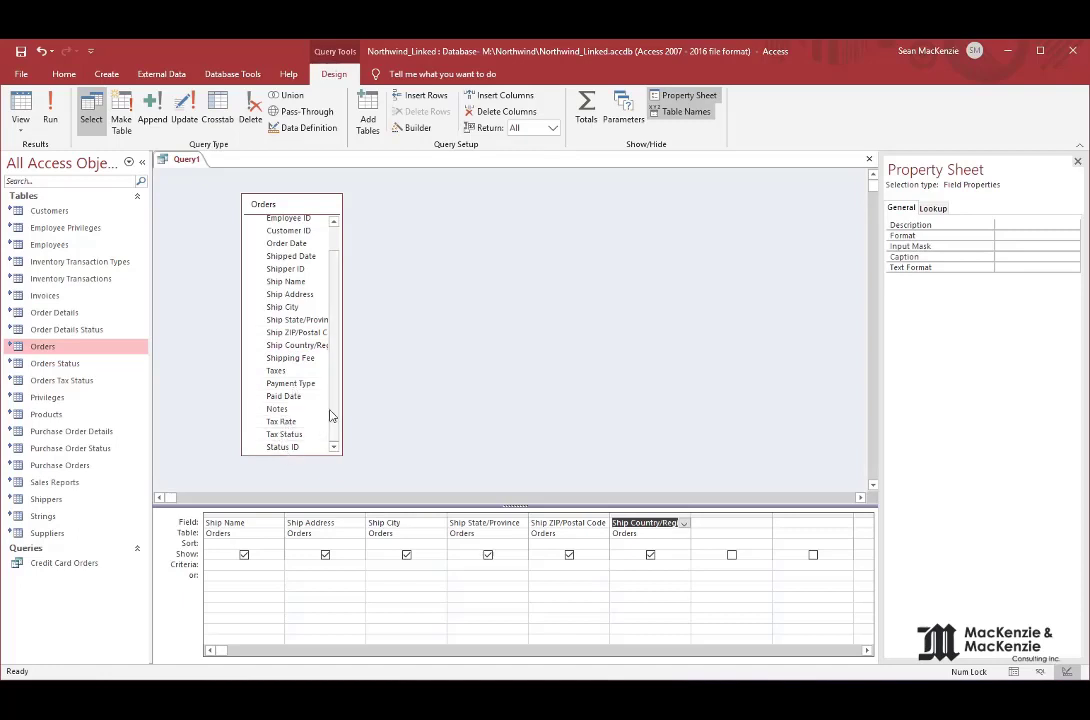
left_click(283, 447)
type("\"New\"")
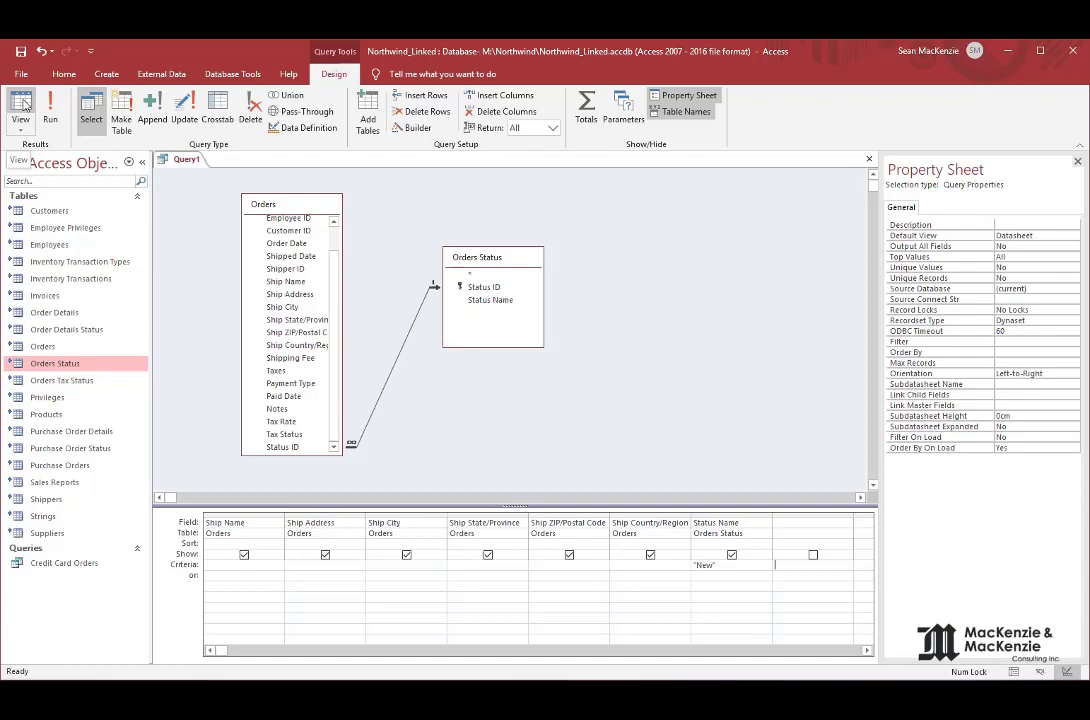
Step: Run the query to view the 16 shipping records with status New
left_click(21, 110)
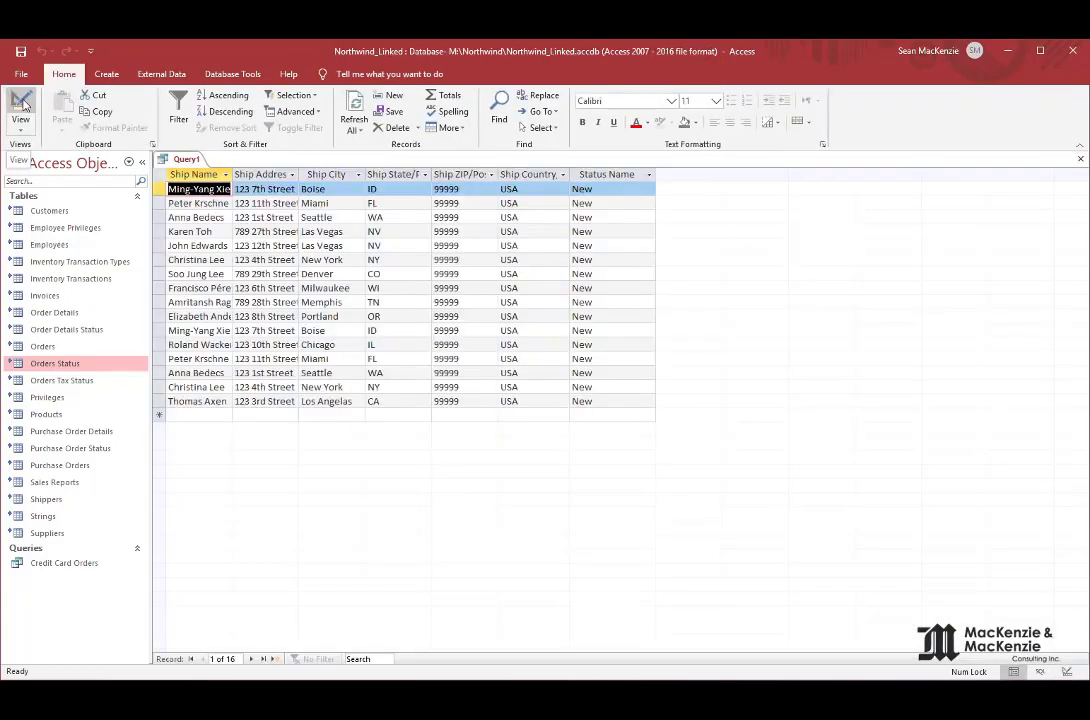
Step: Add Payment Type, test a Status Name criterion of <>"New" returning 32 records, and return to design
left_click(20, 110)
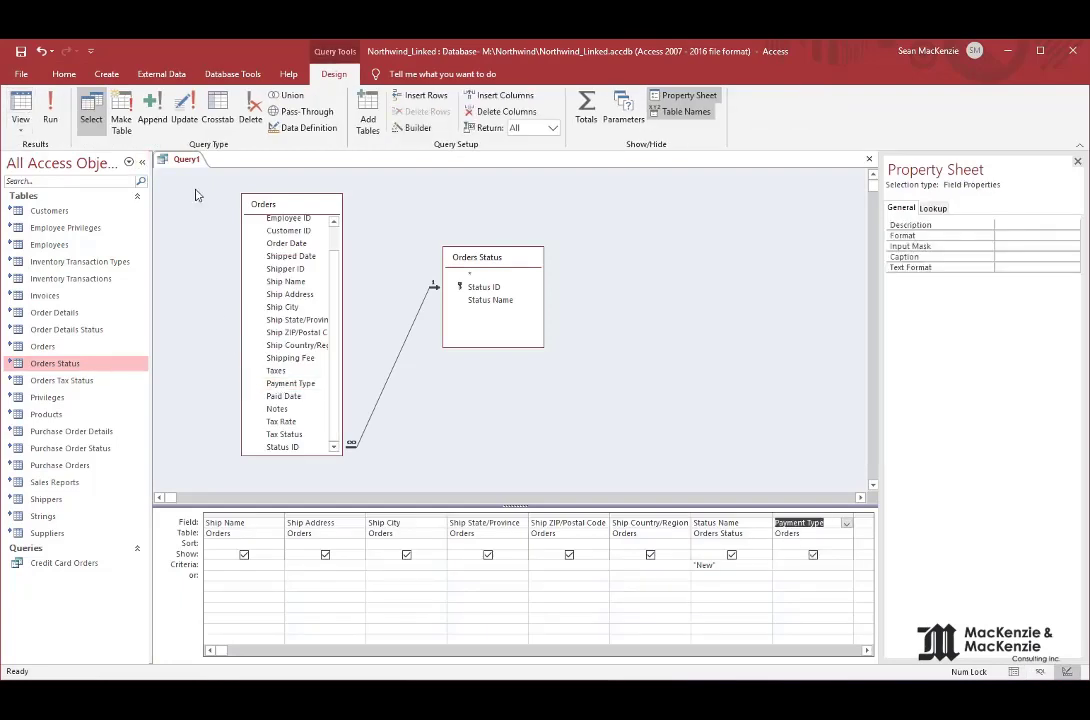
left_click(50, 110)
type("<>")
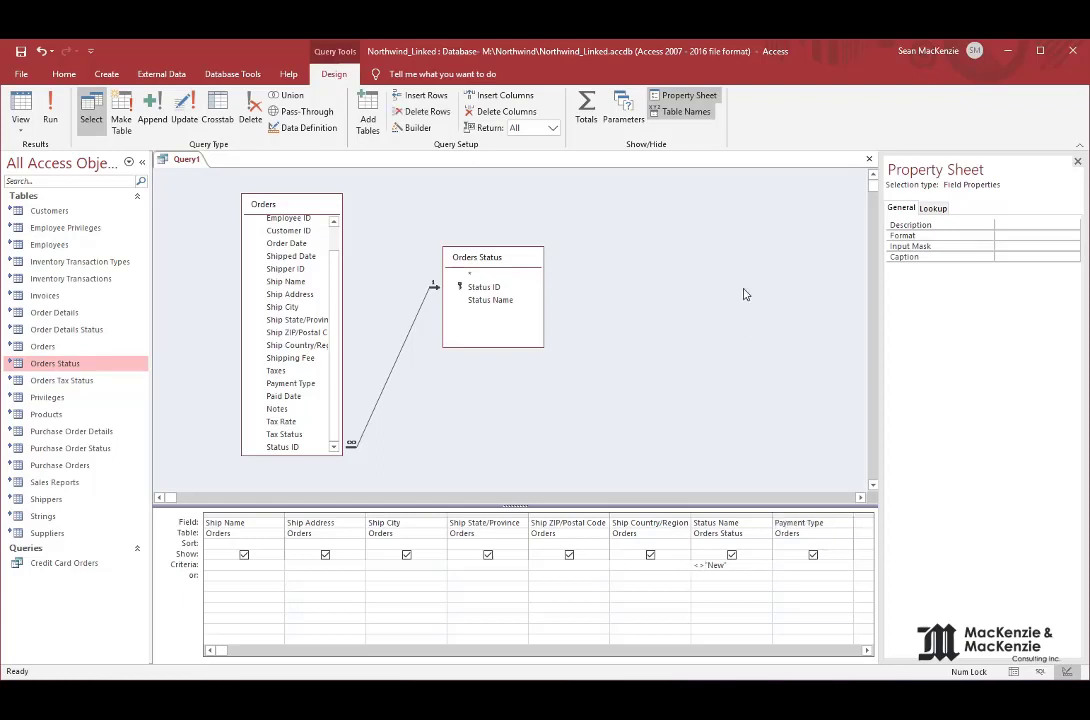
left_click(20, 108)
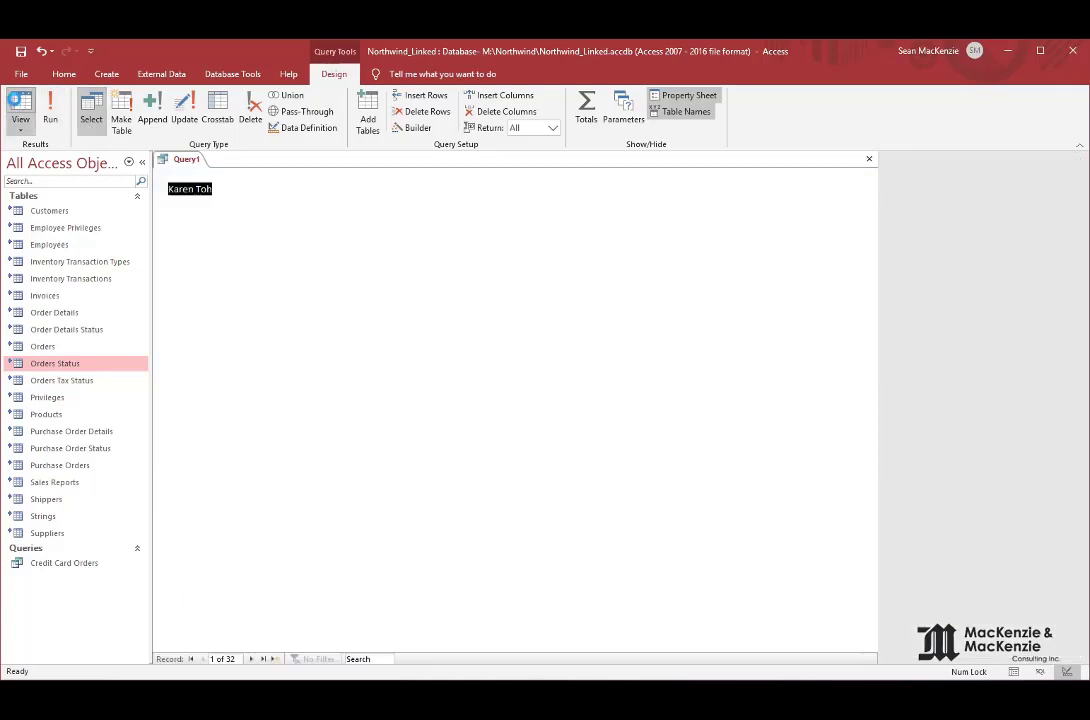
left_click(20, 110)
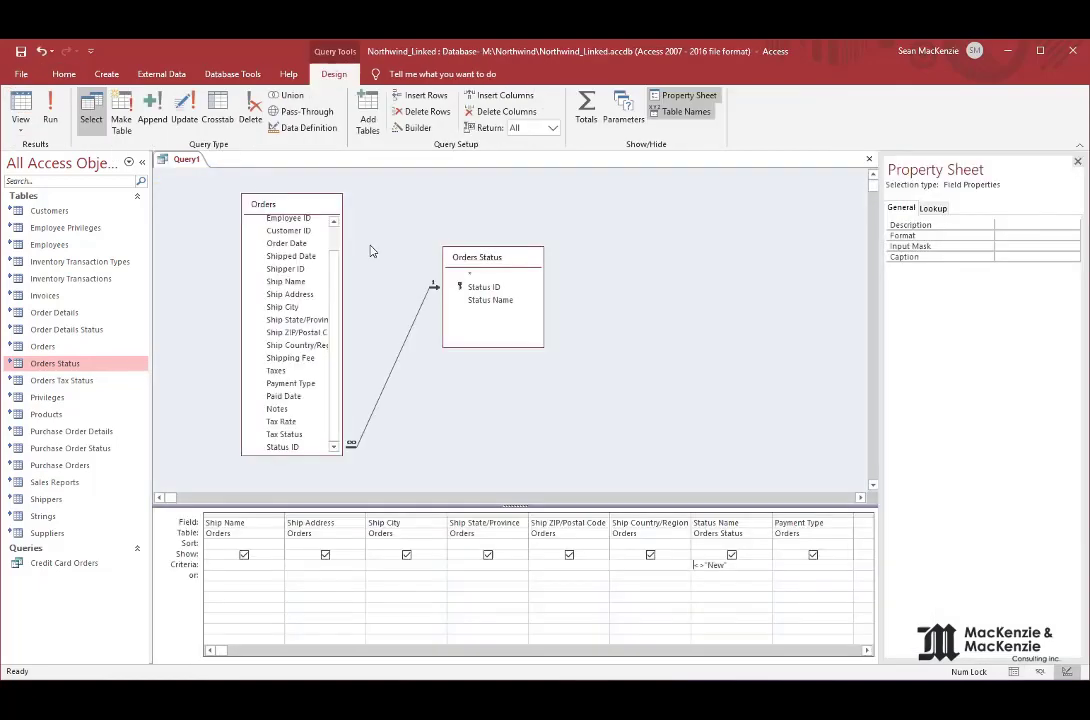
mouse_move(432, 417)
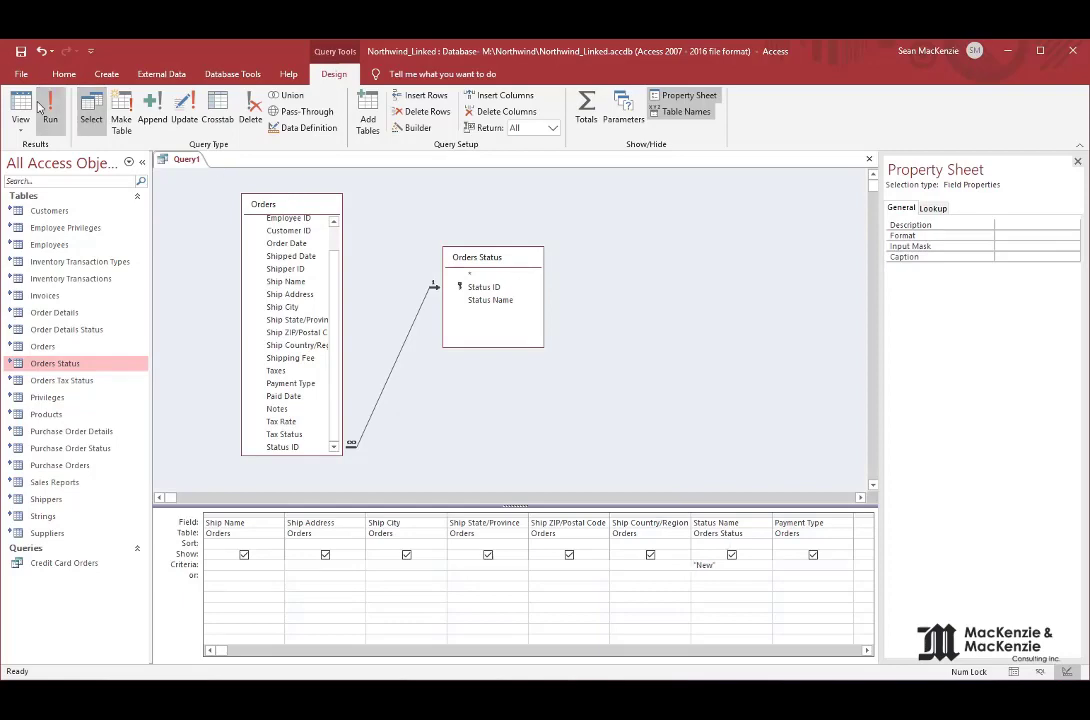
Step: Restore the 'New' criterion and save the query as New Orders
left_click(50, 110)
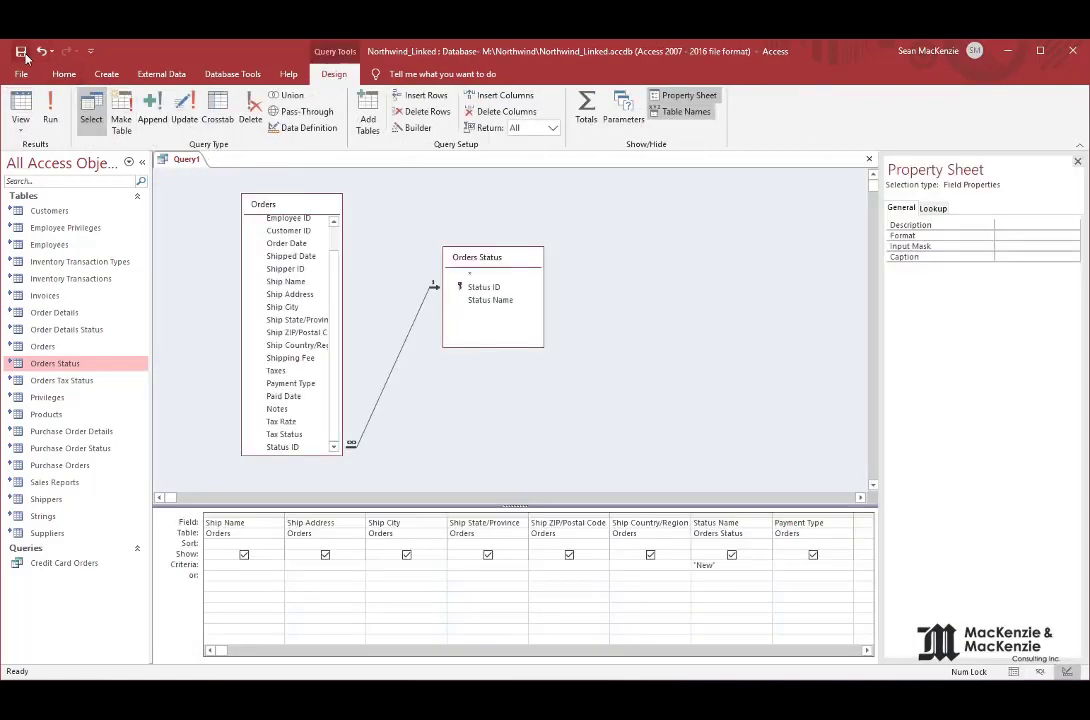
left_click(21, 51)
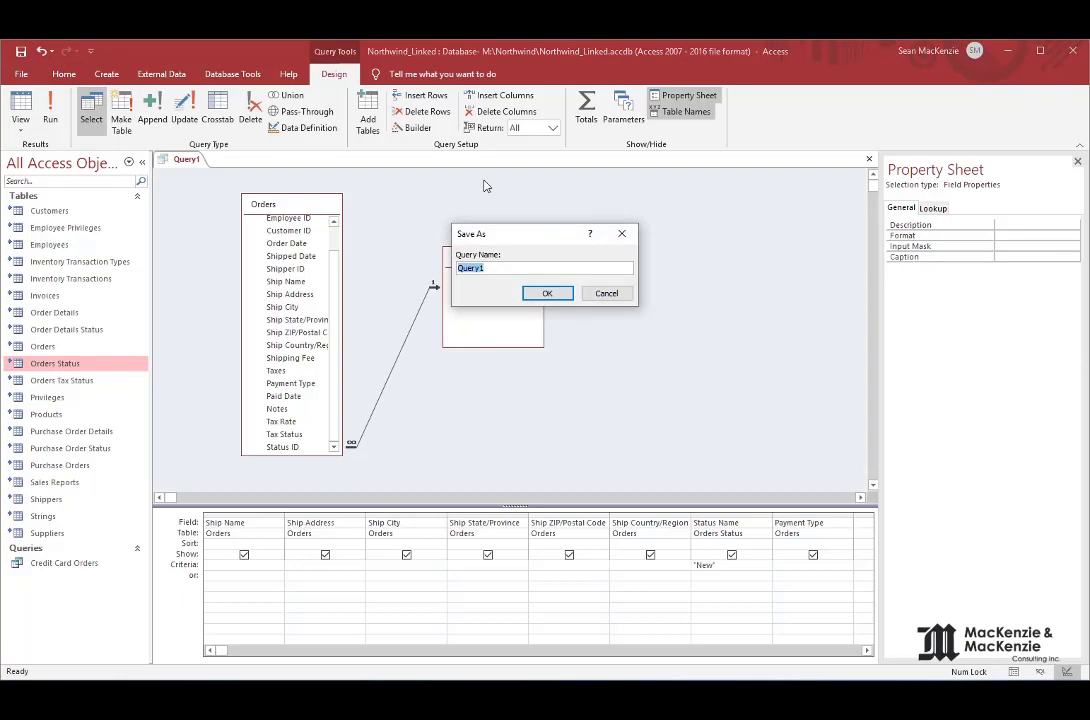
type("Cred")
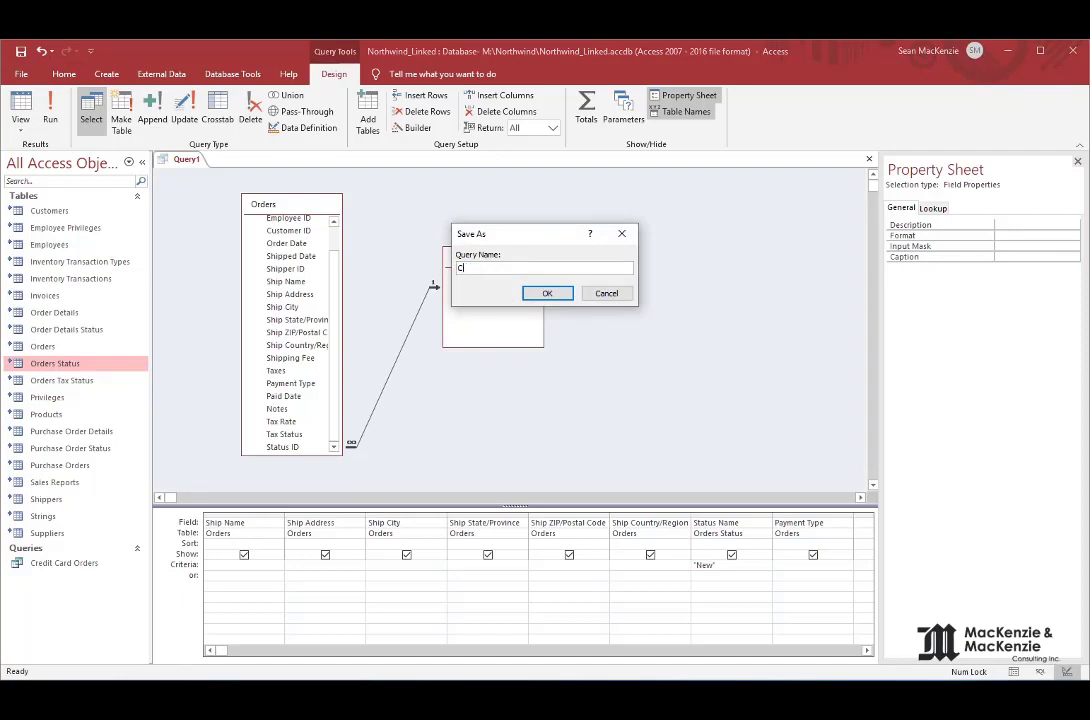
type("New Order")
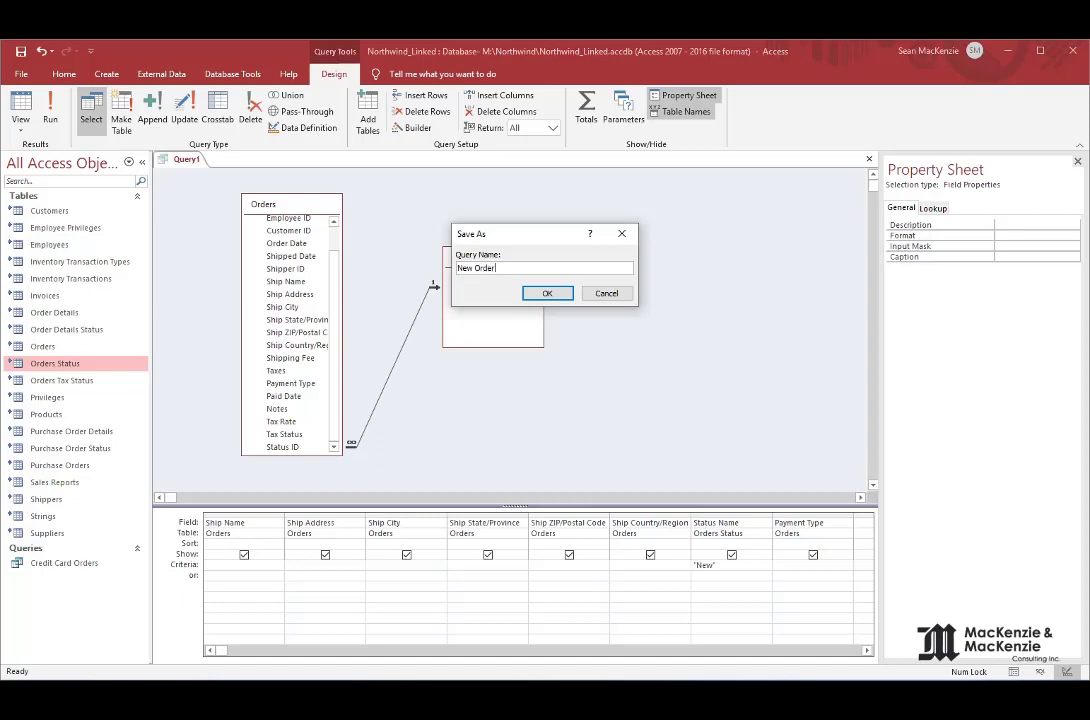
left_click(547, 293)
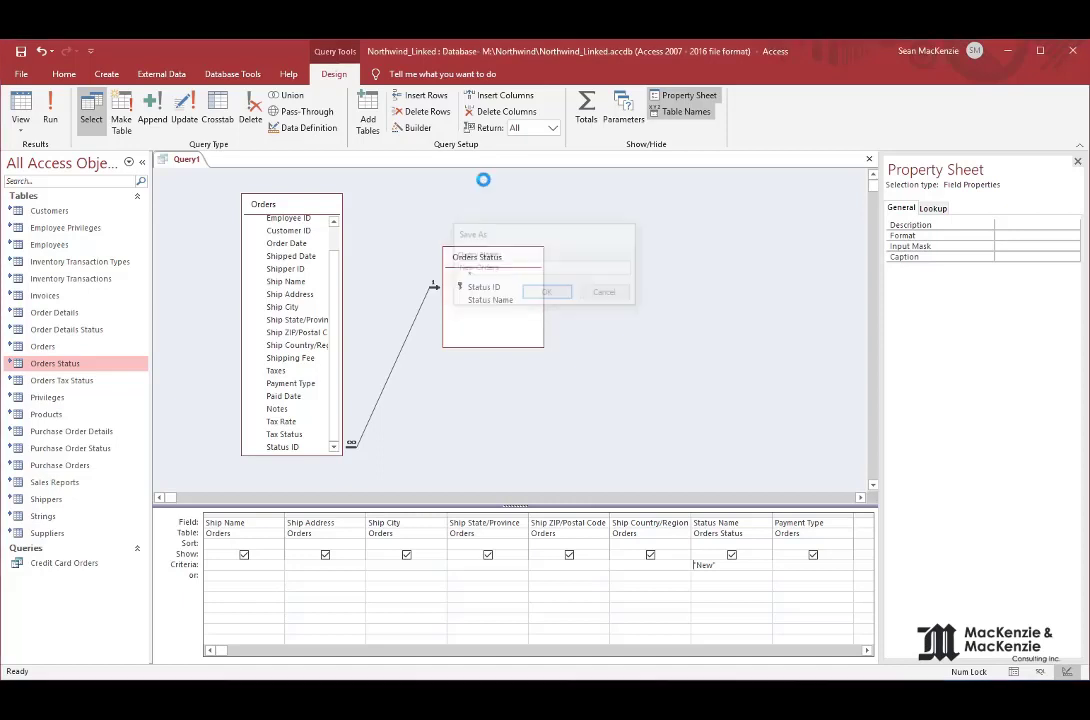
left_click(546, 291)
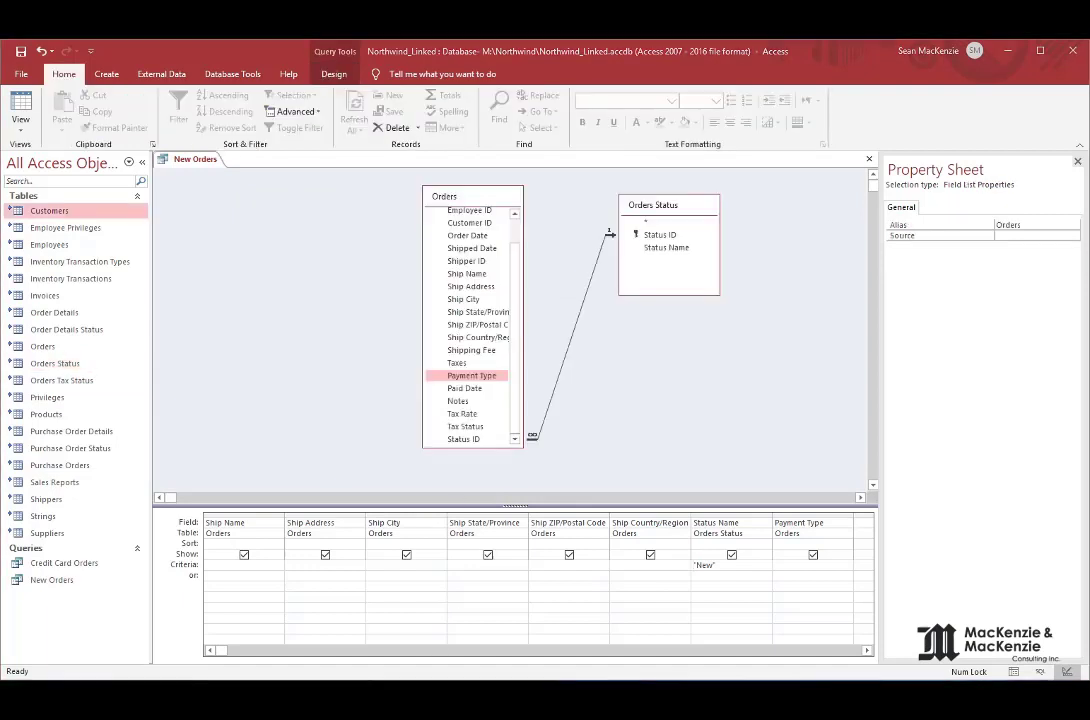
mouse_move(340, 404)
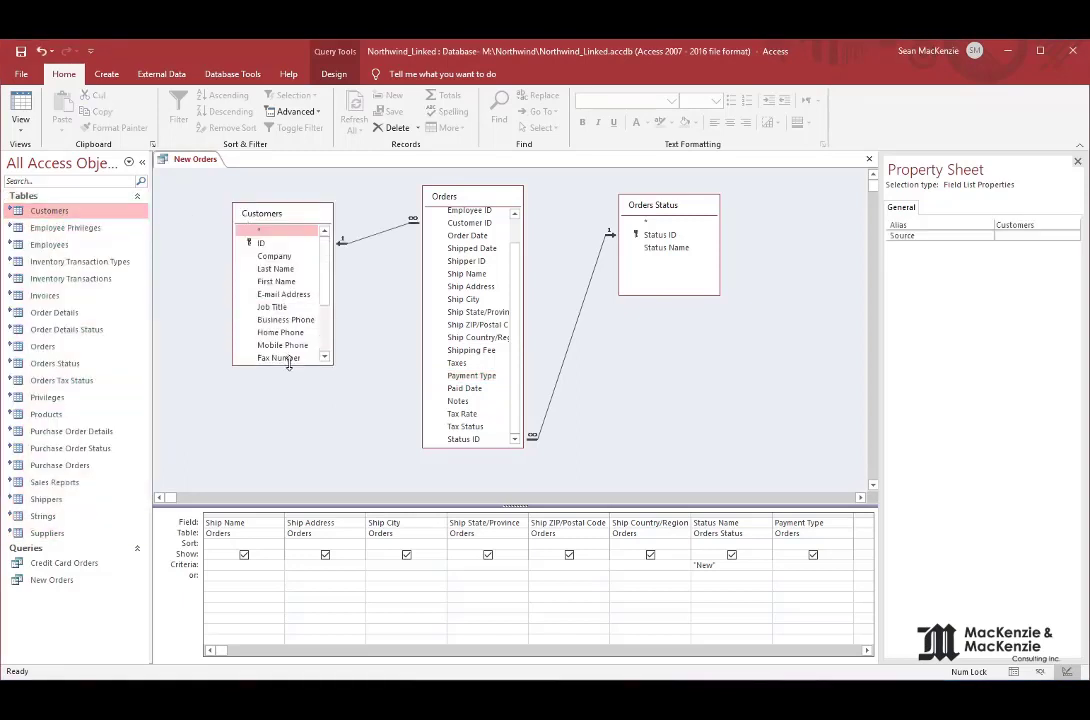
Step: Join Customers and put Company first with a Company A criterion, which Access rejects
scroll("down", 3)
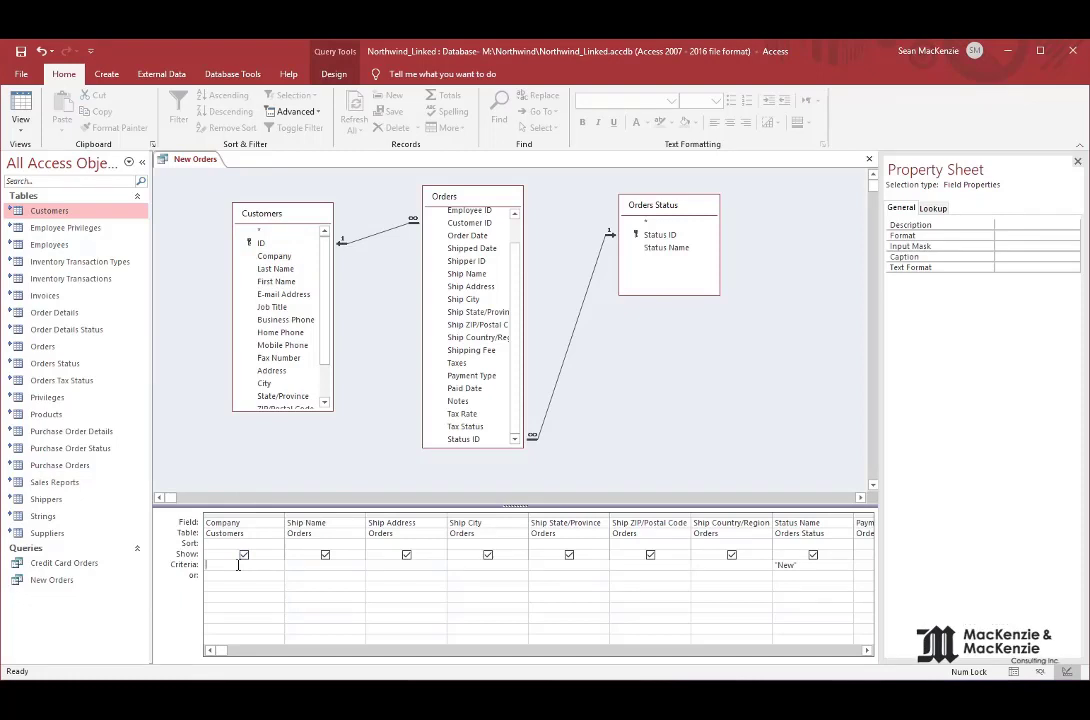
type("Company A")
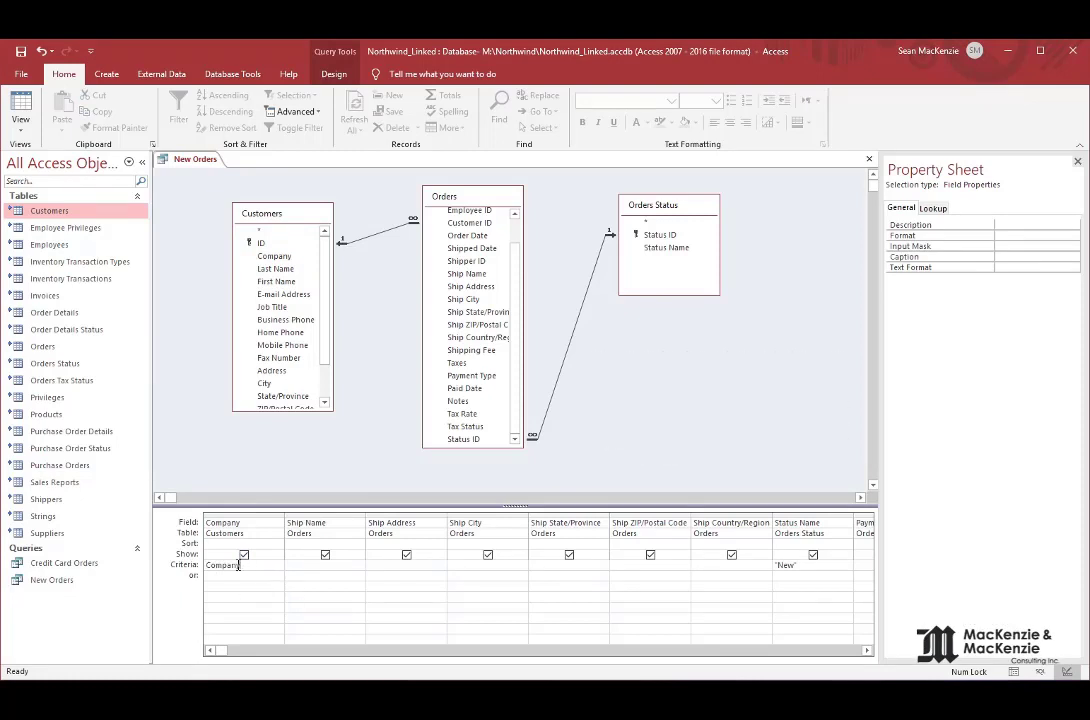
type("A\"")
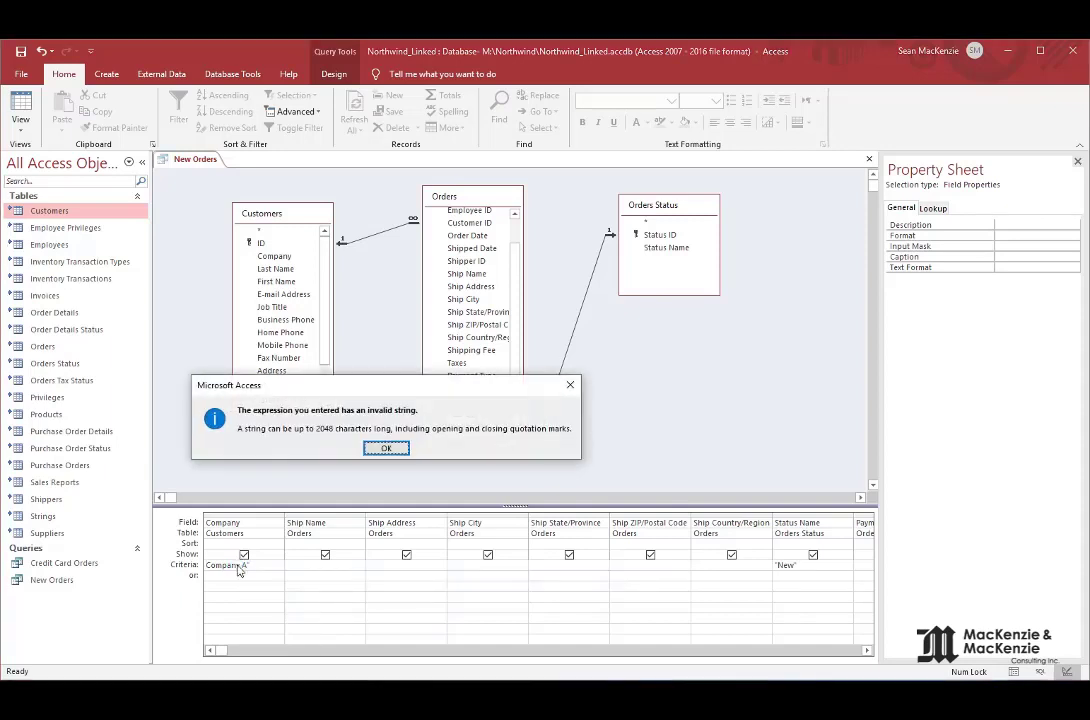
Step: Fix the Company A criterion quotes, view the two matching orders, then close New Orders
left_click(386, 448)
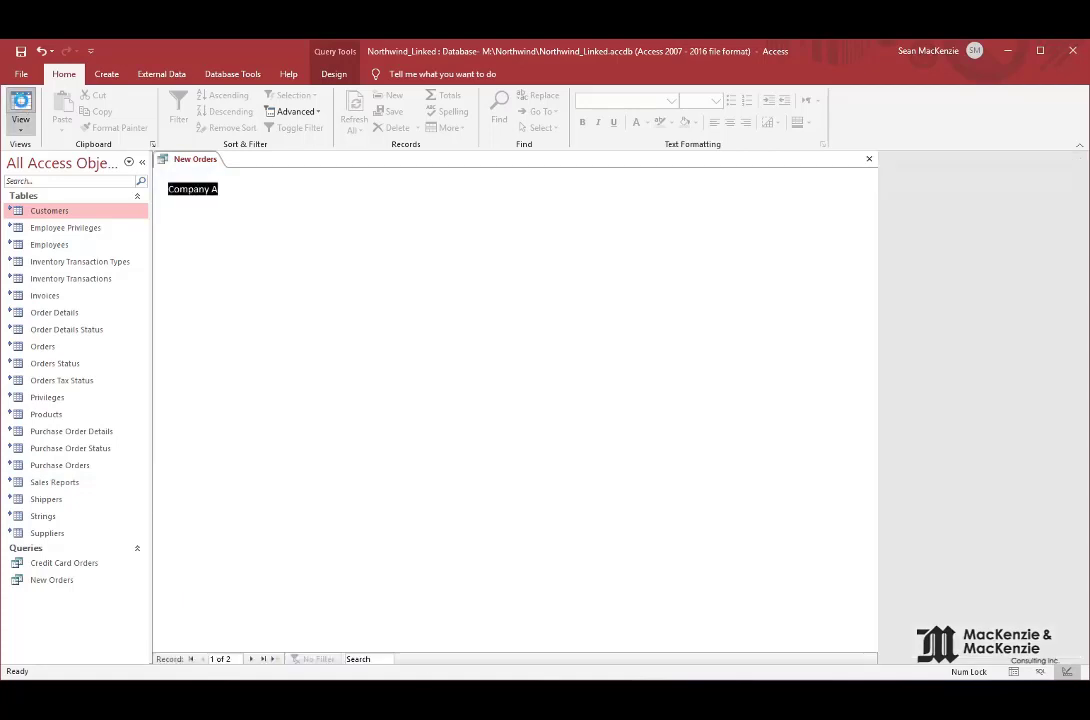
left_click(20, 110)
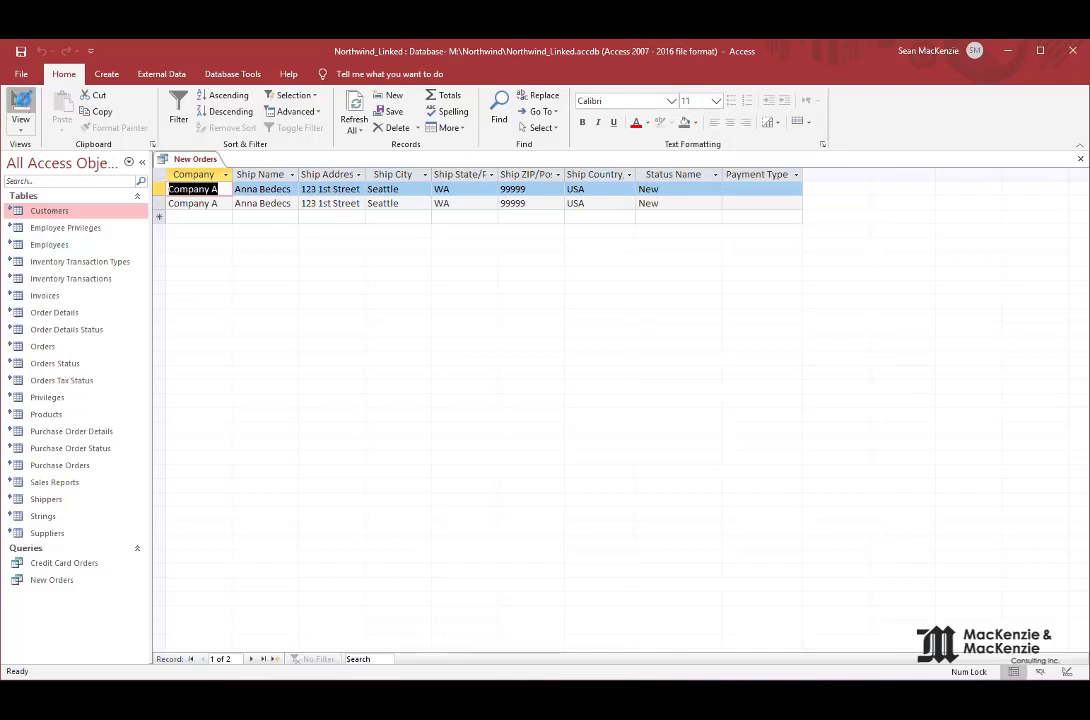
left_click(20, 105)
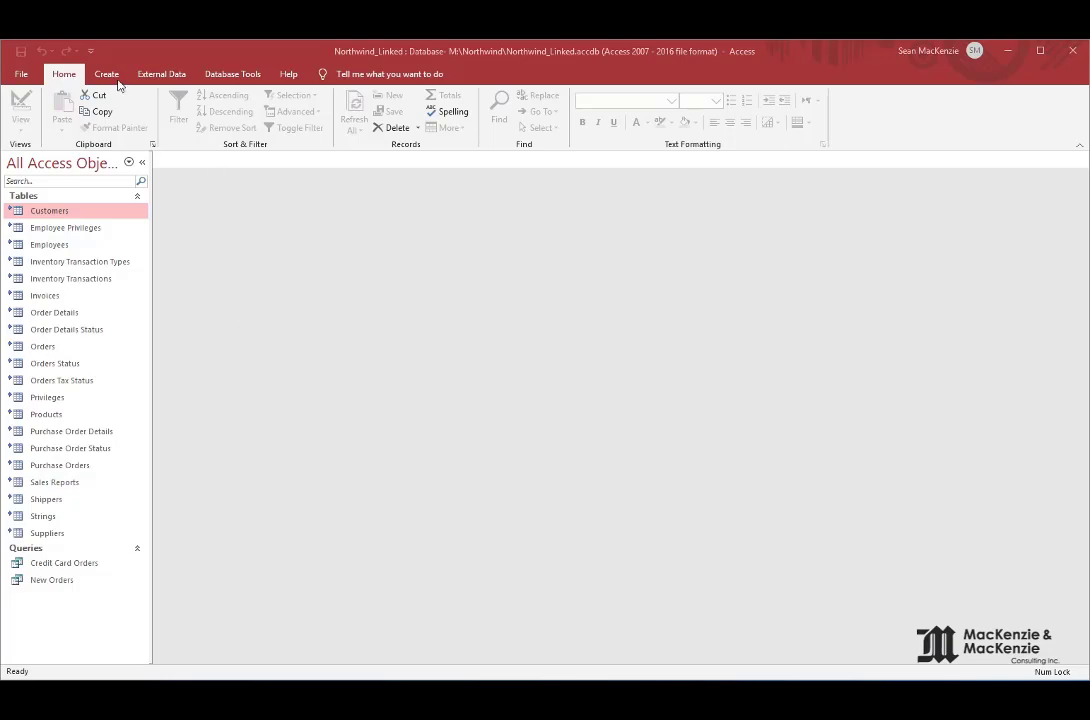
Step: Create a third query joining Orders, Customers, Order Details and Products with seven customer and order fields
left_click(106, 73)
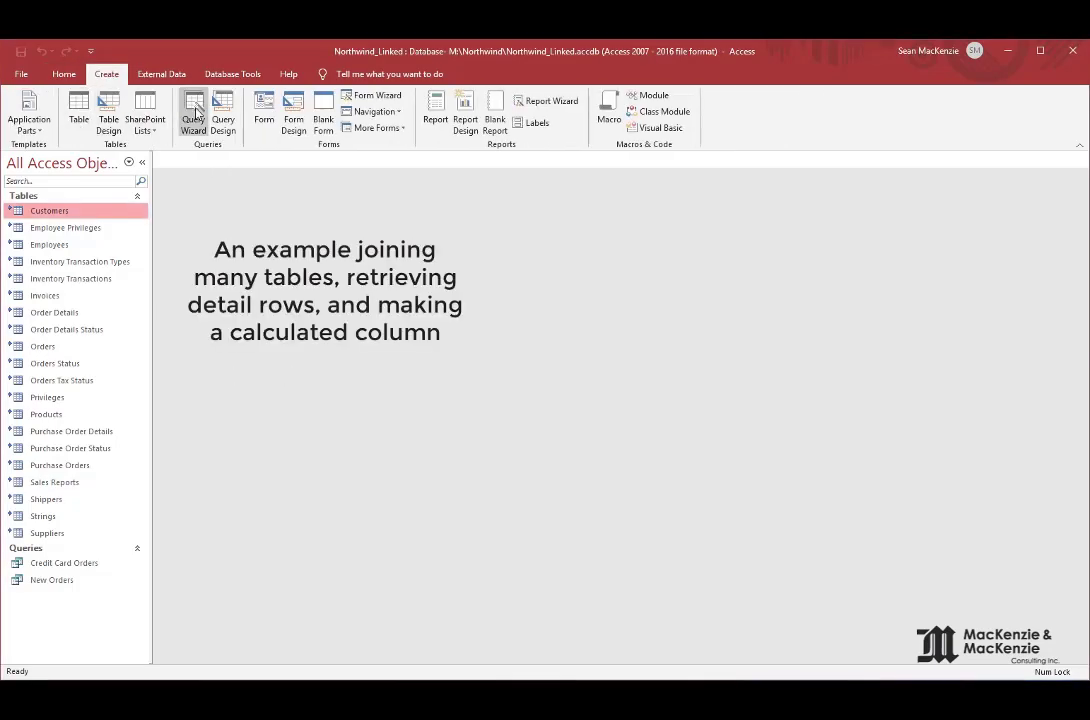
left_click(222, 115)
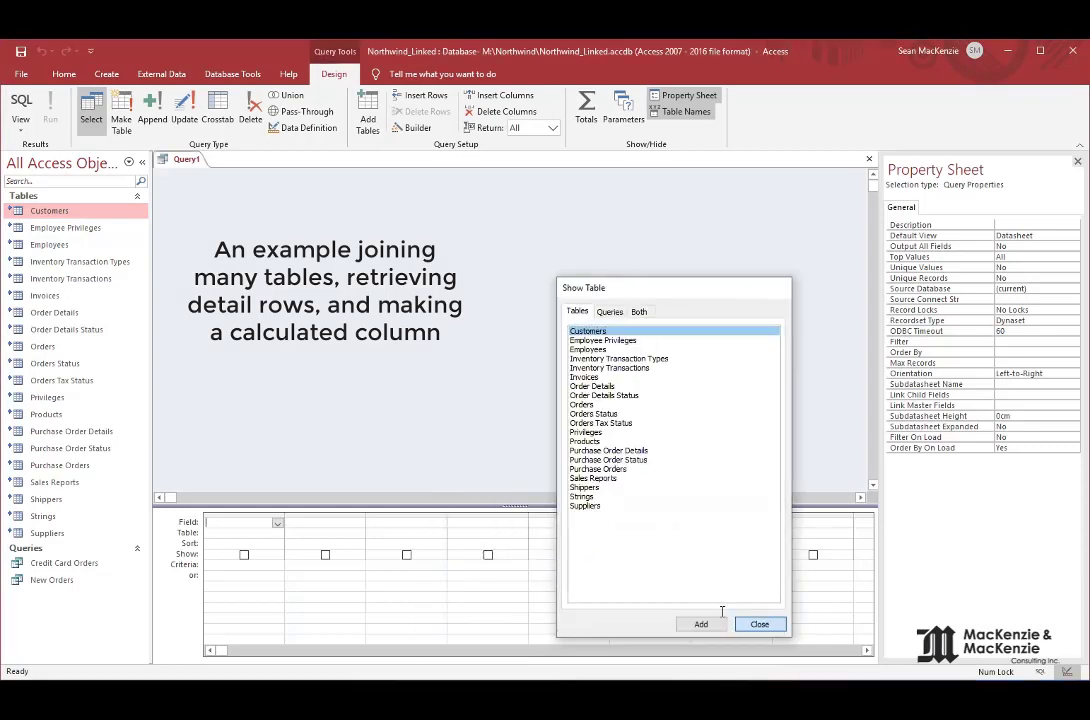
left_click(759, 624)
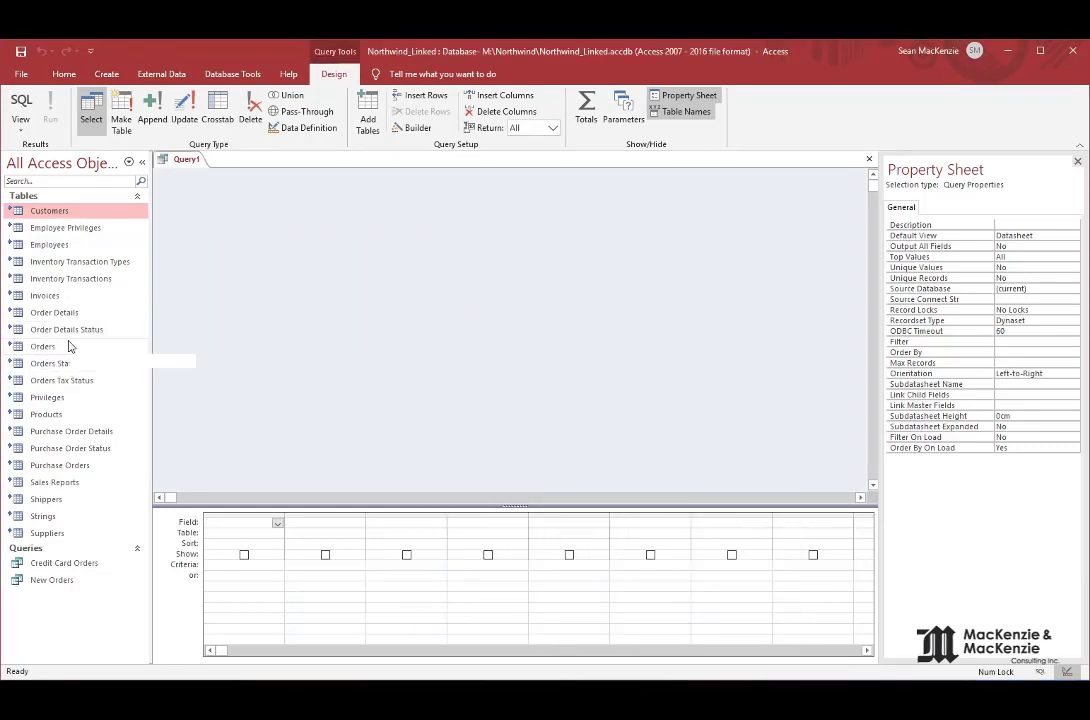
left_click(42, 346)
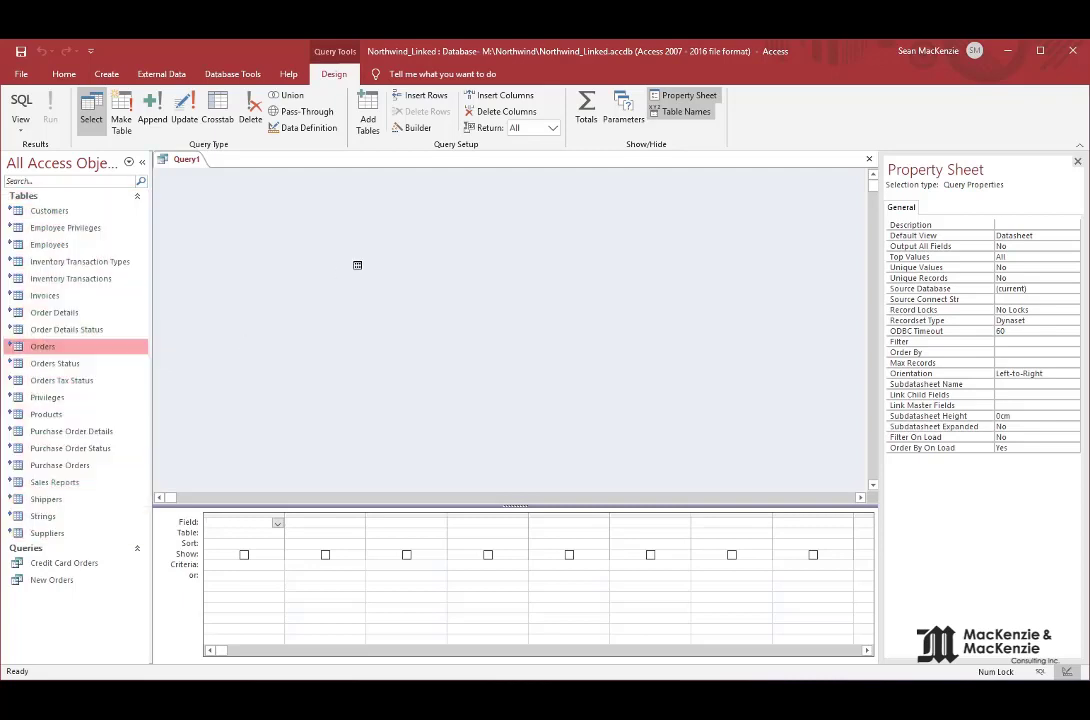
double_click(42, 345)
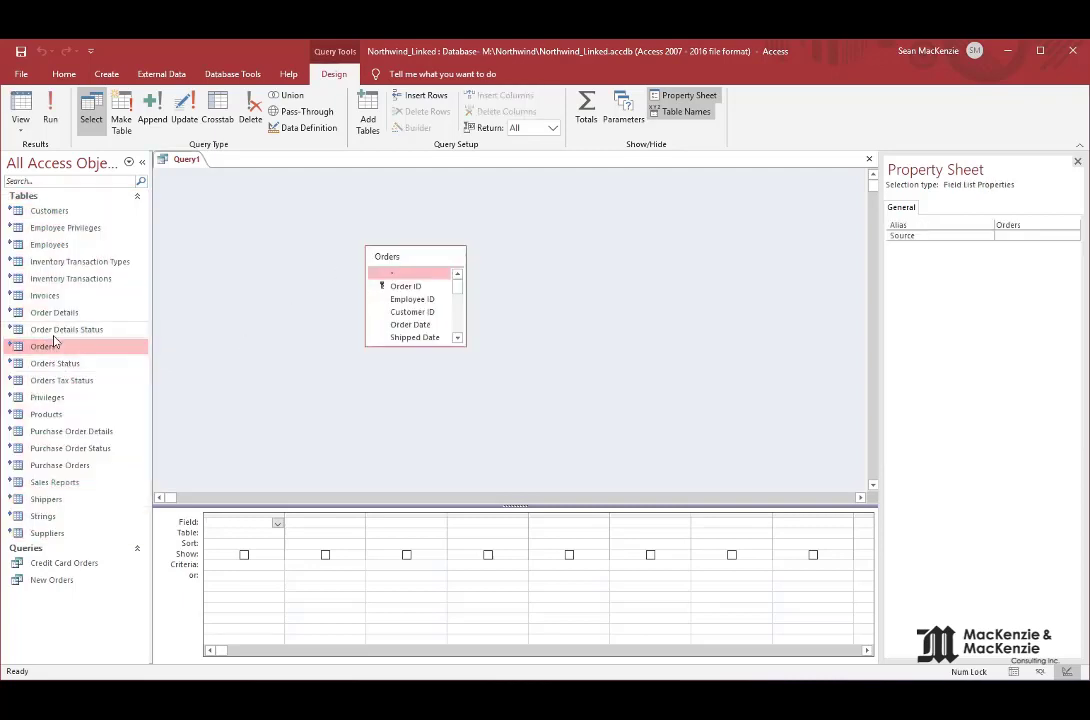
double_click(54, 313)
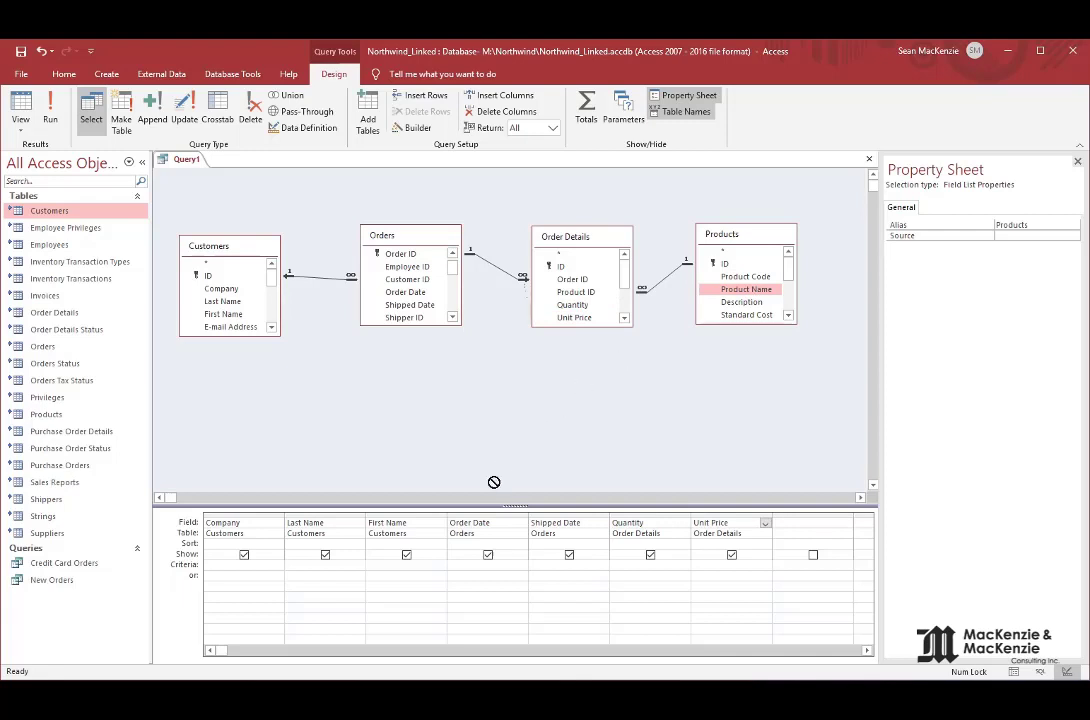
Step: Add Product Name after First Name and set Company's criterion to "Company A"
left_click(487, 522)
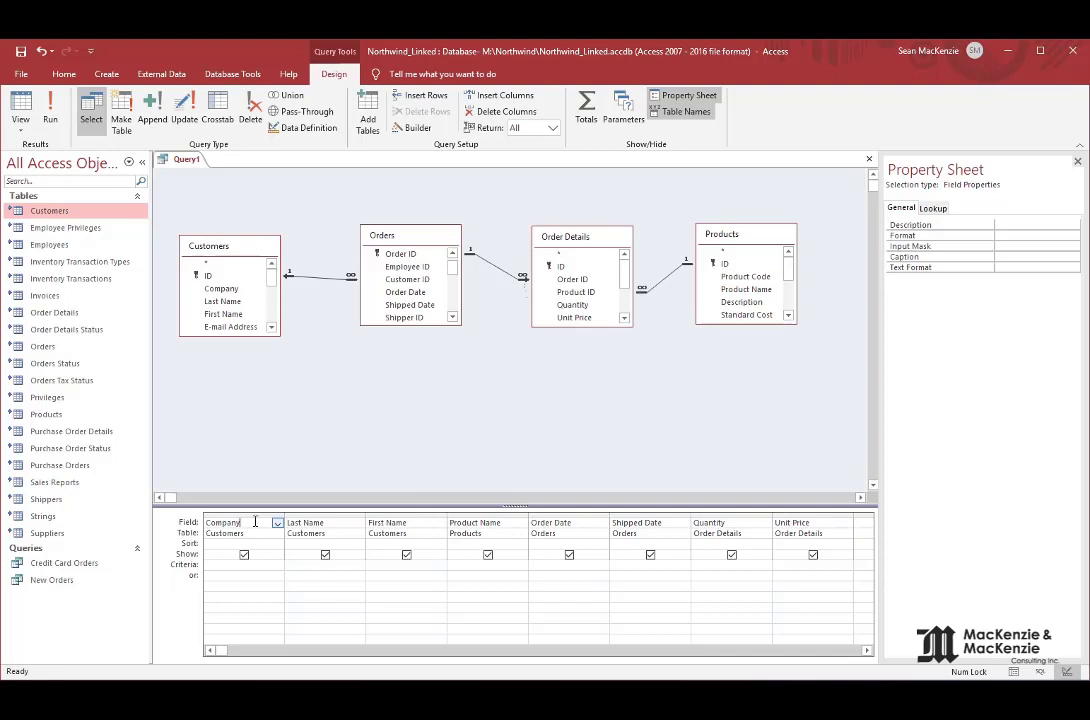
left_click(551, 522)
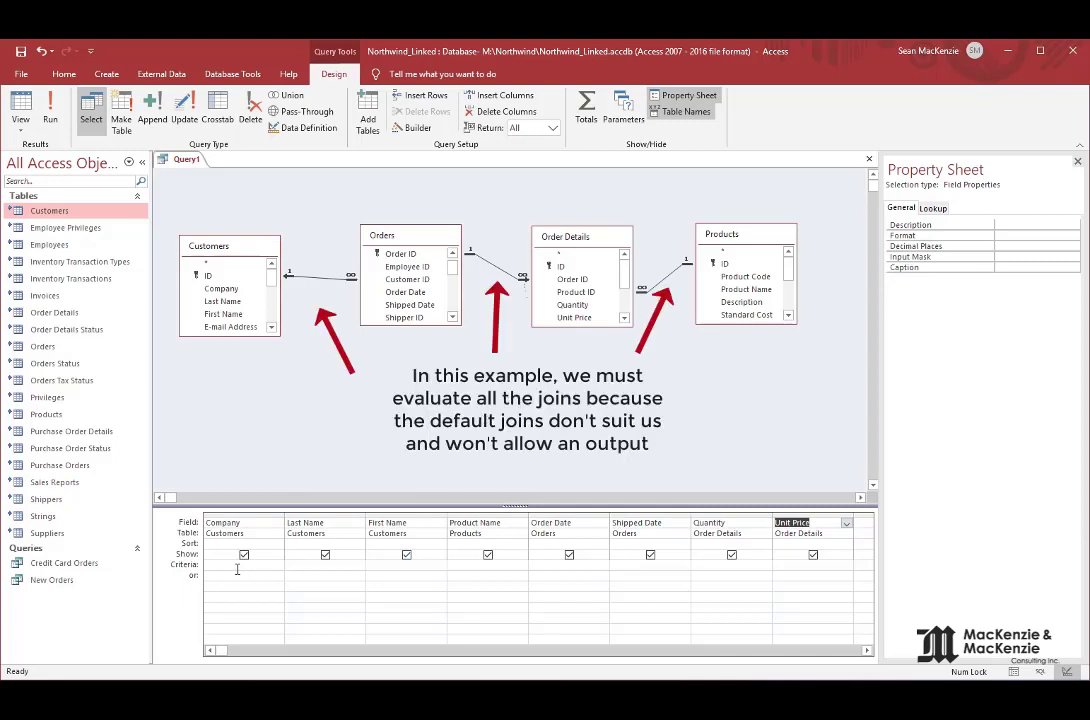
type("d")
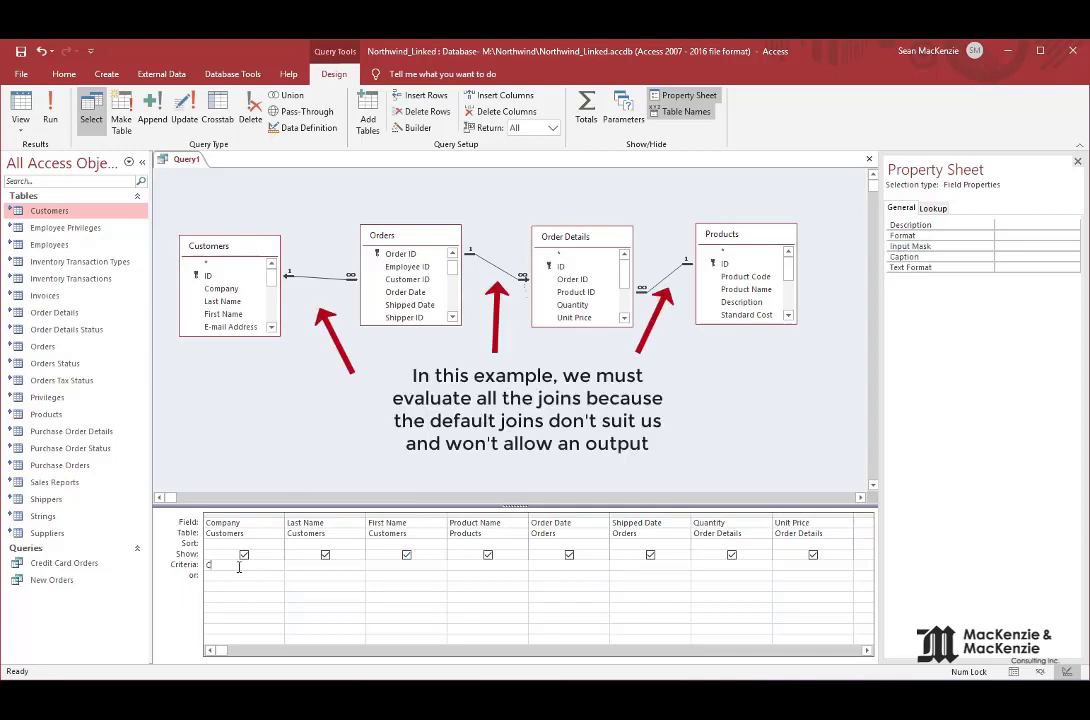
type("Company A\"")
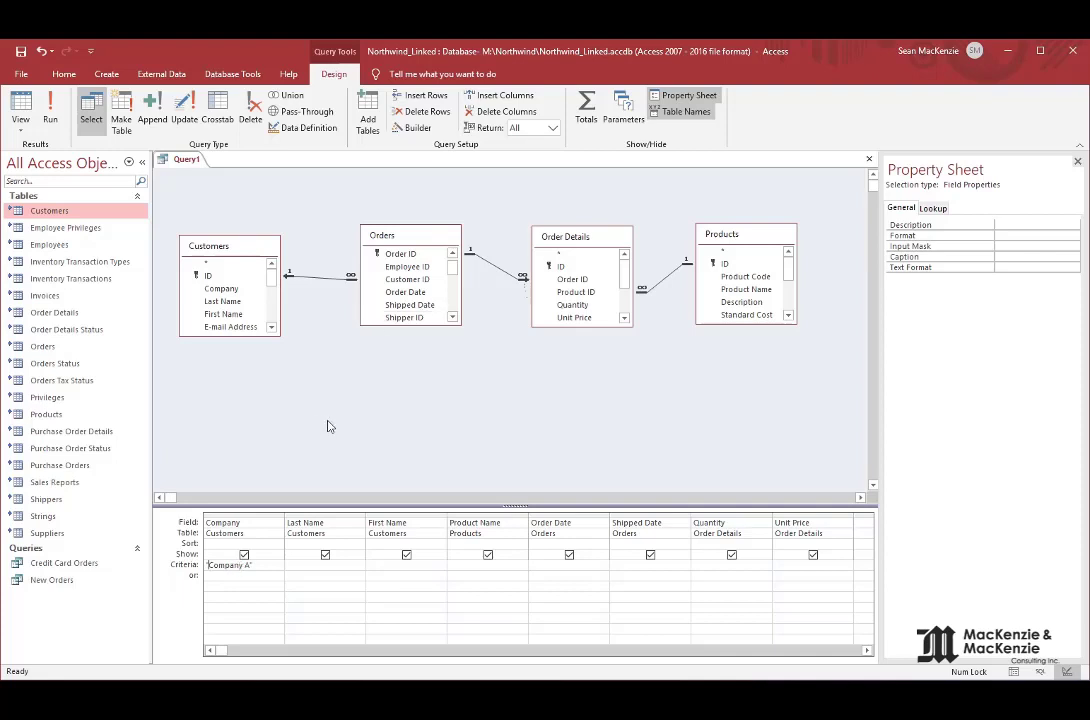
left_click(315, 282)
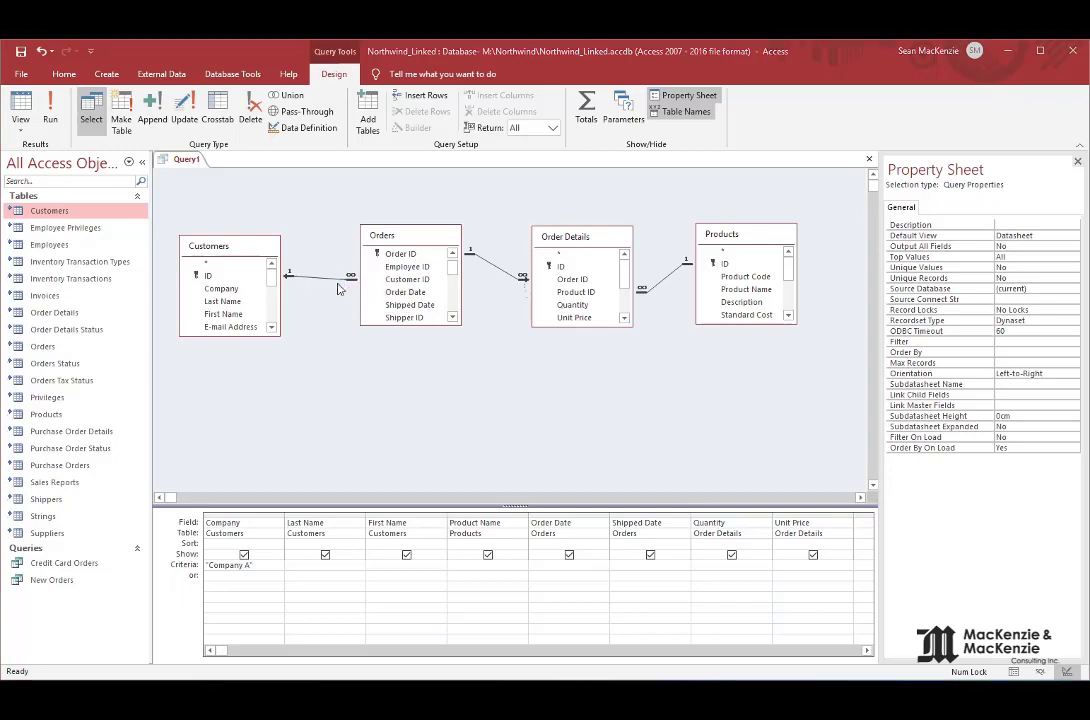
Step: Set the Customers–Orders and Orders–Order Details joins to include only rows matching in both tables
double_click(319, 275)
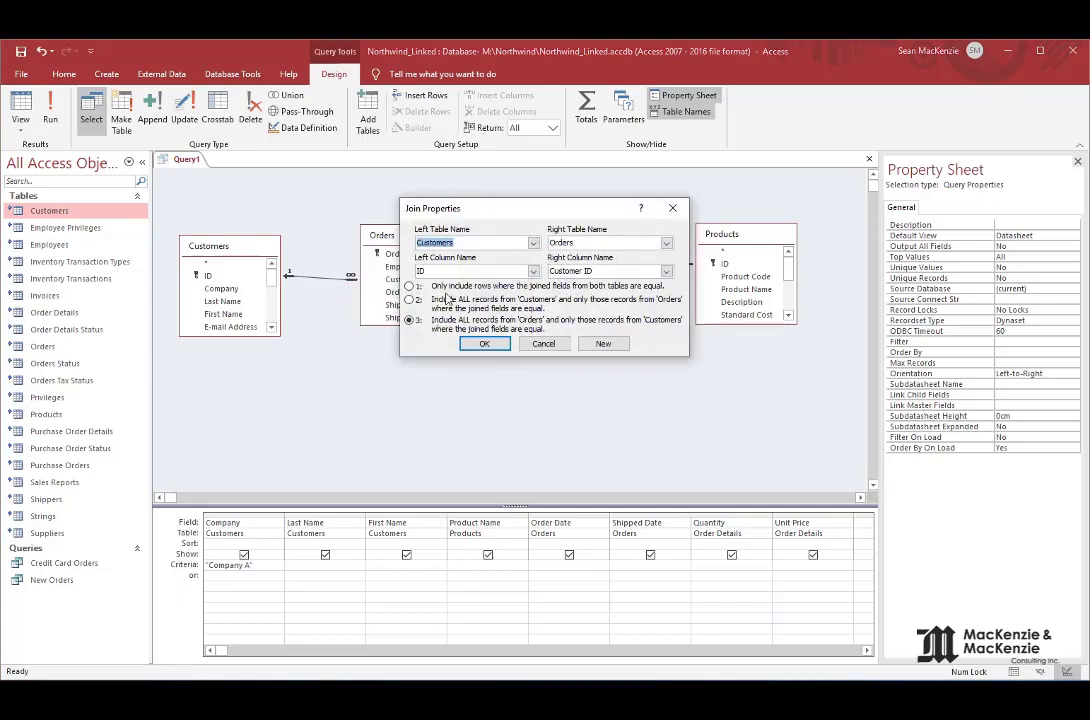
left_click(484, 343)
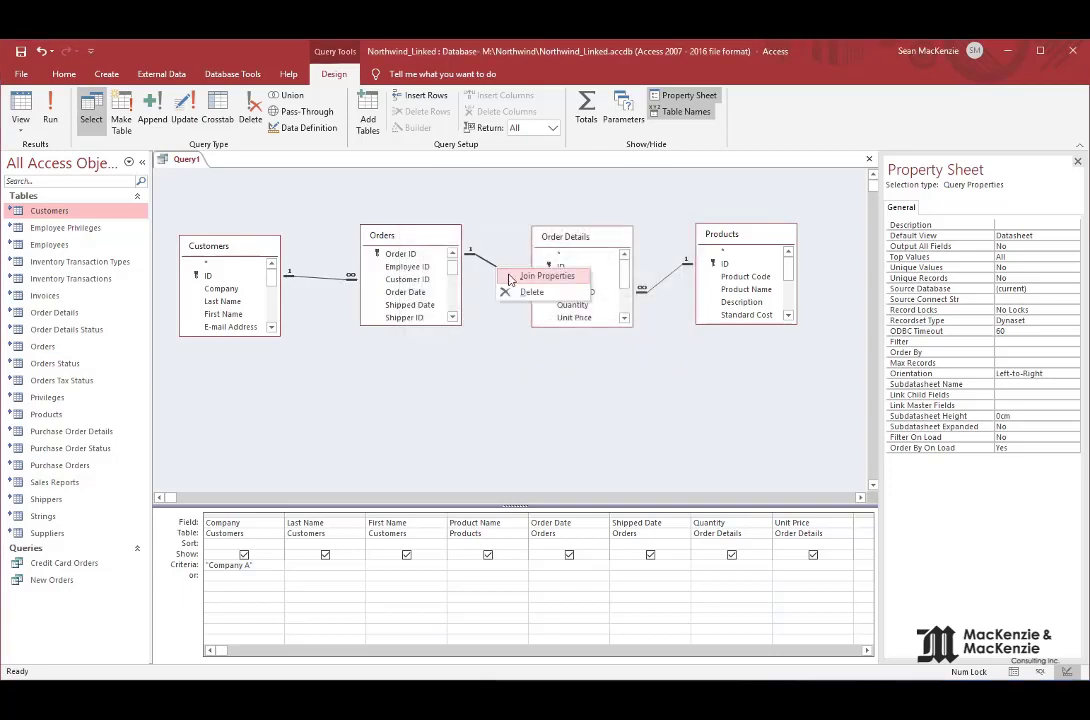
left_click(546, 275)
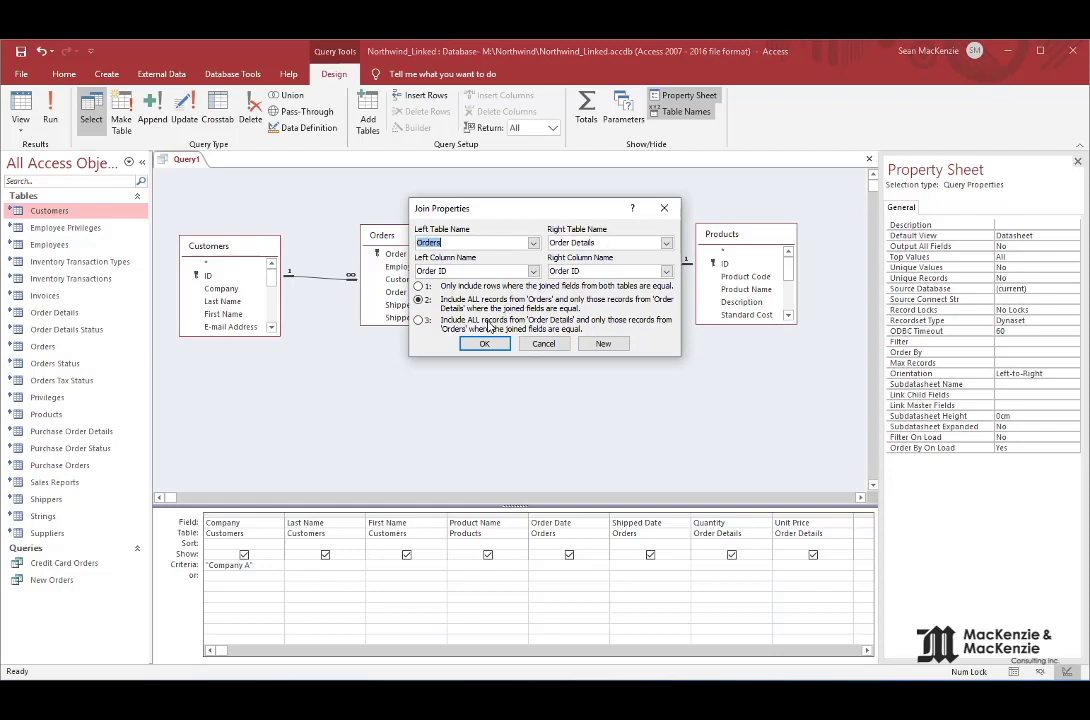
left_click(419, 286)
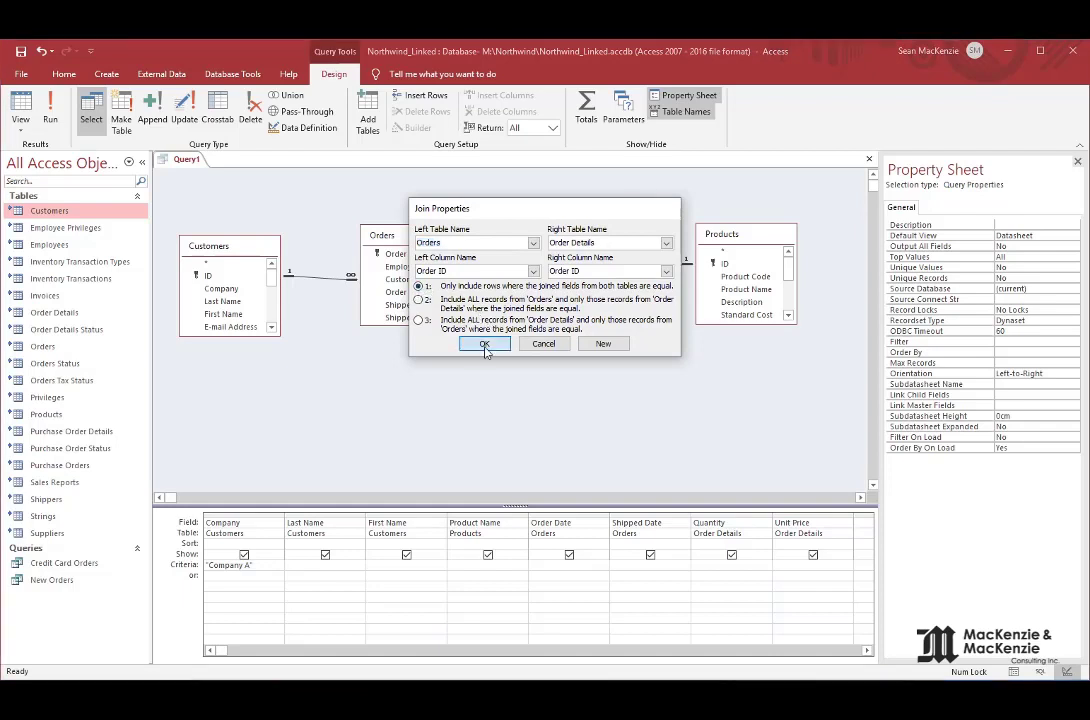
left_click(484, 343)
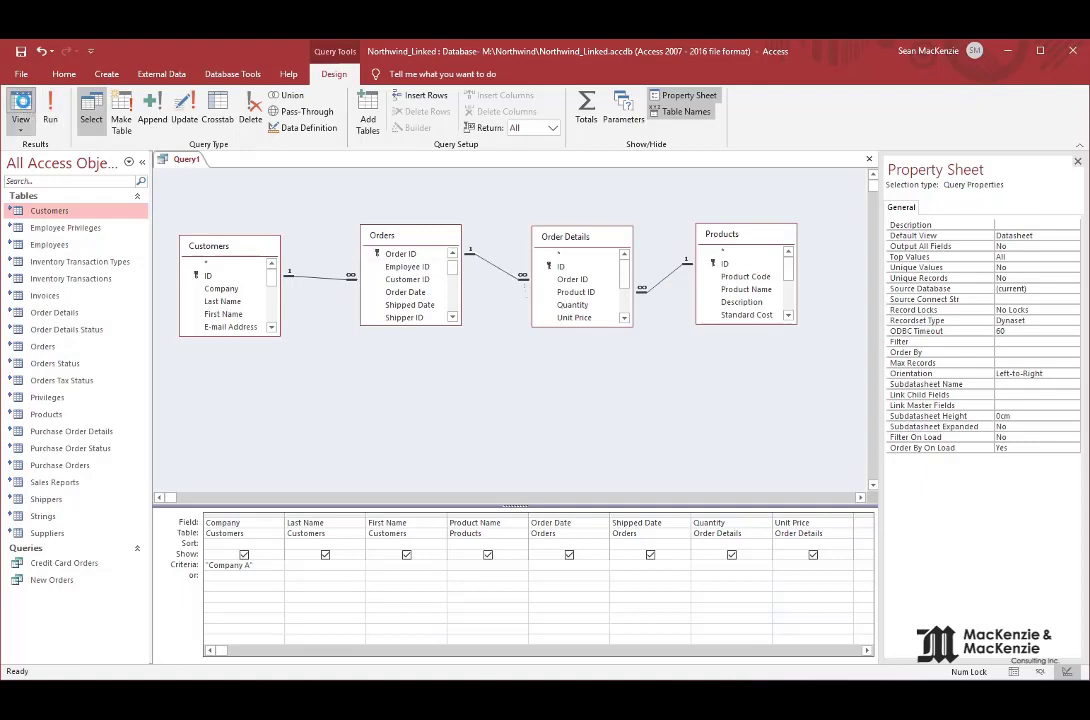
Step: Run the query to see Anna Bedecs' four Company A order lines, then return to Design View
left_click(50, 110)
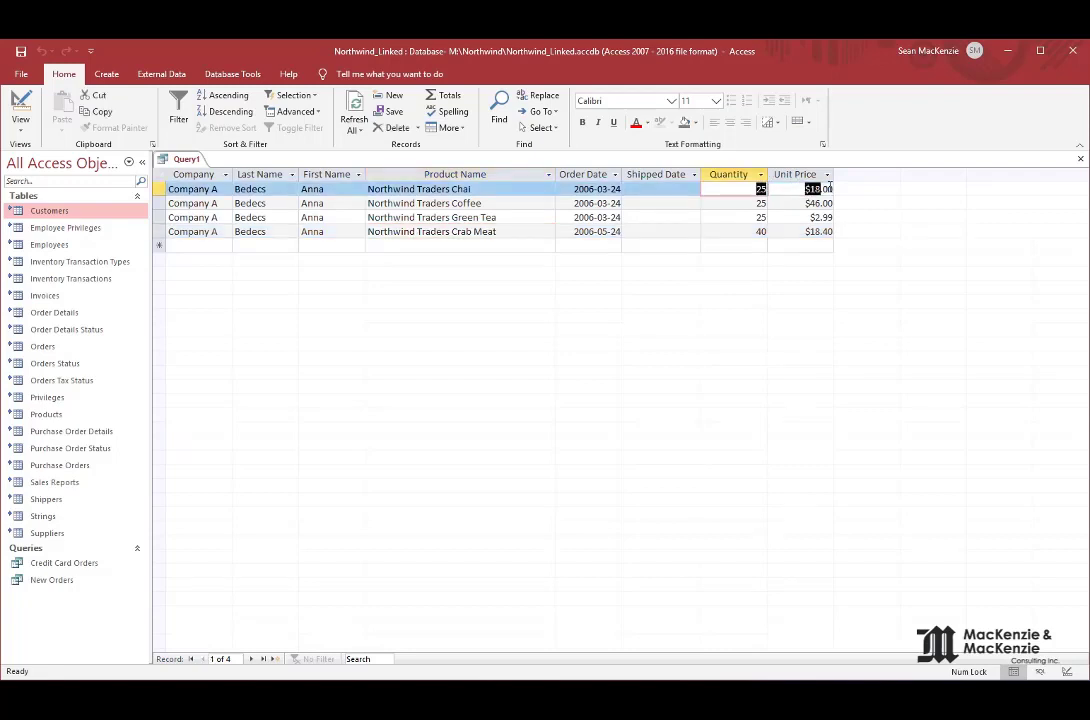
left_click(800, 189)
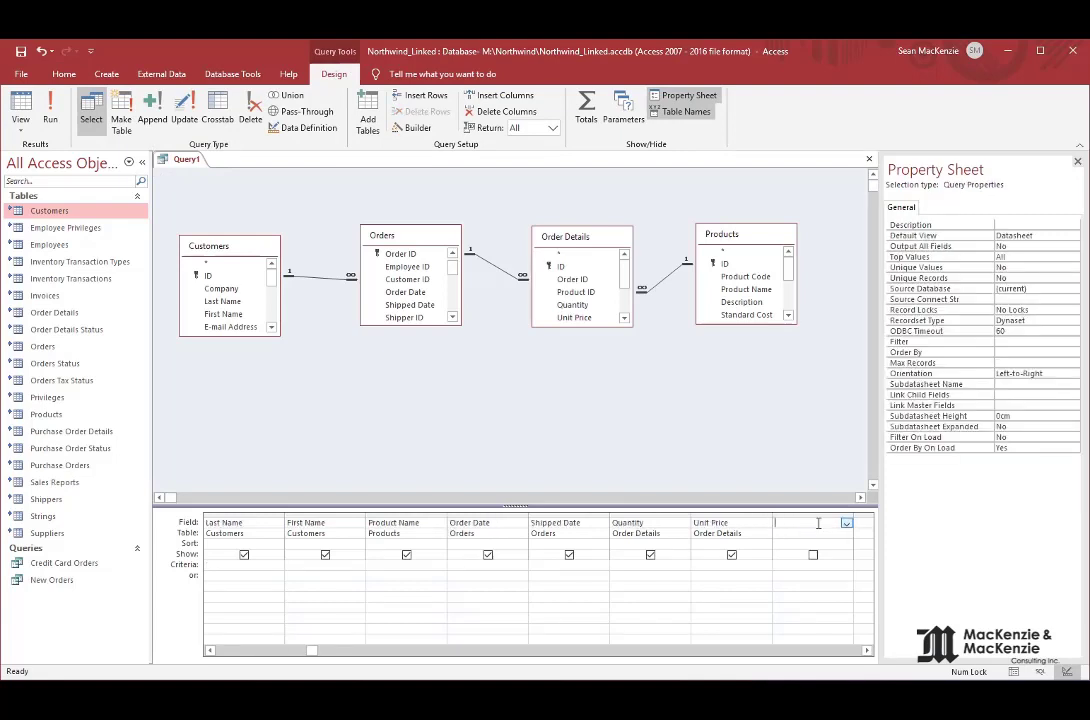
Step: Add calculated field LineTotal: CCur([Quantity]*[Unit Price]) to the query grid
type("LineTotal: [Quantity]*[Unit Price]")
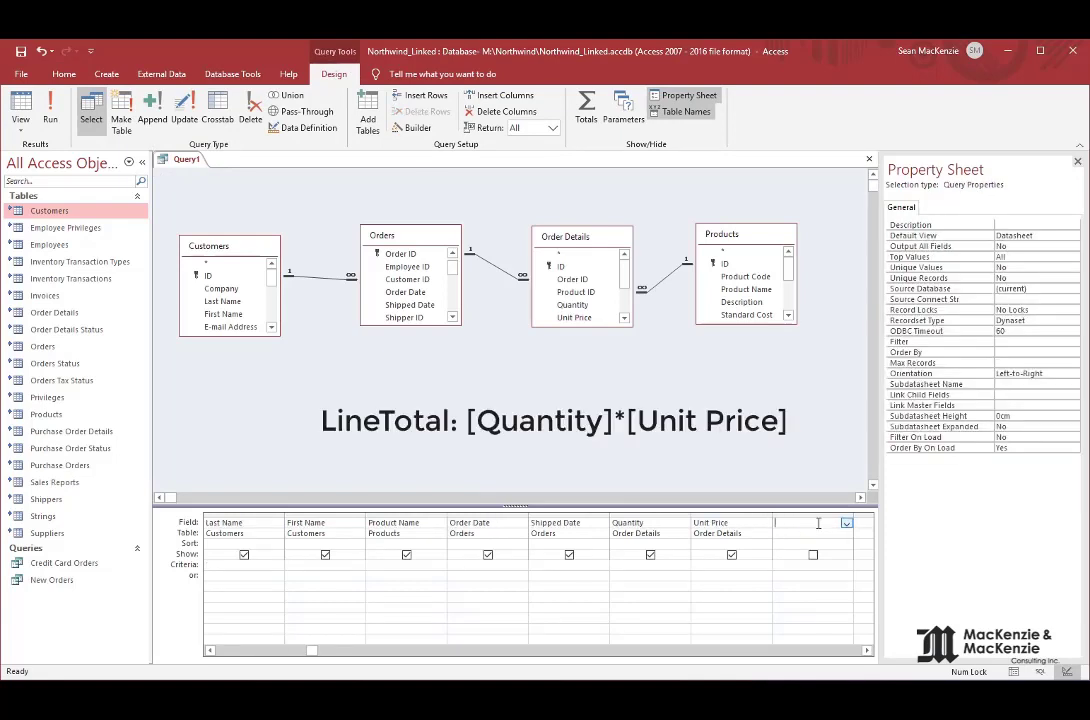
type("LineTotal: [Quantity]*[")
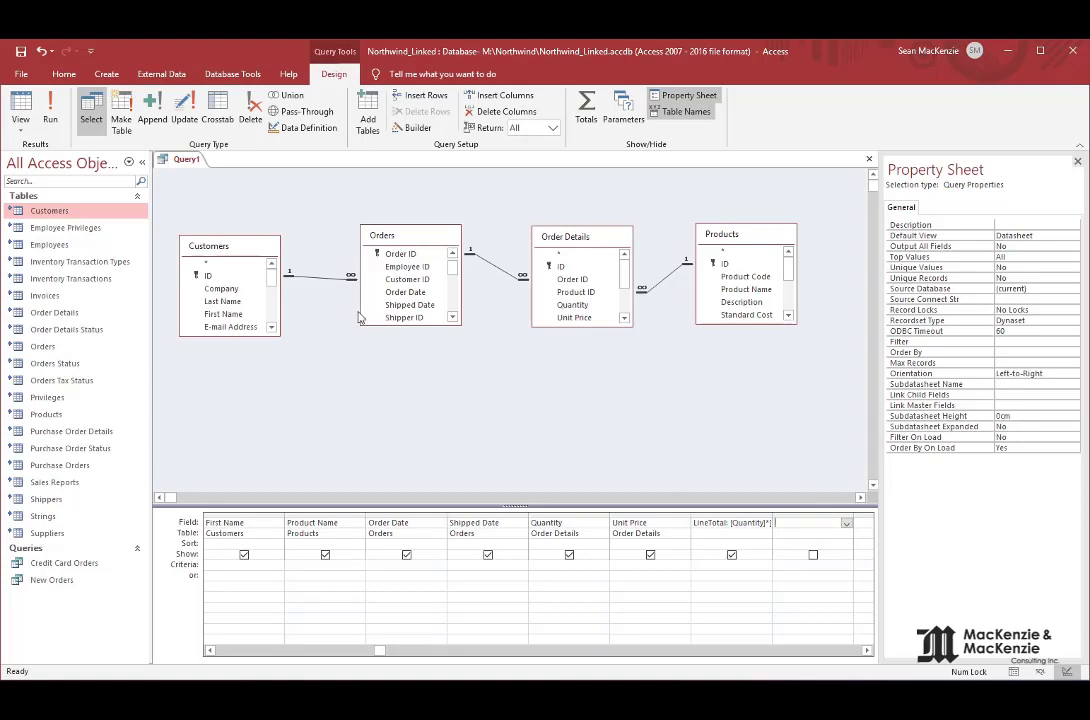
left_click(20, 105)
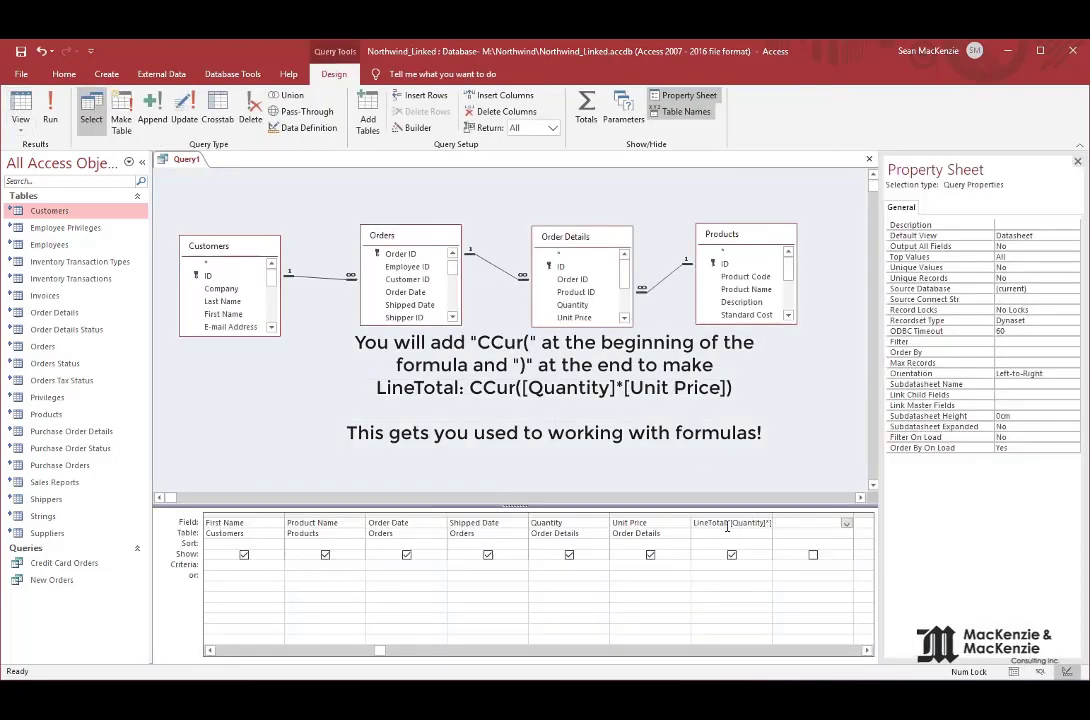
left_click(730, 522)
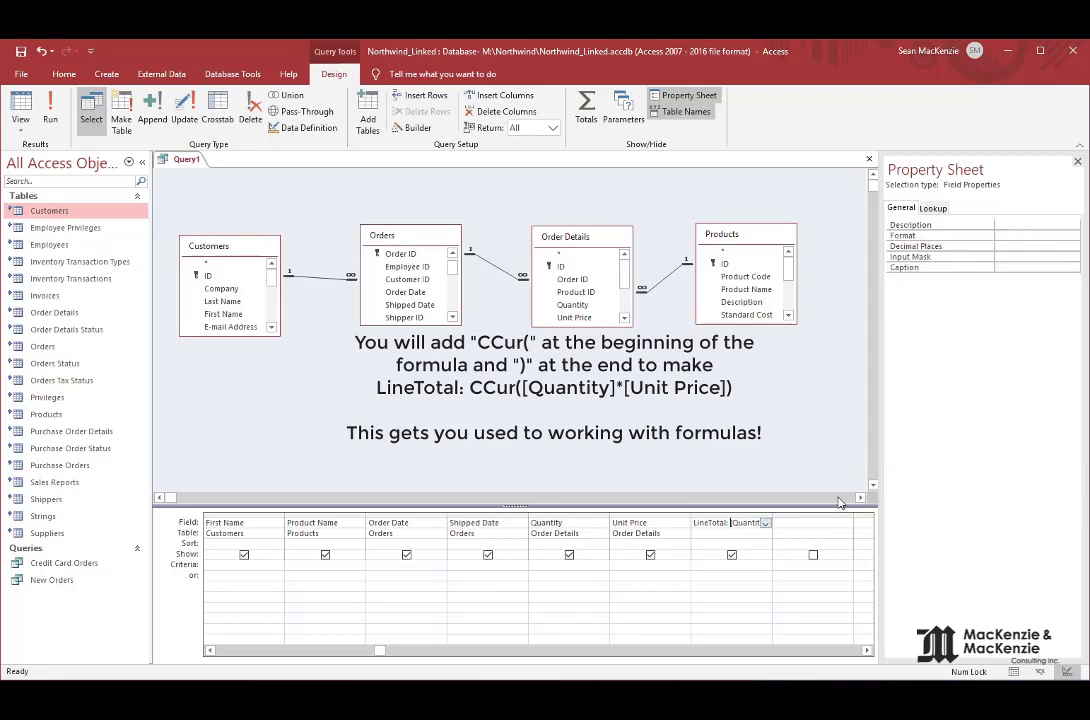
type("CCur(")
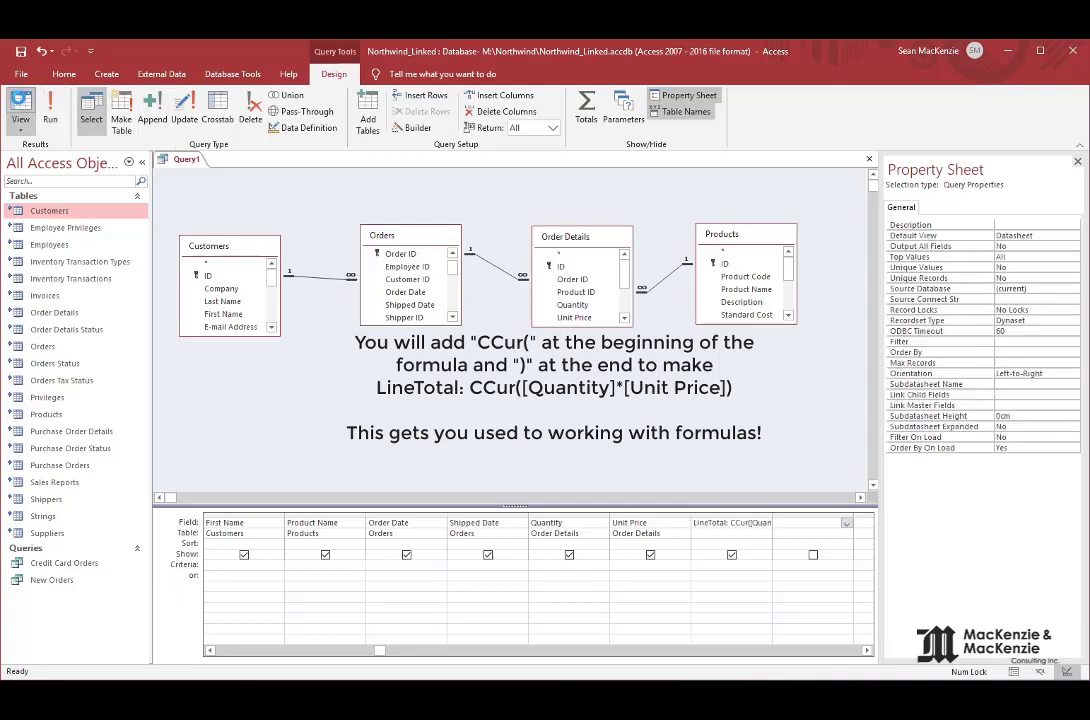
Step: Run the query to check currency LineTotal values for four order lines, then return to Design View
left_click(20, 104)
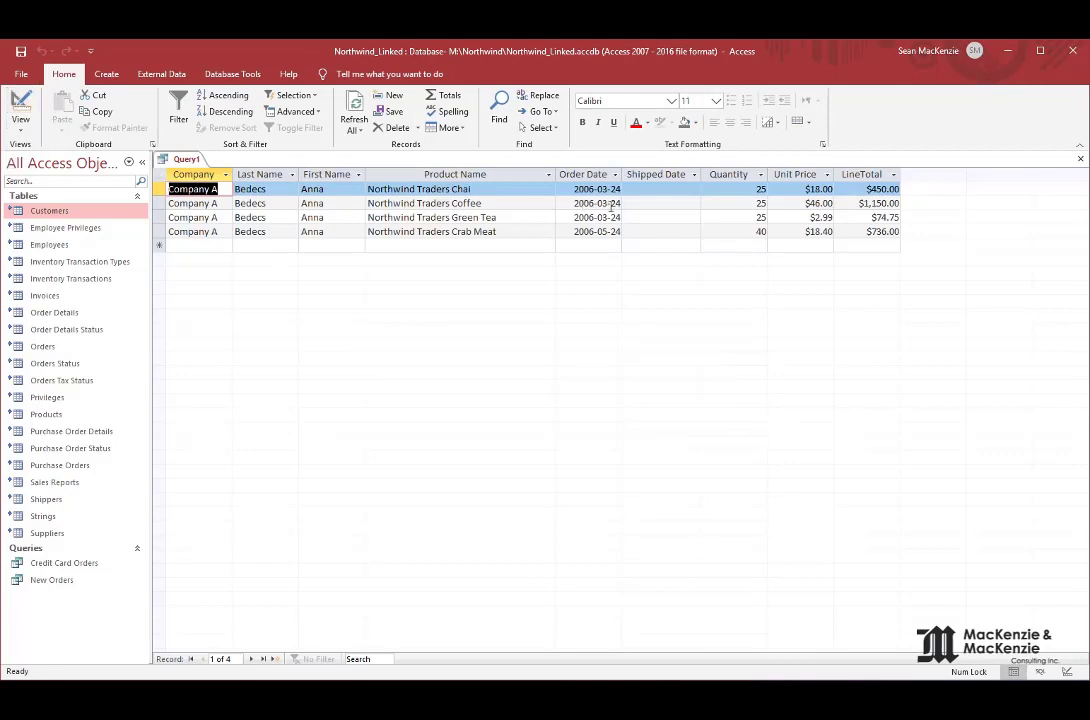
left_click(660, 188)
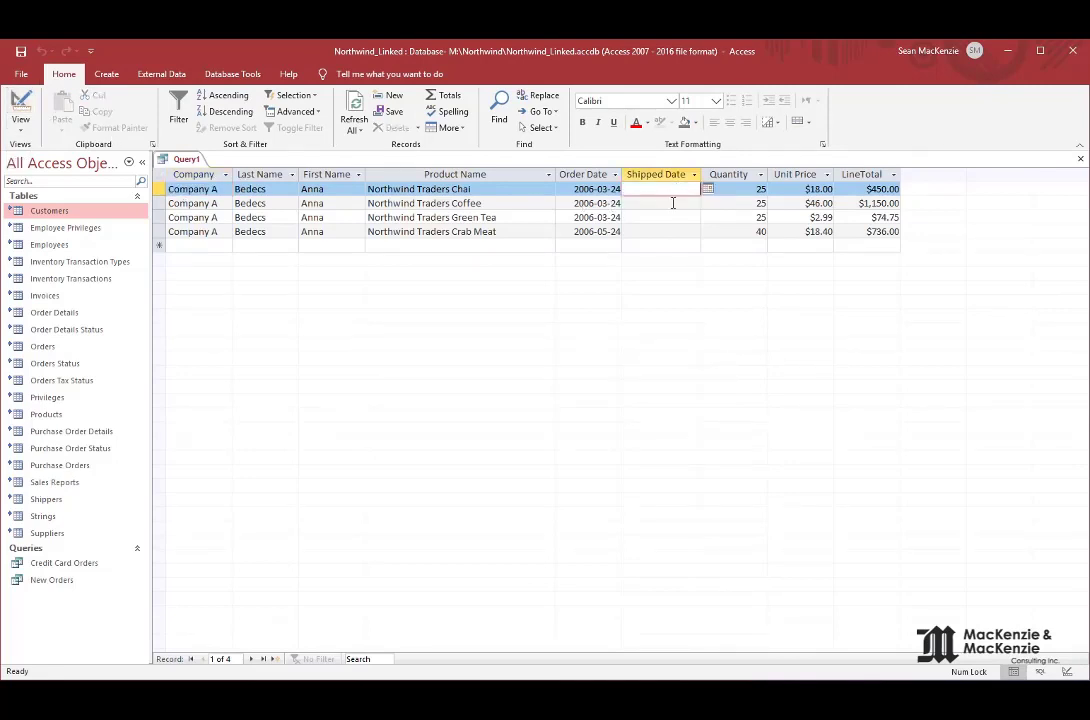
left_click(660, 231)
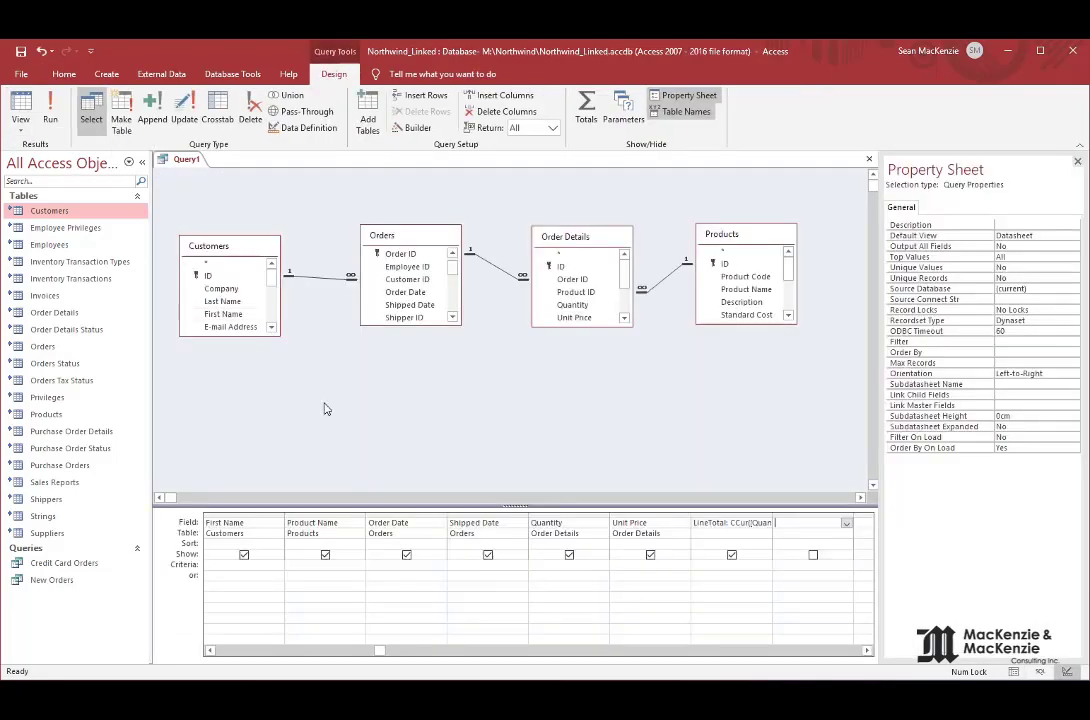
Step: Delete the Shipped Date column from the query grid
left_click(487, 522)
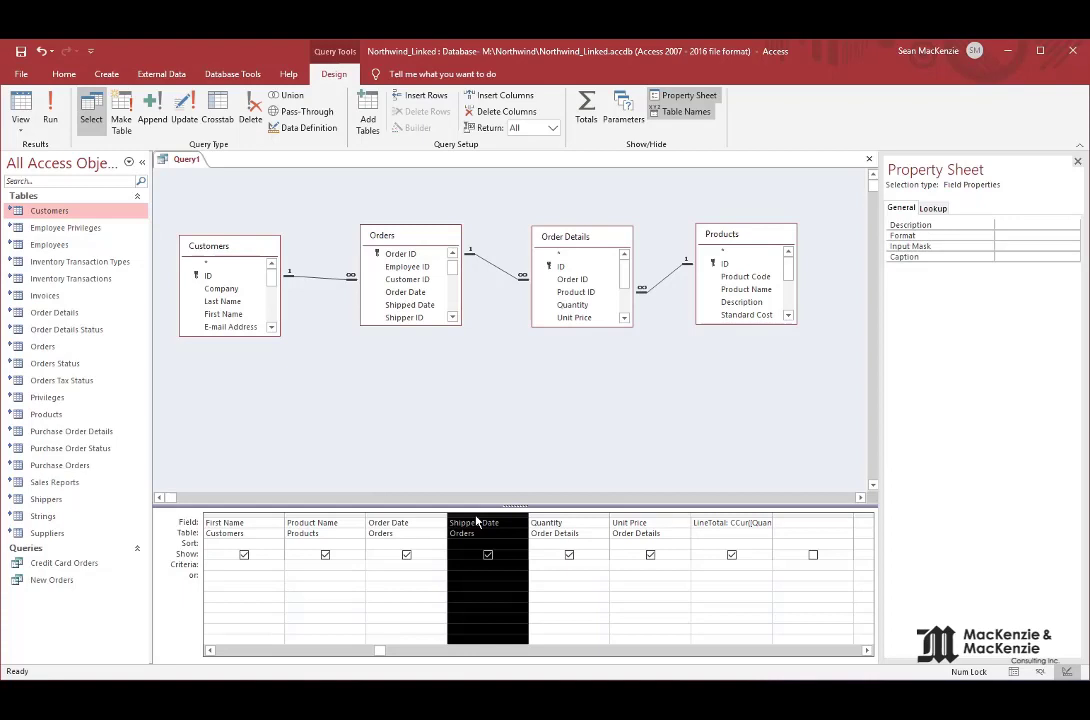
left_click(465, 522)
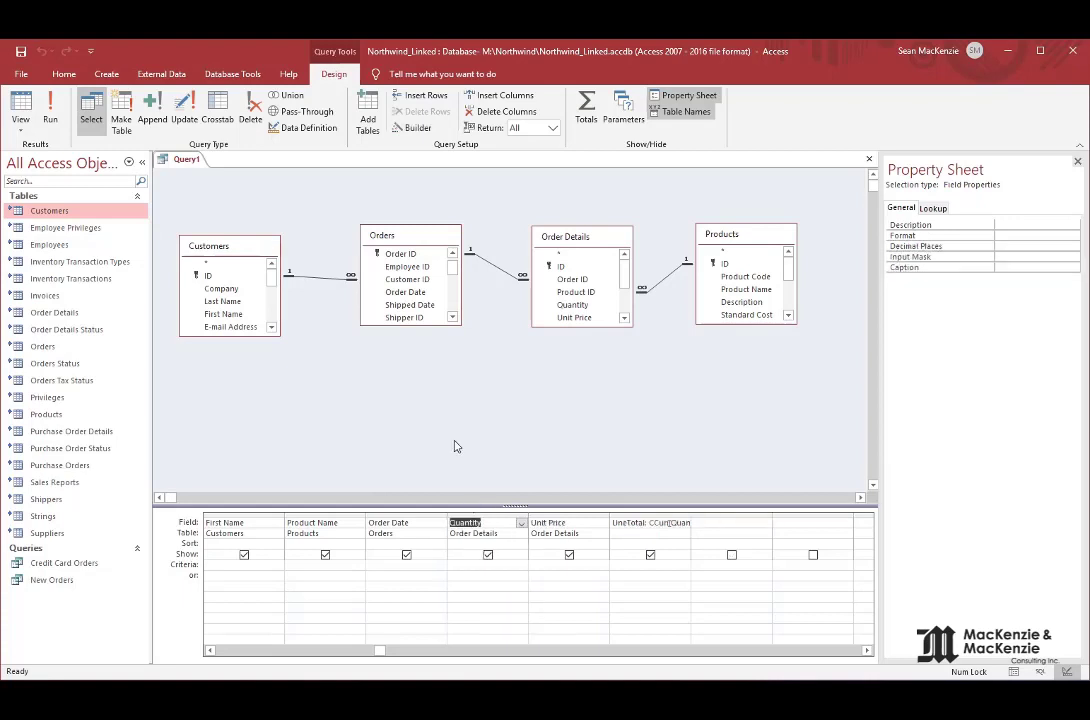
mouse_move(625, 417)
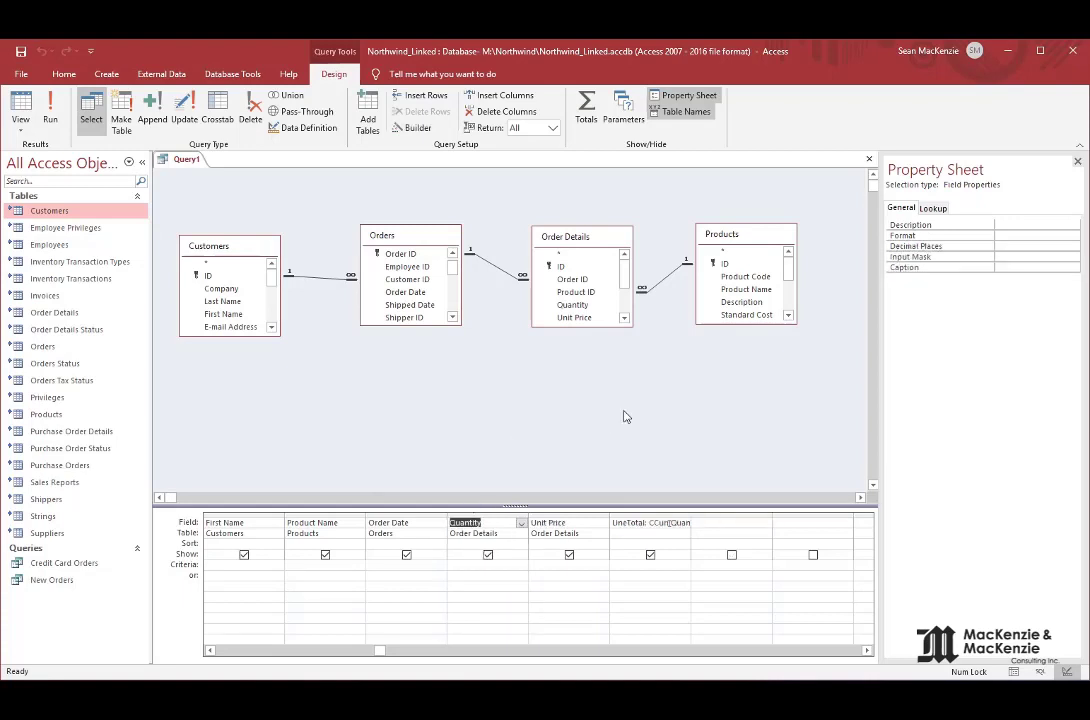